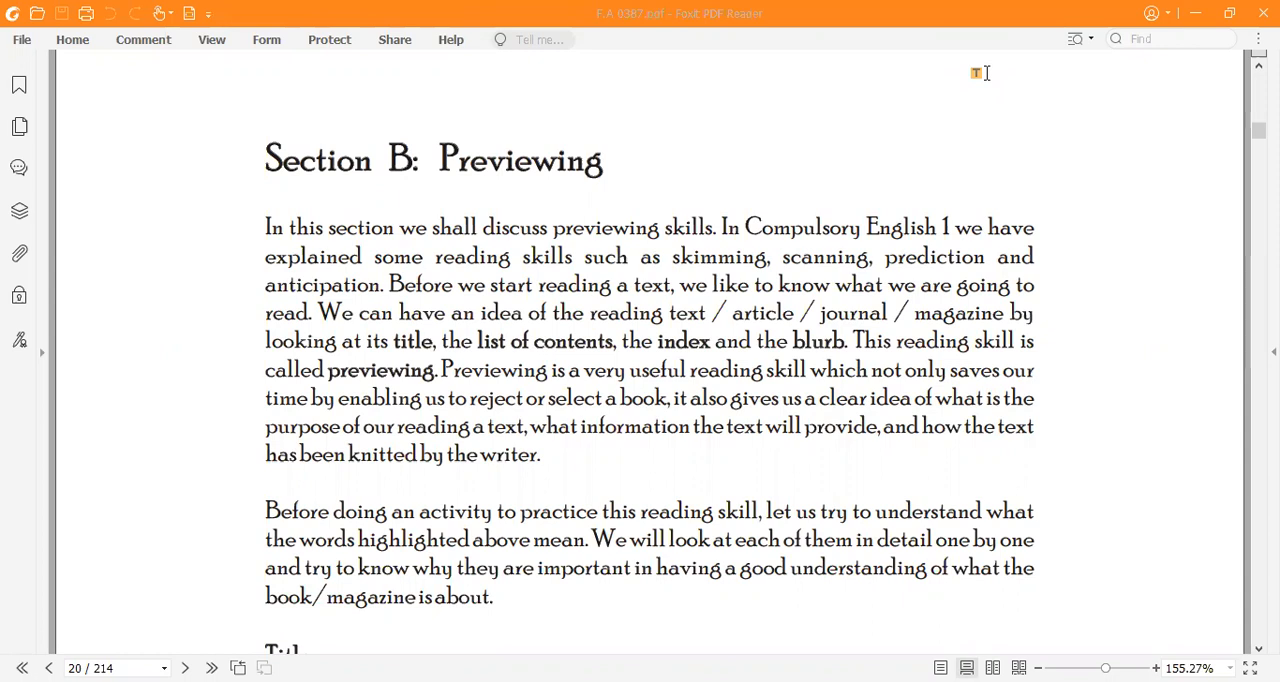
mouse_move(322, 165)
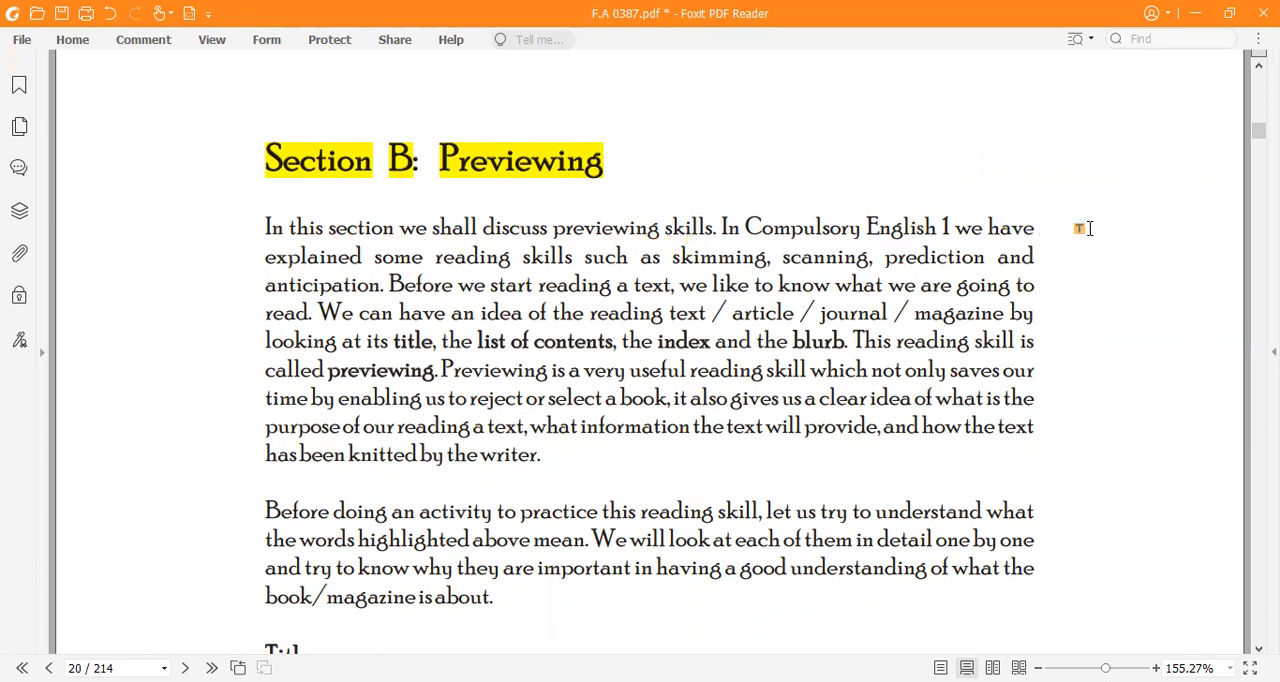
mouse_move(480, 272)
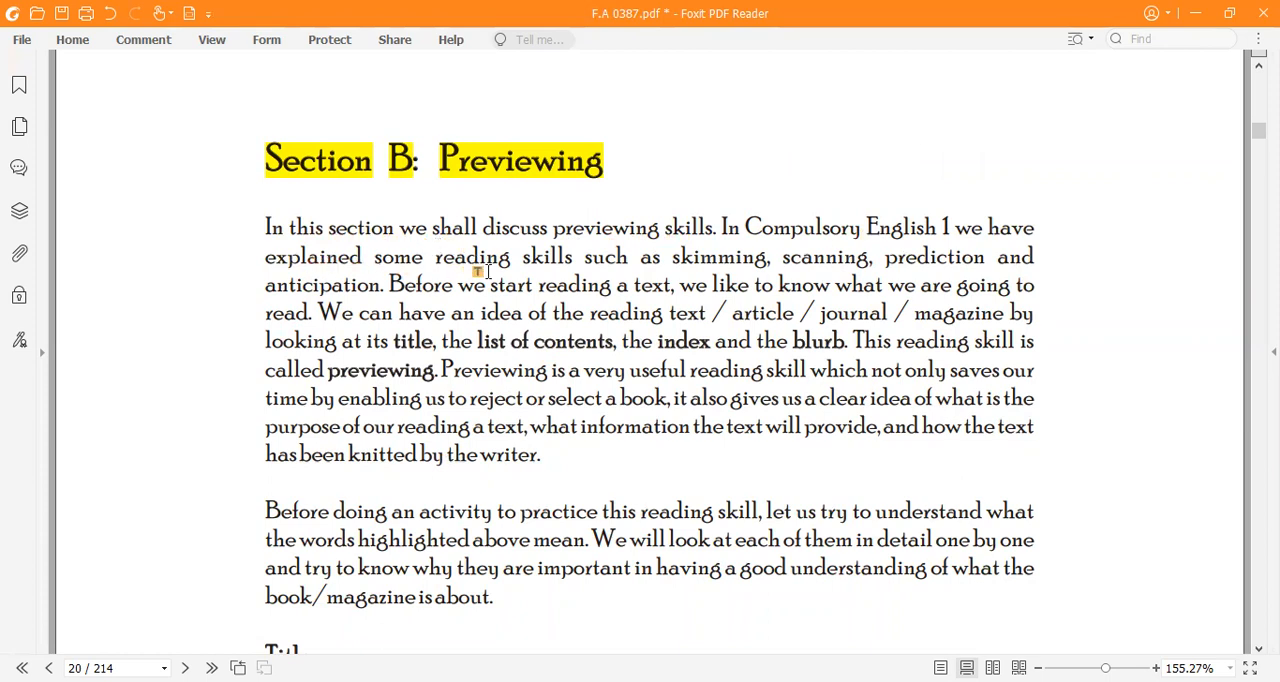
mouse_move(775, 272)
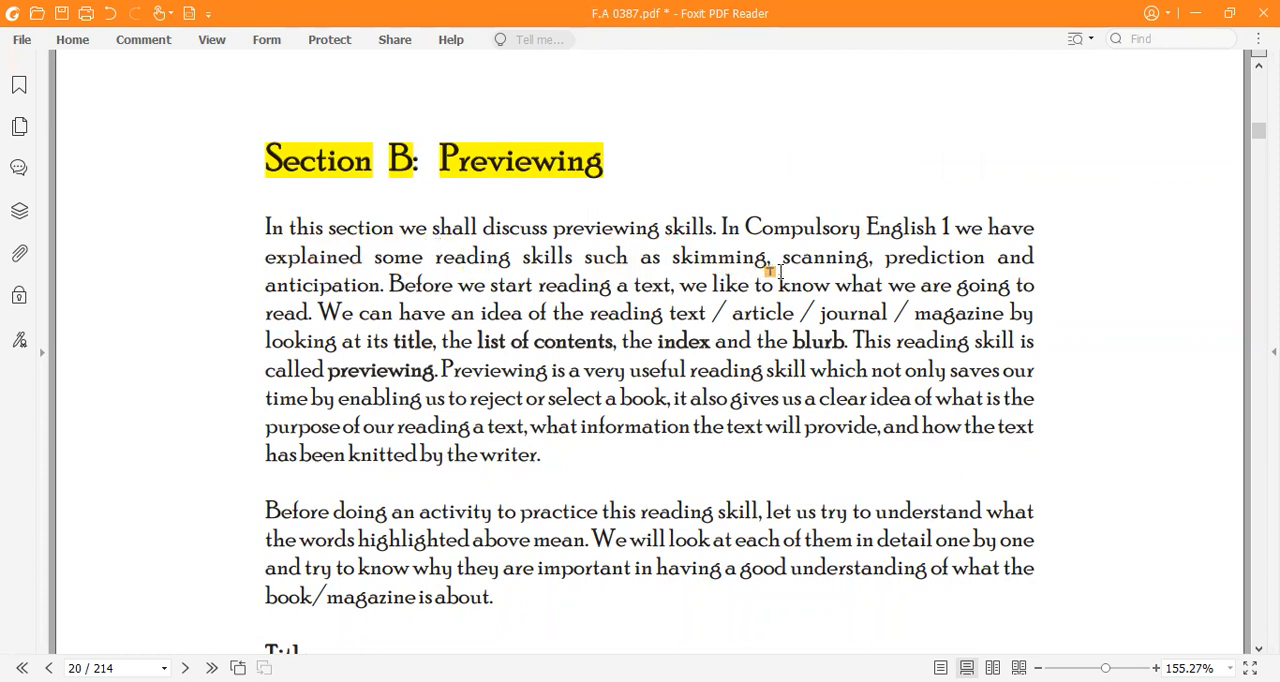
mouse_move(960, 278)
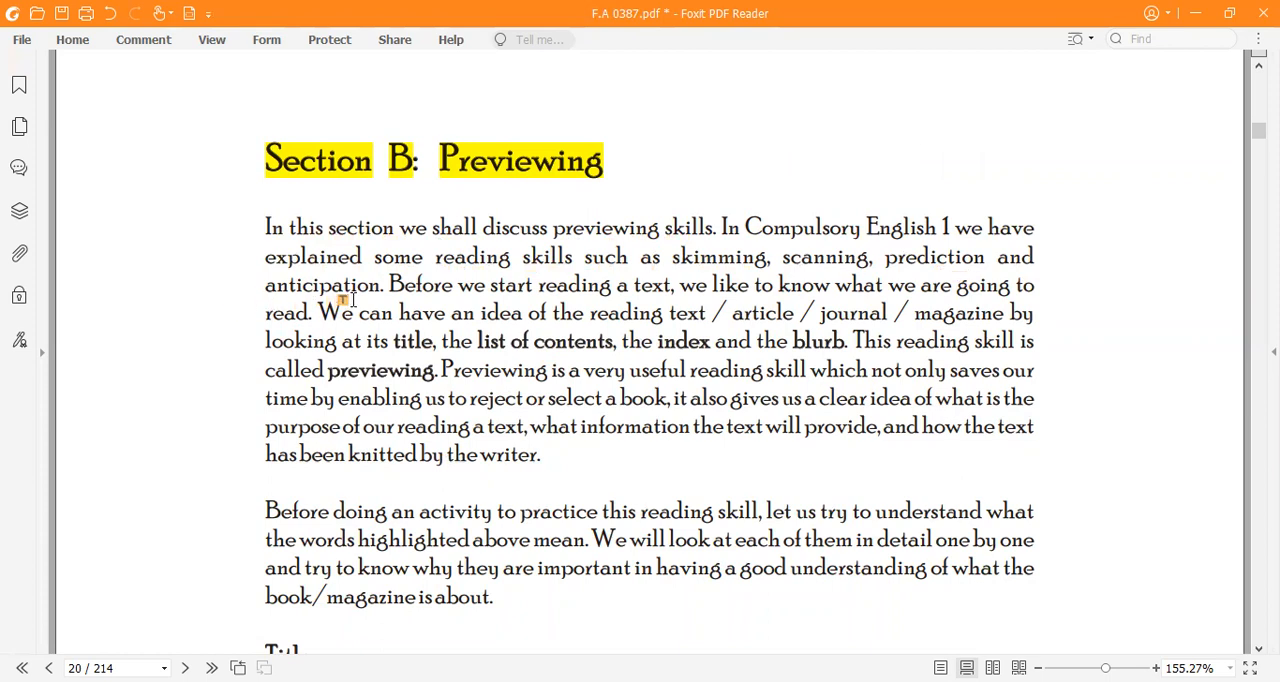
mouse_move(468, 311)
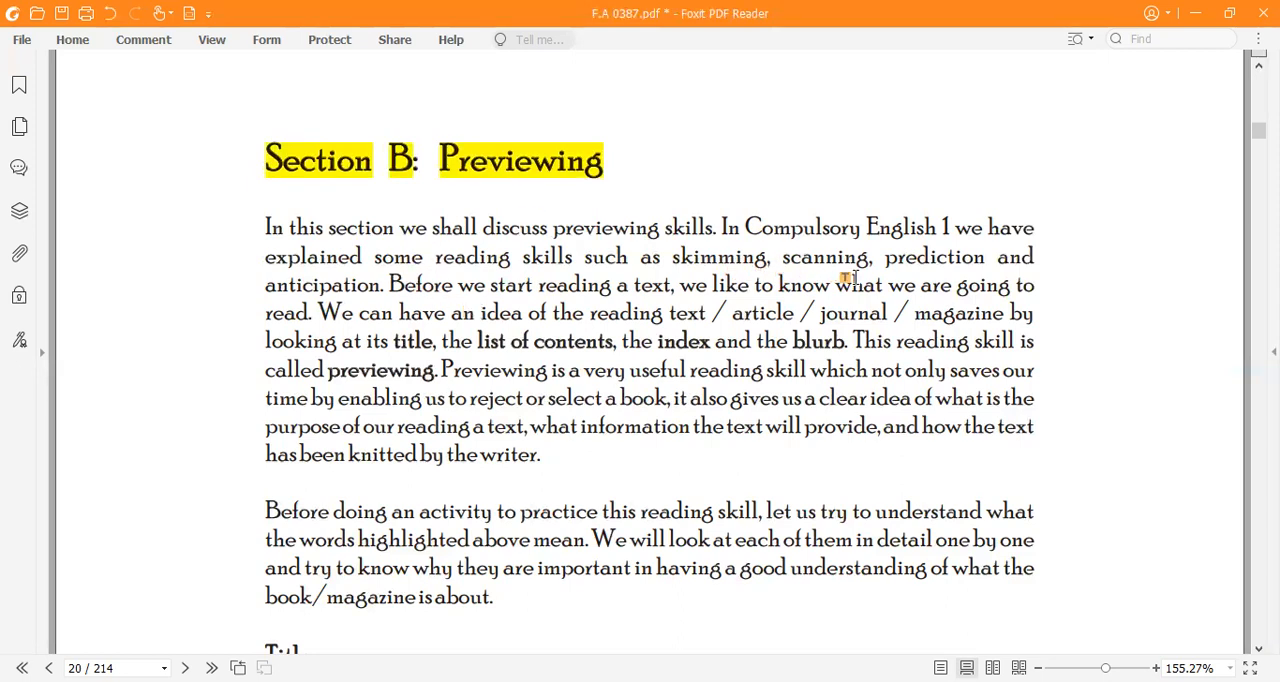
mouse_move(329, 341)
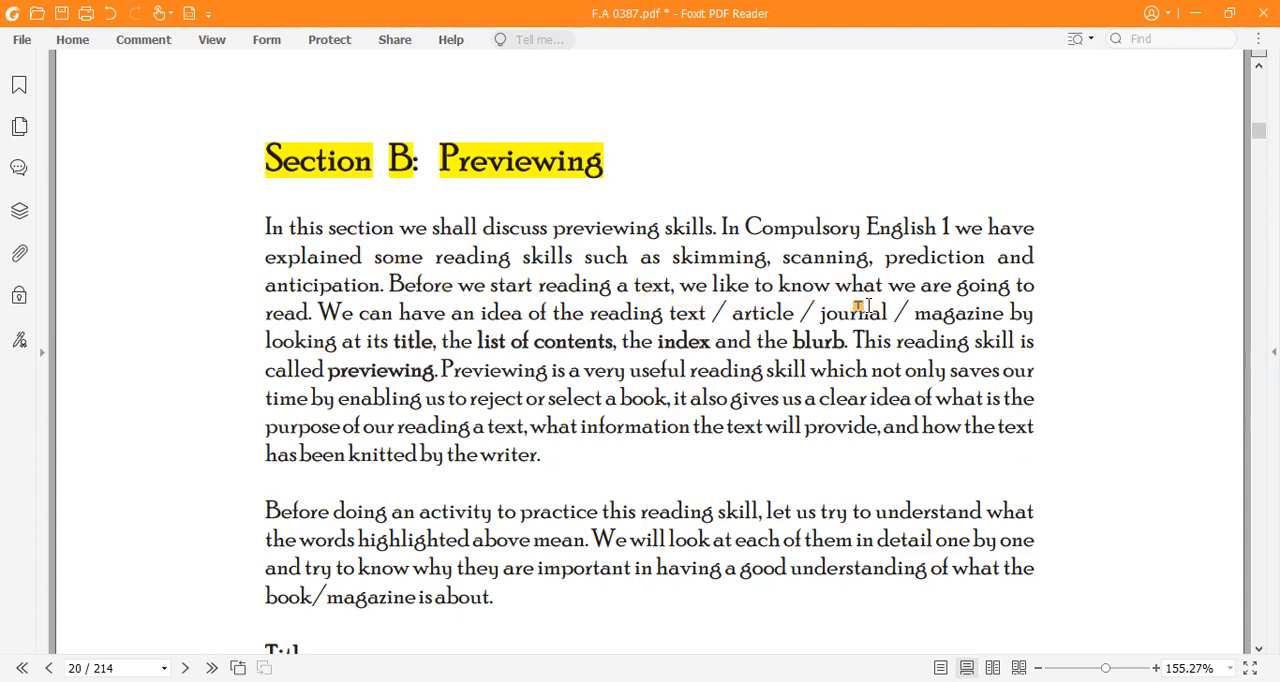
mouse_move(743, 318)
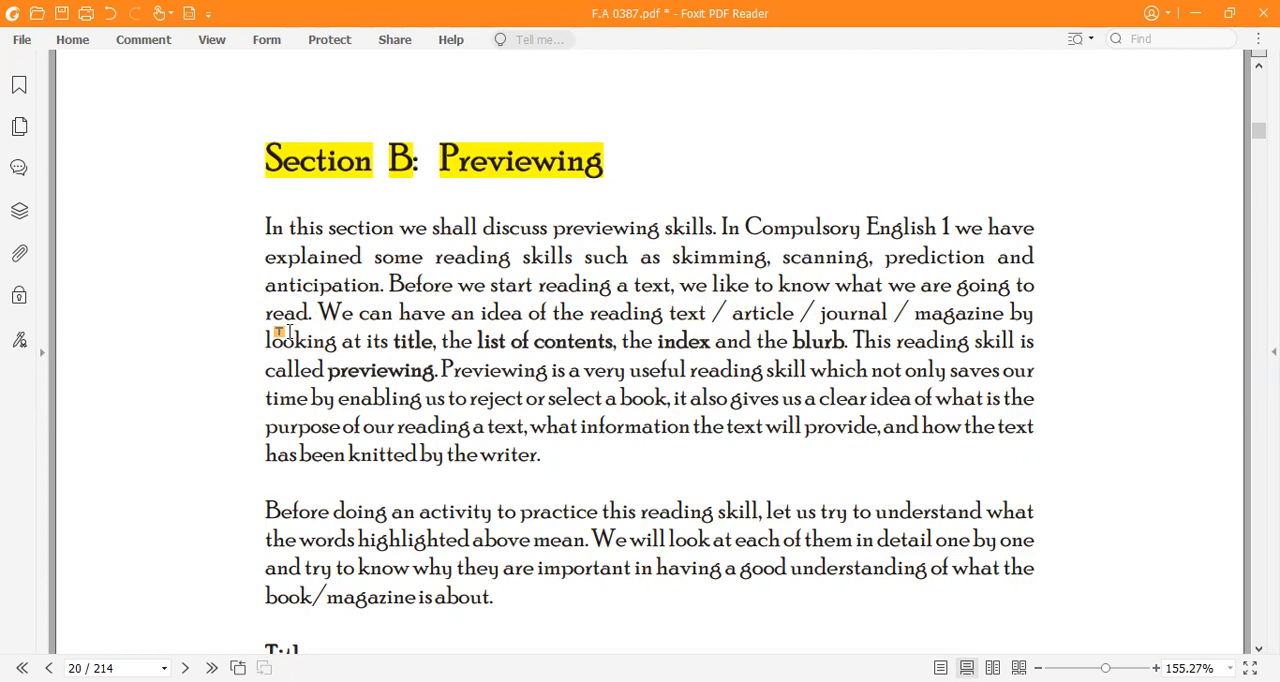
mouse_move(568, 332)
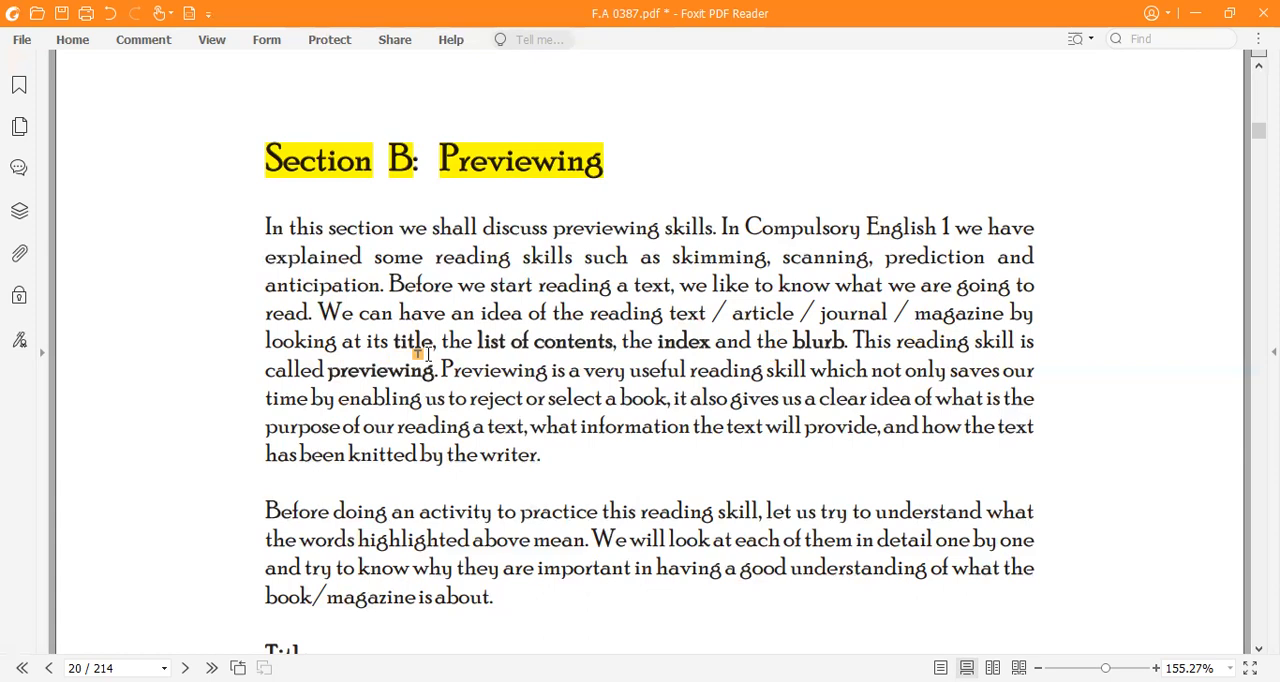
mouse_move(465, 356)
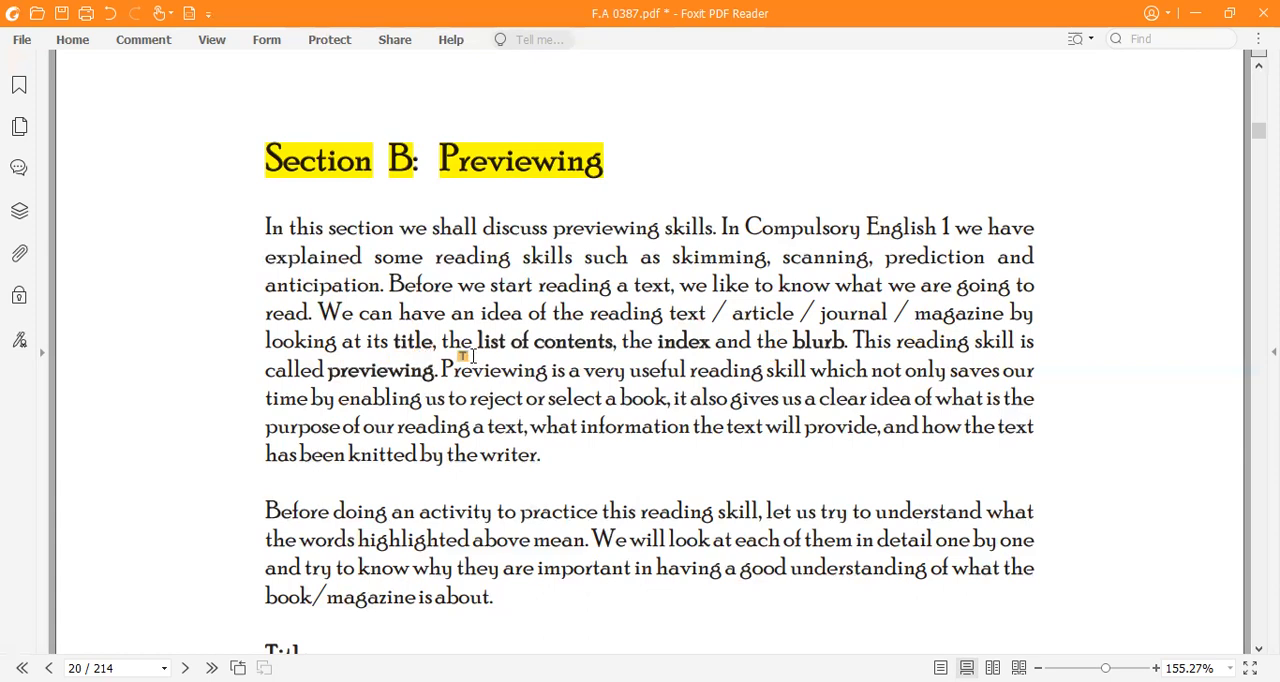
mouse_move(570, 361)
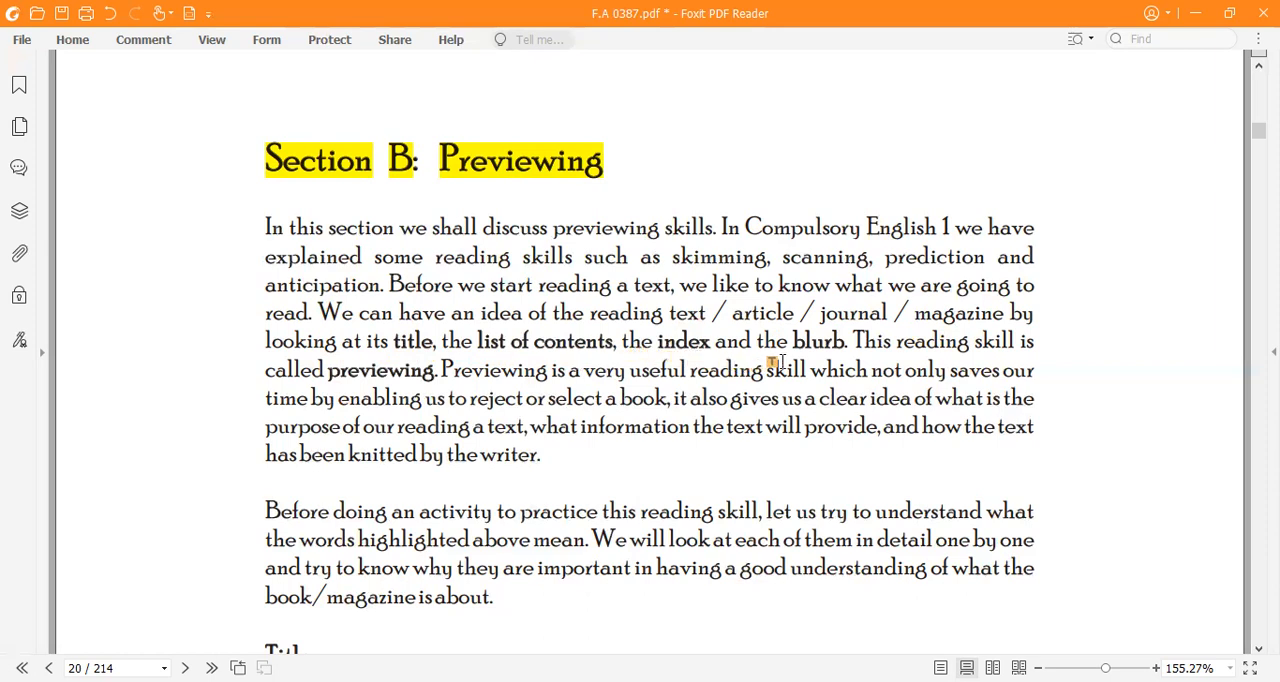
mouse_move(820, 361)
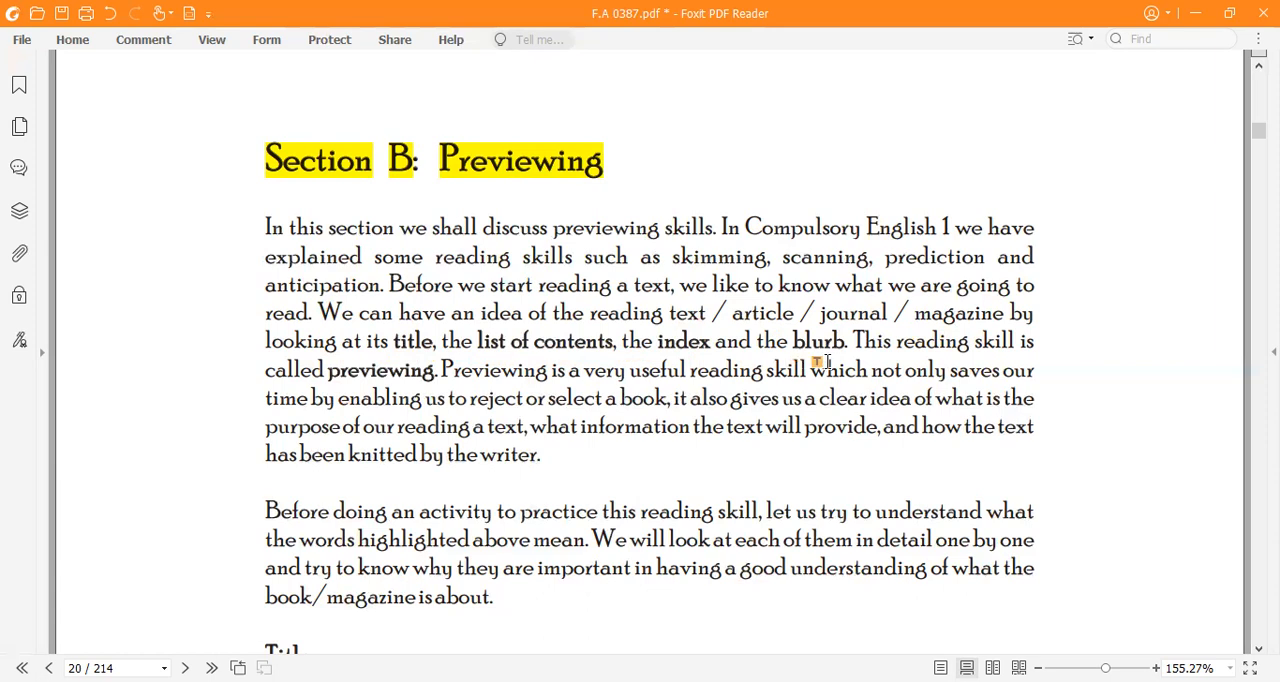
mouse_move(862, 363)
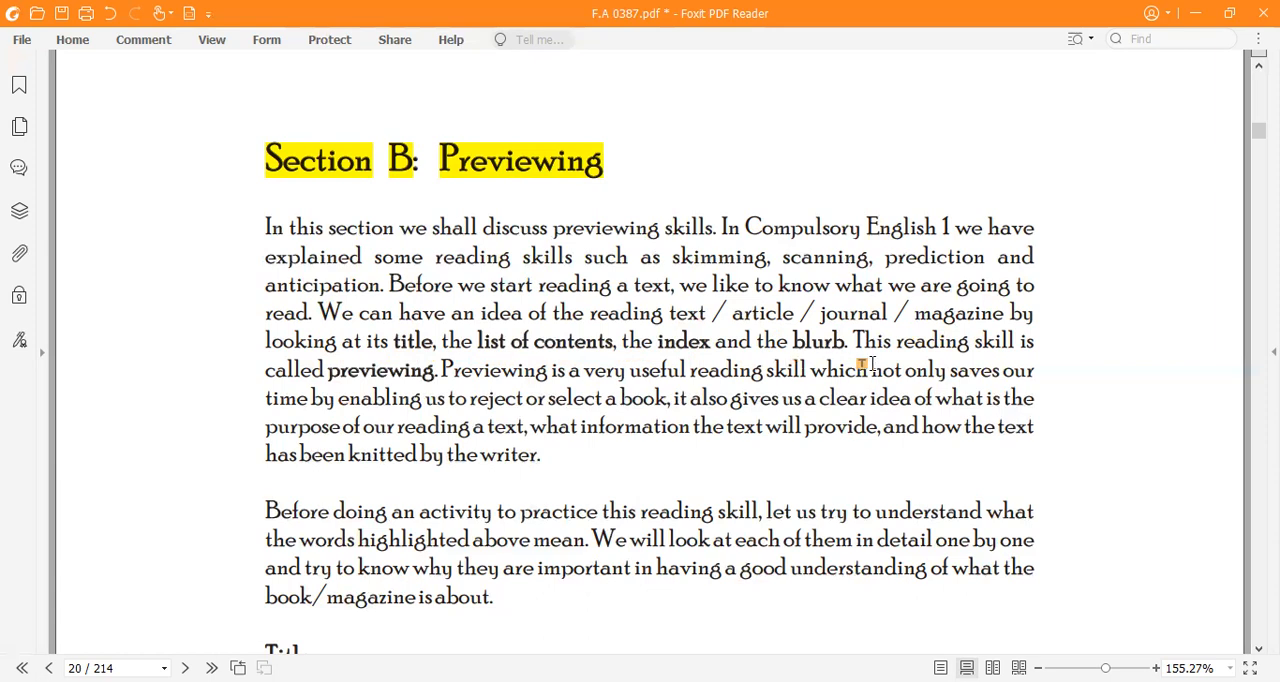
mouse_move(340, 398)
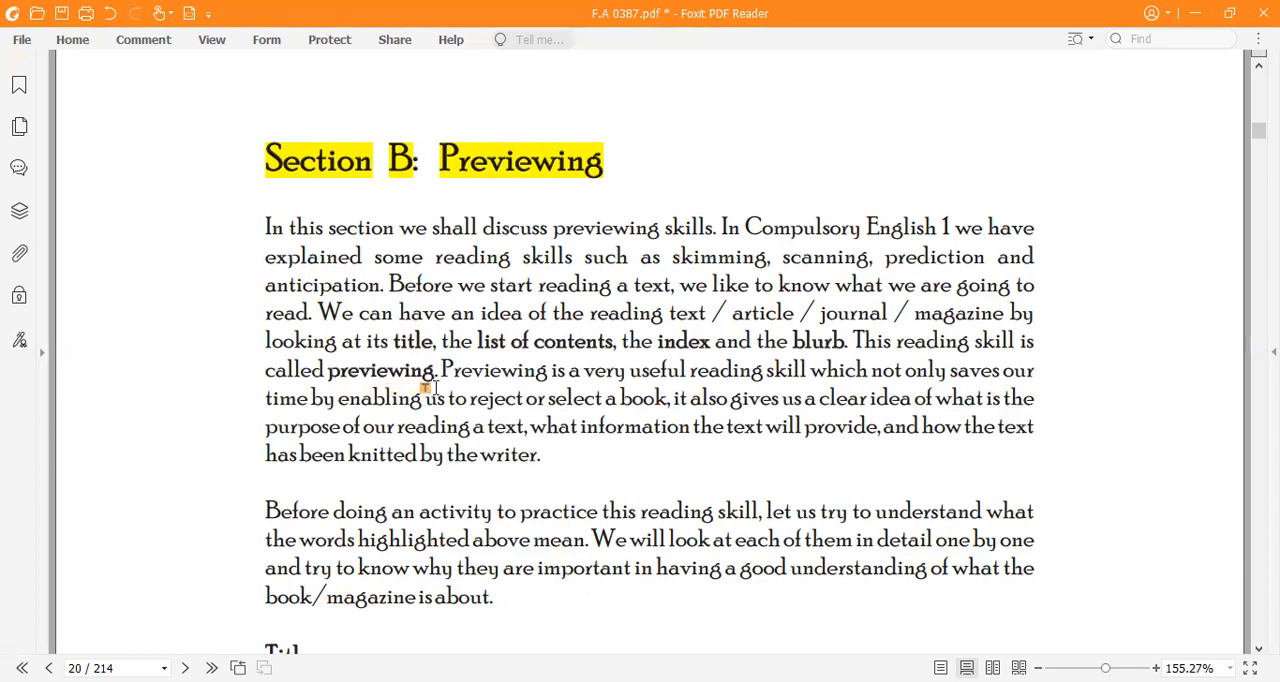
mouse_move(660, 389)
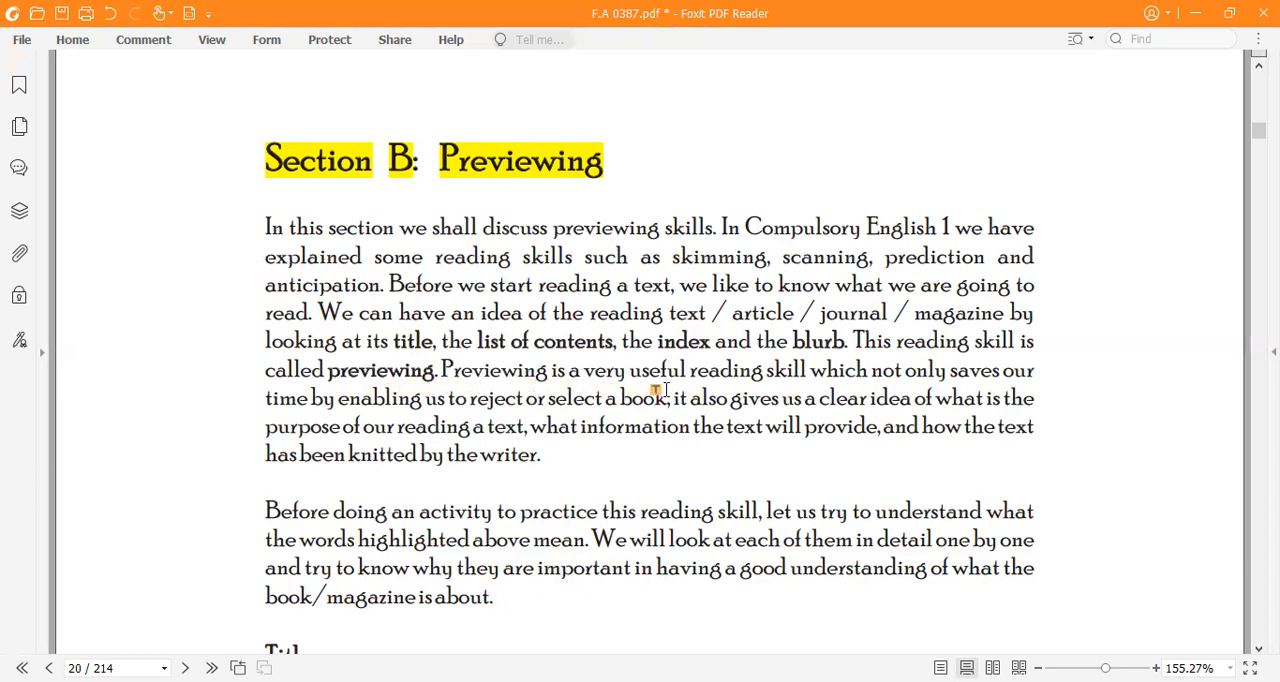
mouse_move(958, 397)
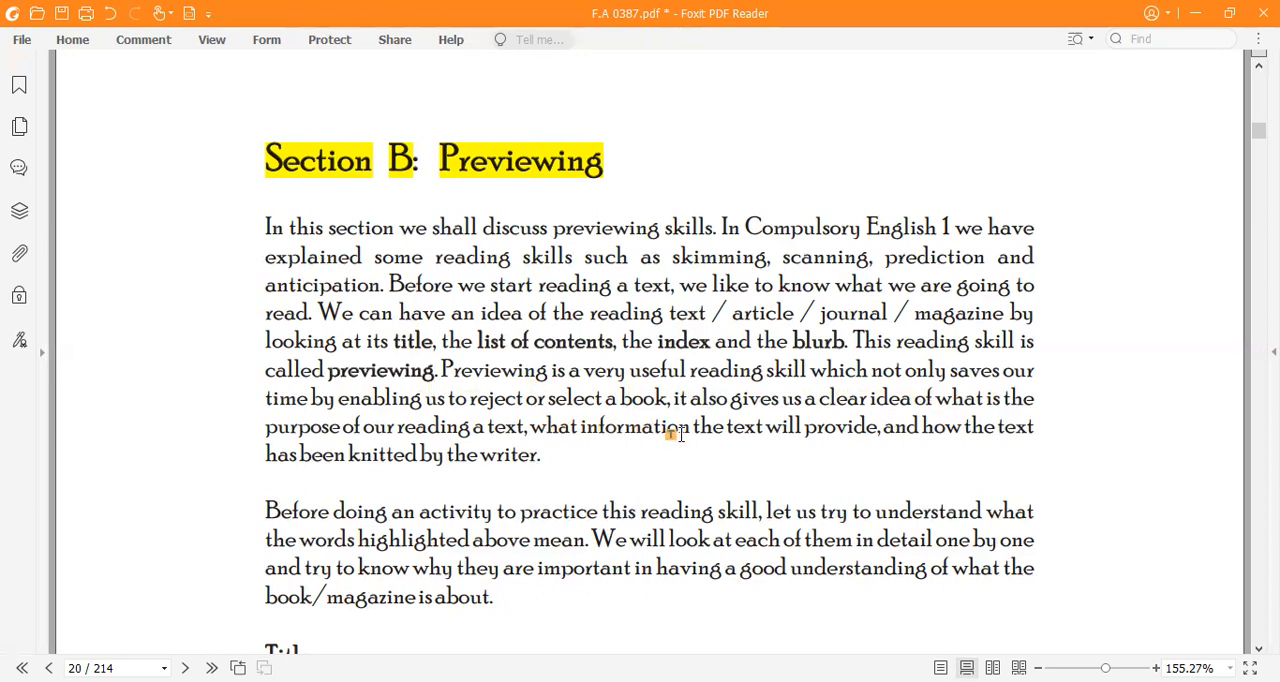
mouse_move(862, 426)
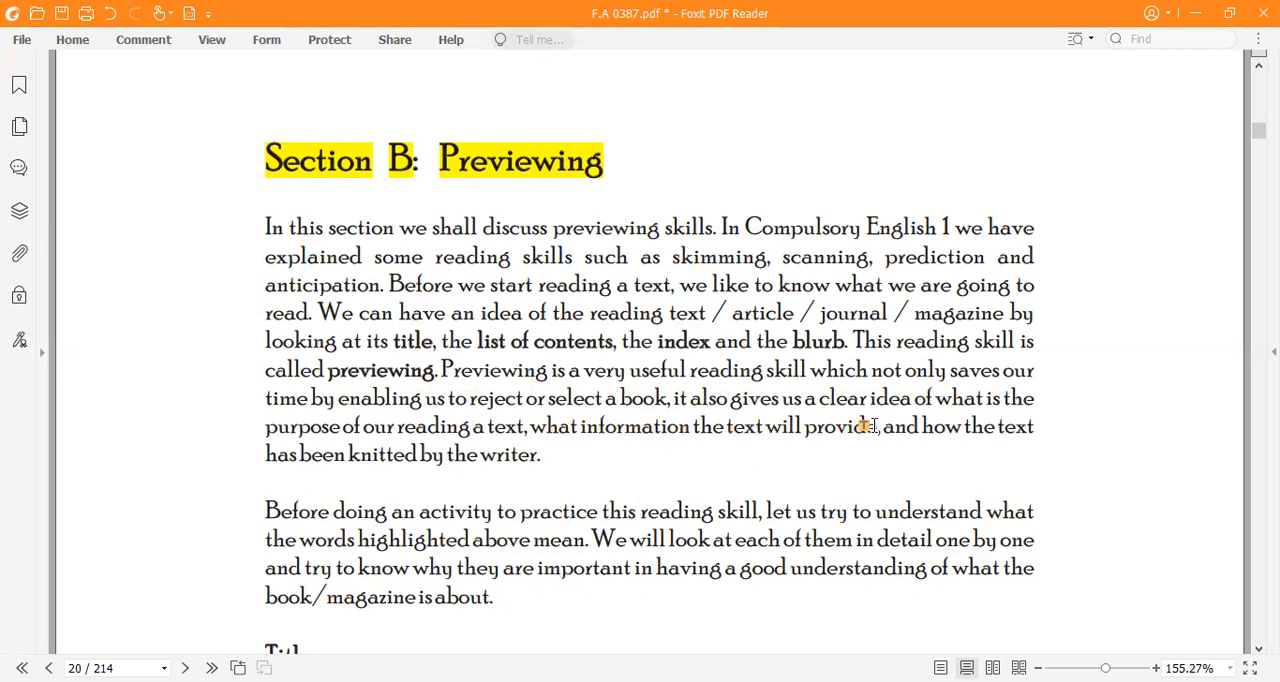
mouse_move(925, 426)
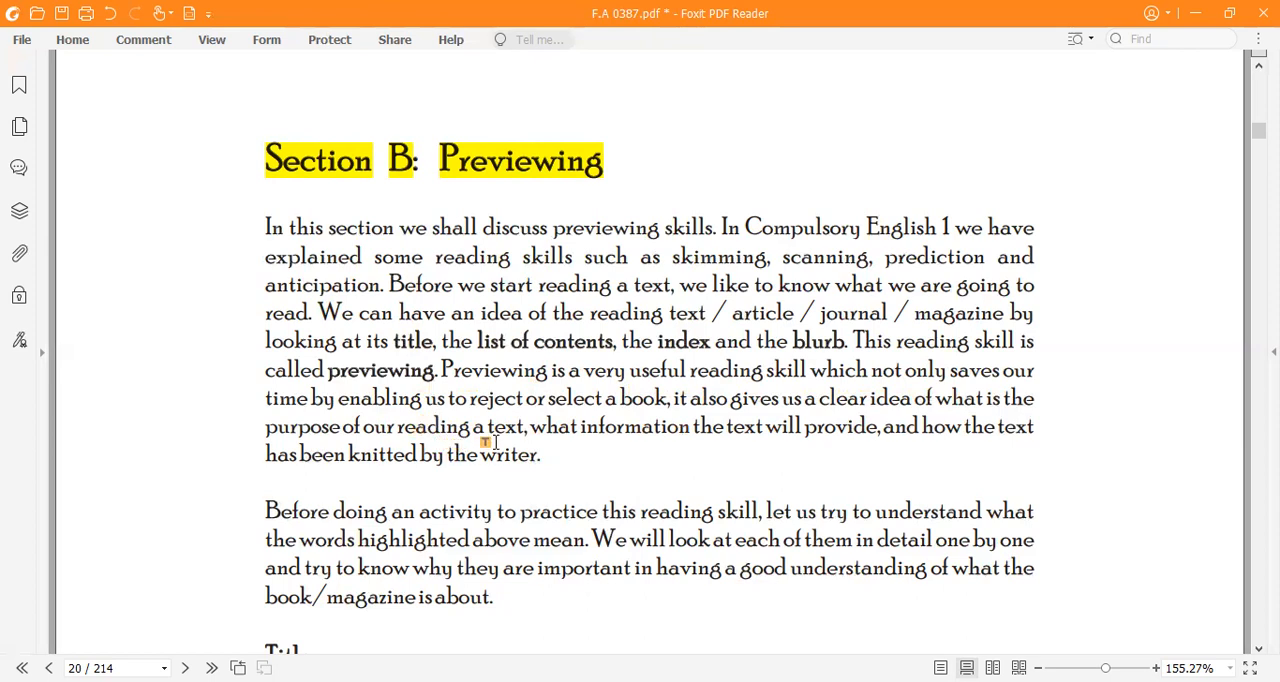
mouse_move(325, 450)
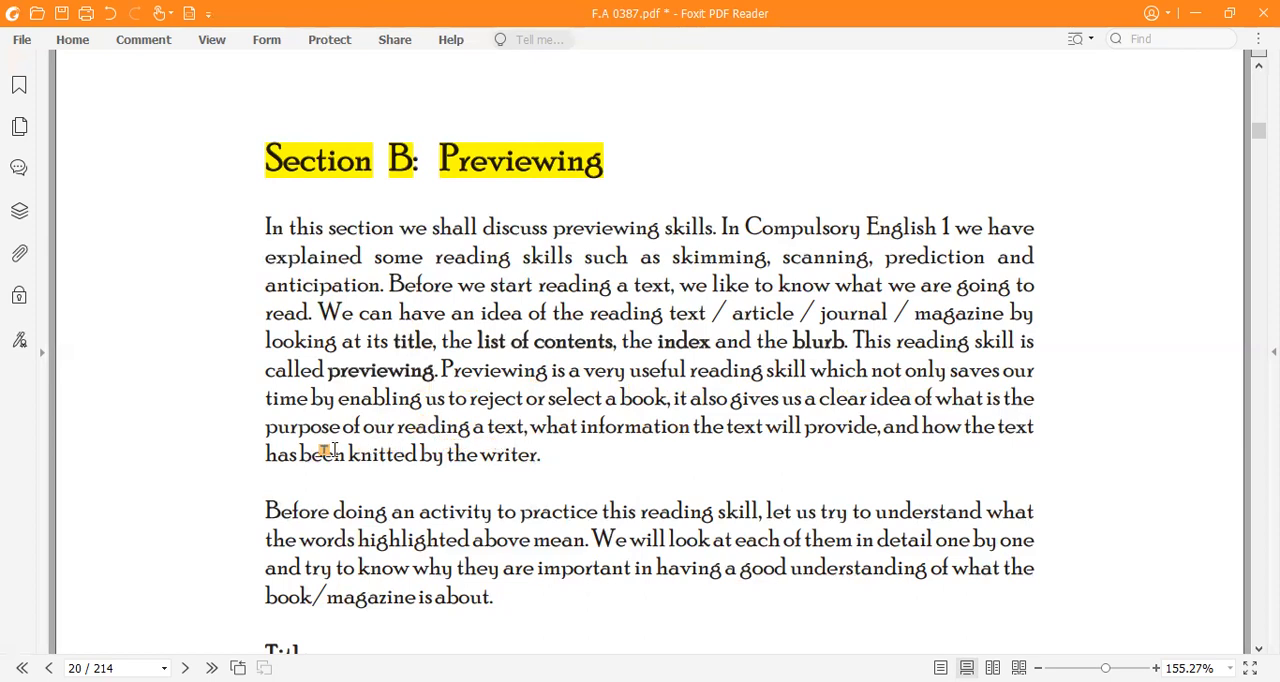
mouse_move(580, 448)
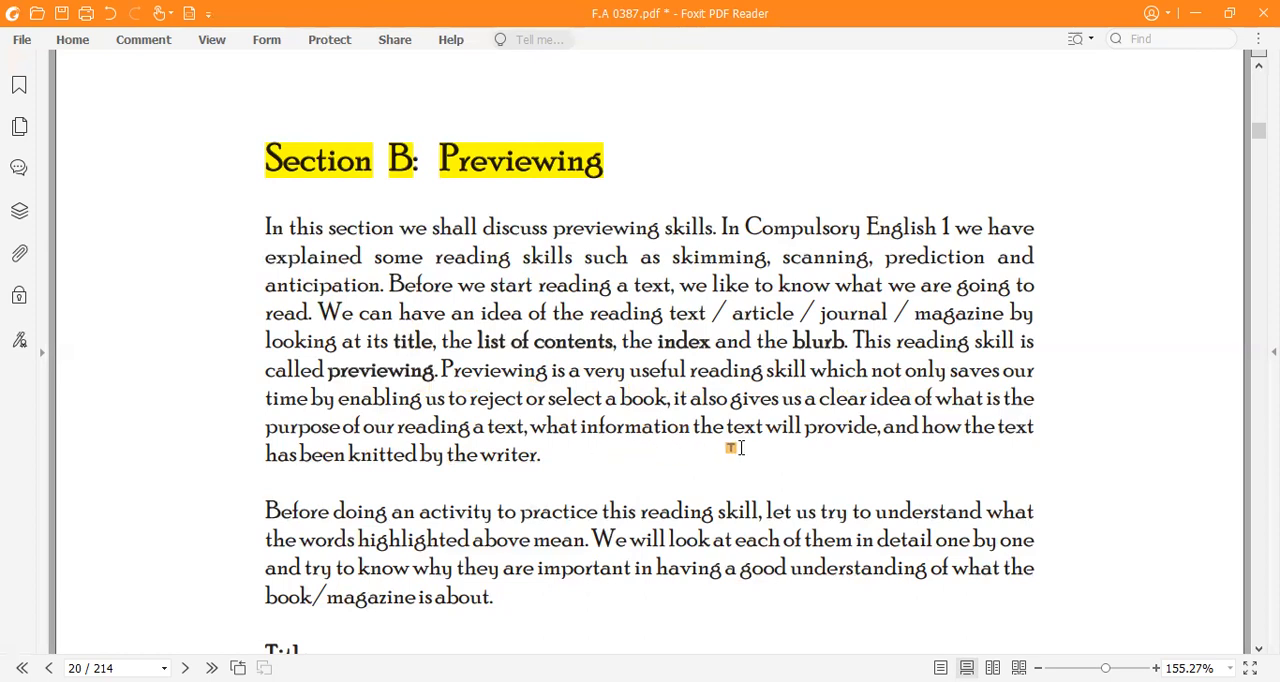
mouse_move(815, 447)
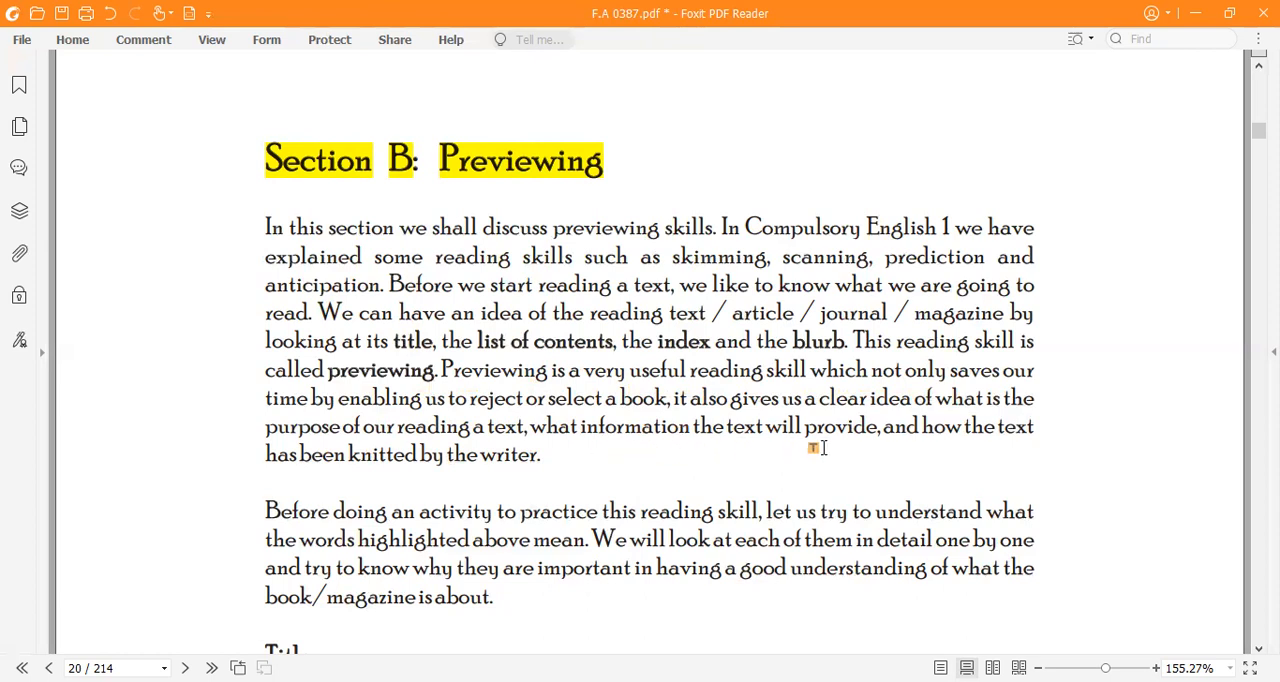
mouse_move(978, 447)
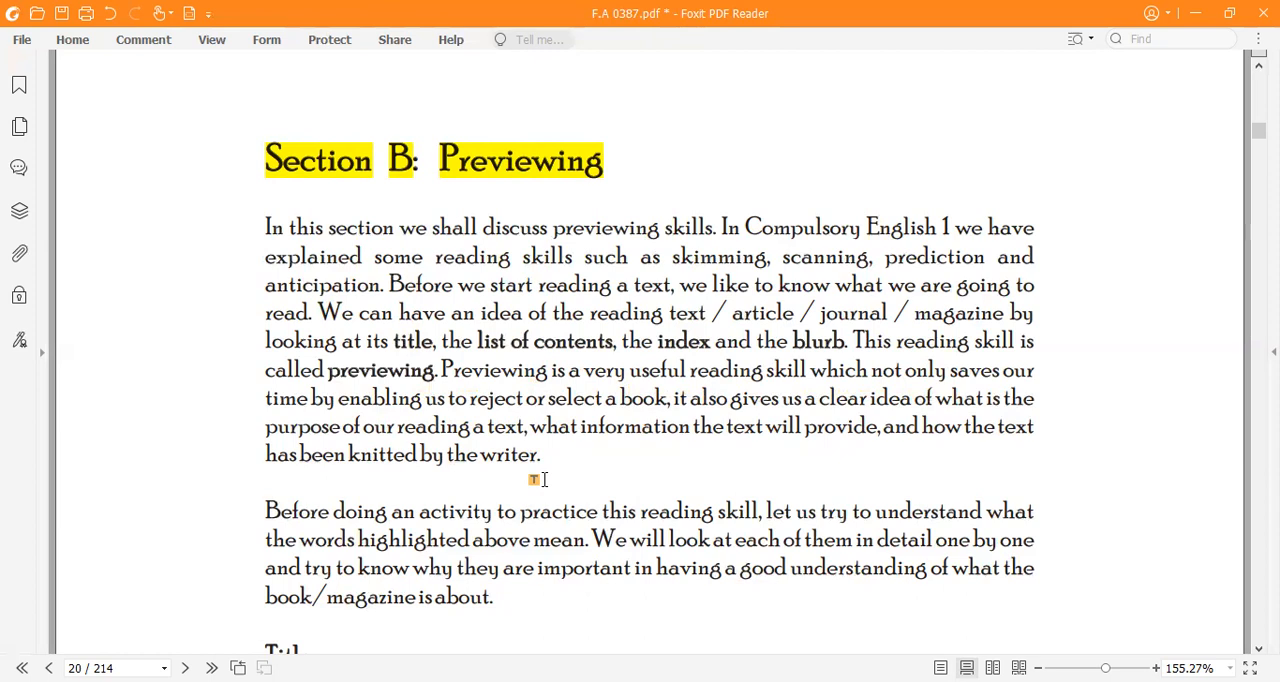
mouse_move(562, 487)
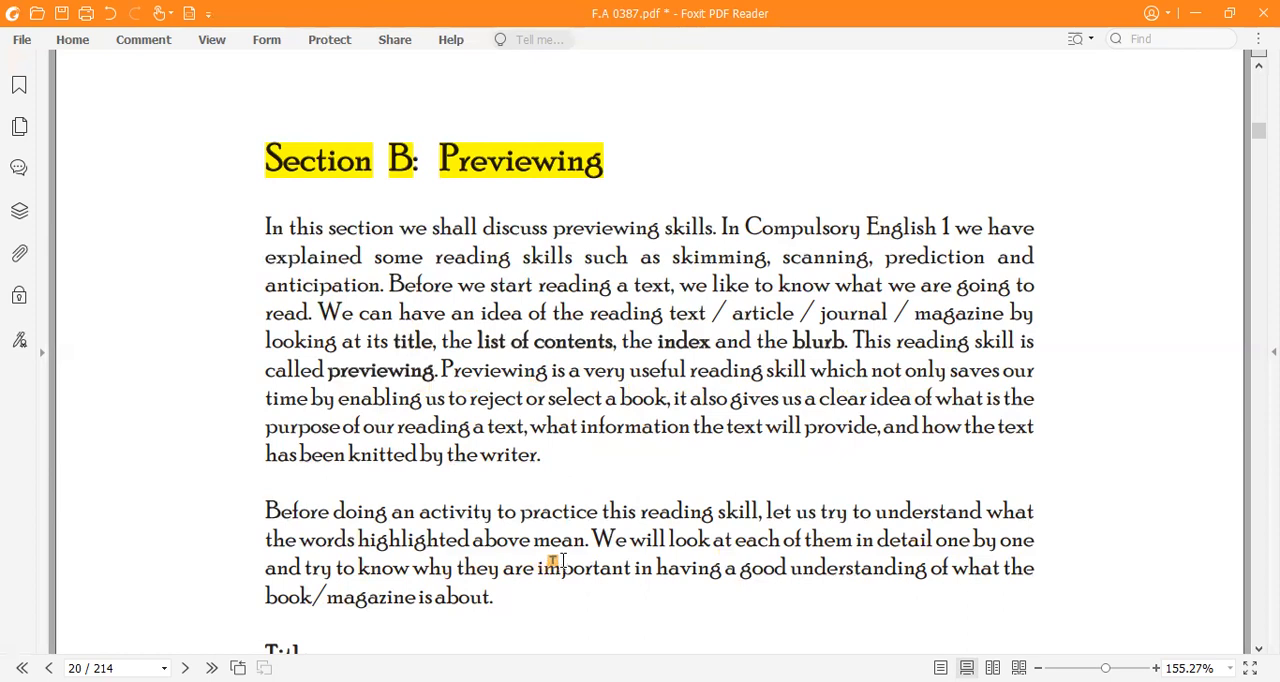
mouse_move(650, 487)
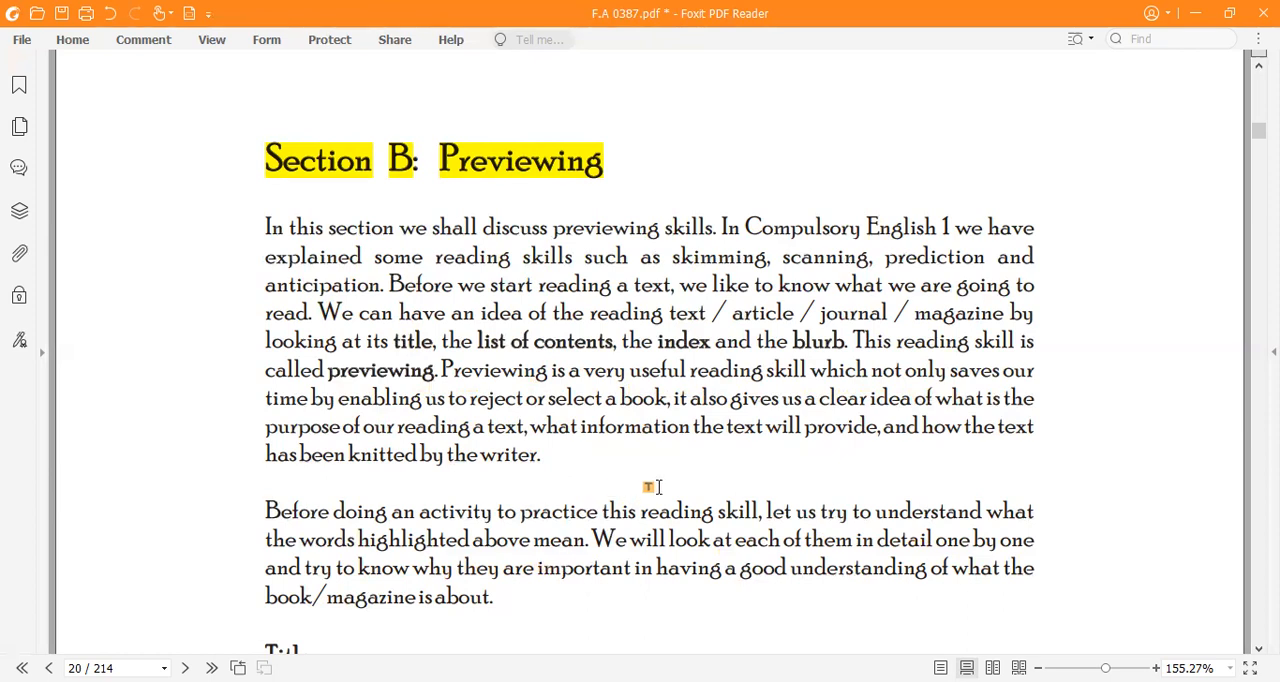
scroll("down", 3)
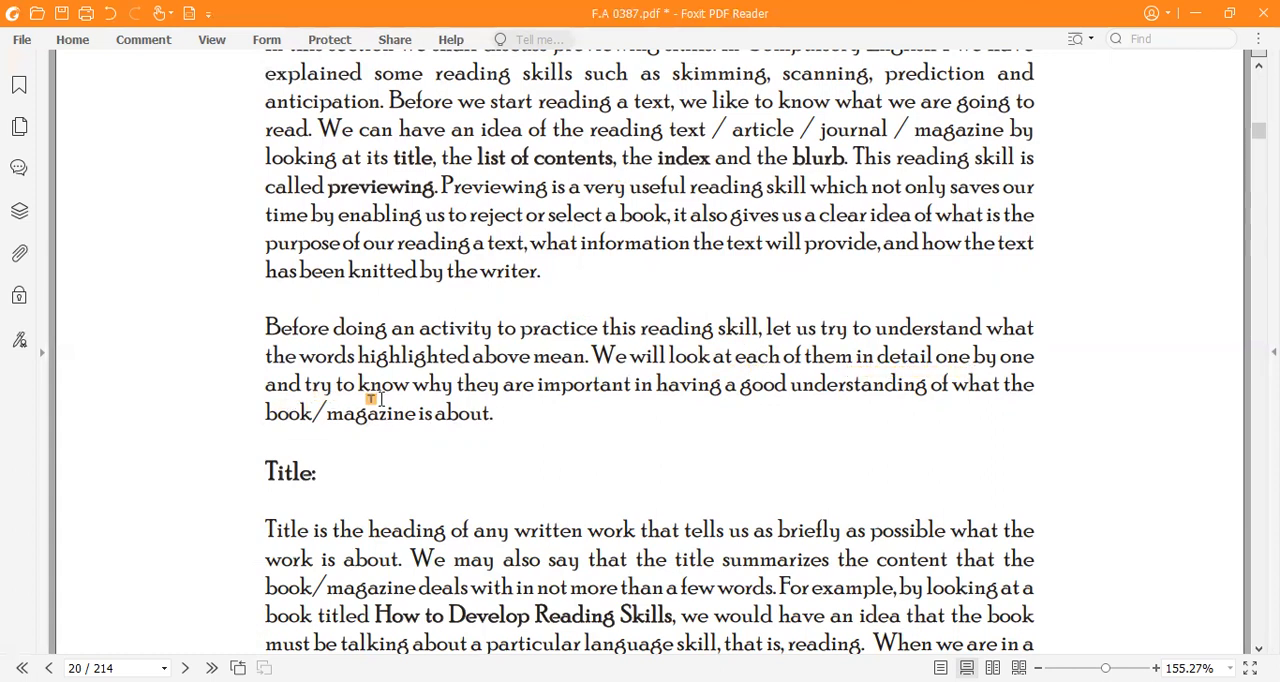
mouse_move(596, 406)
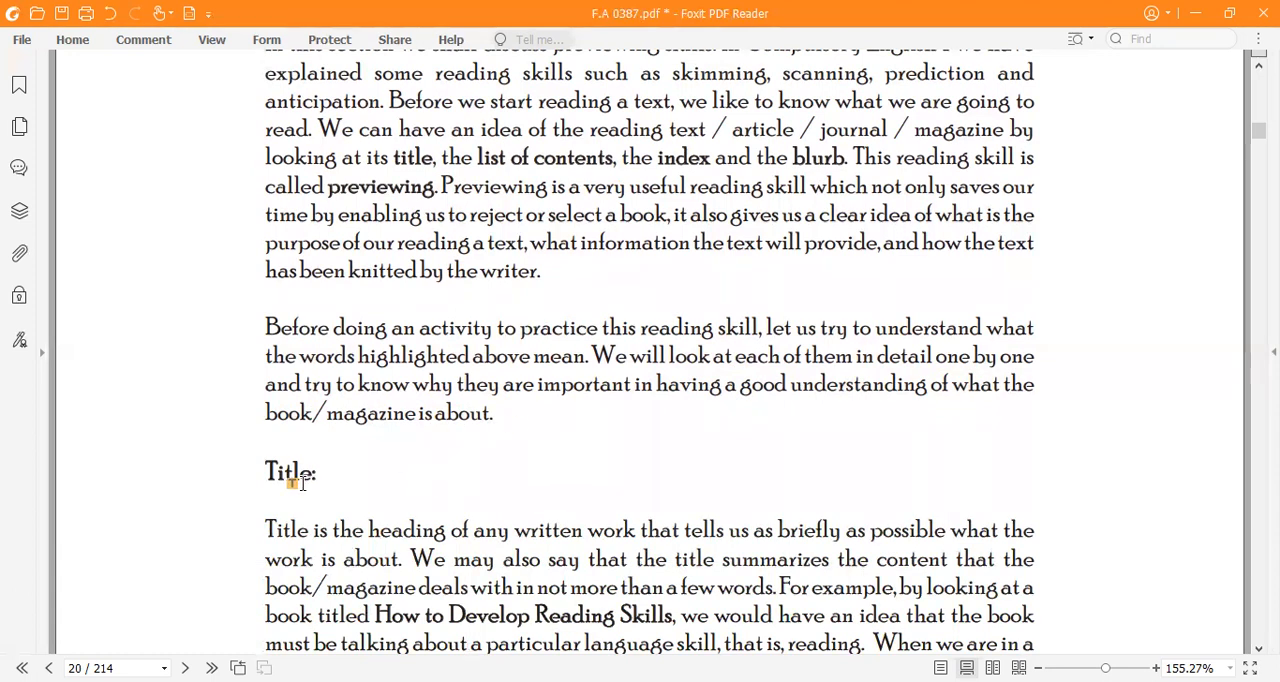
scroll("down", 3)
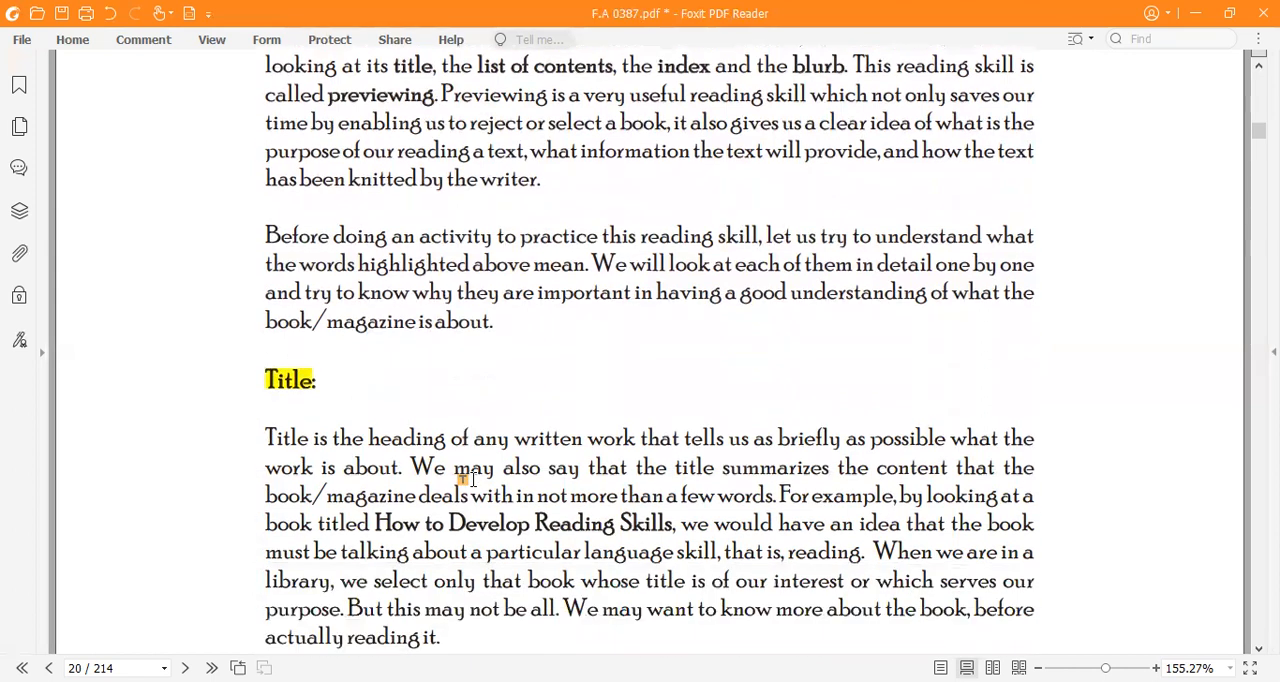
scroll("down", 3)
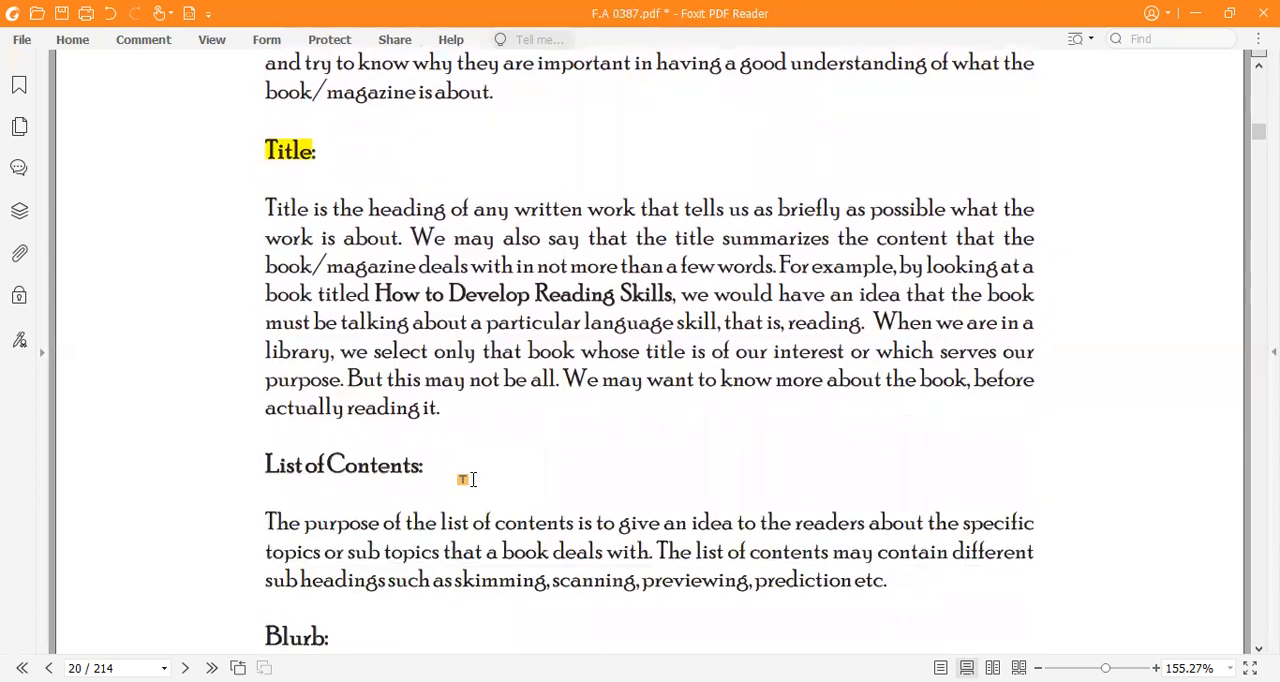
scroll("down", 3)
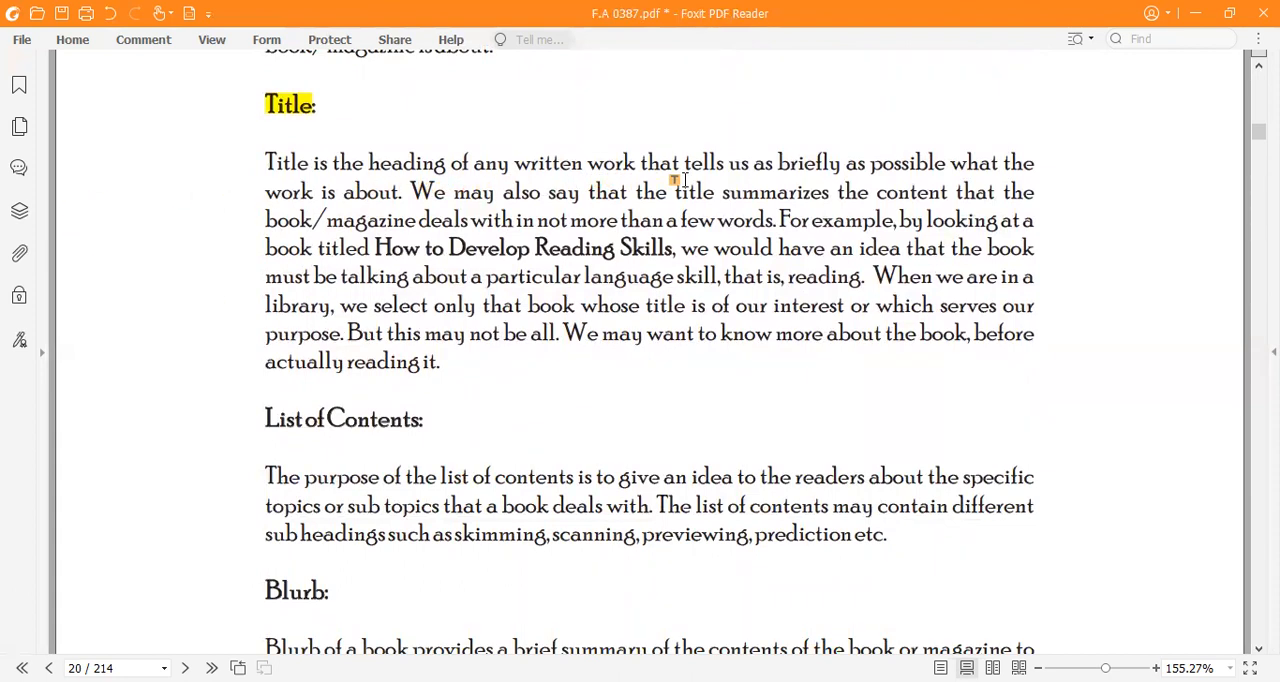
mouse_move(765, 180)
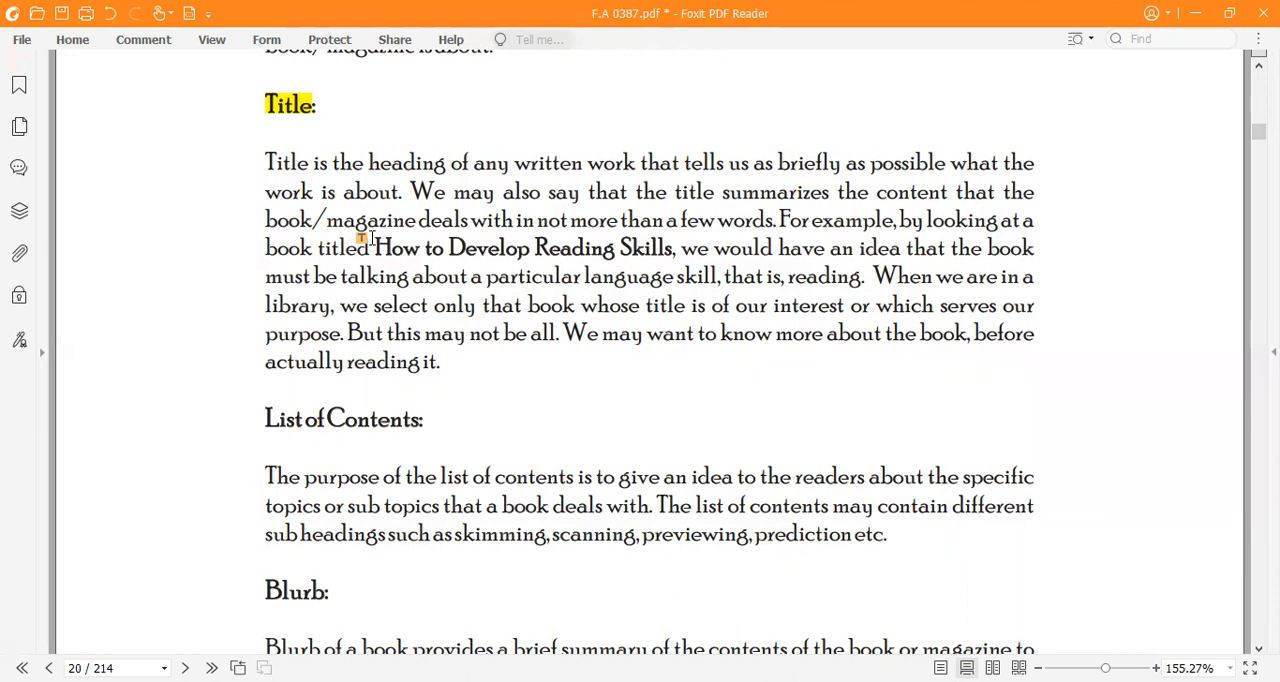
mouse_move(545, 237)
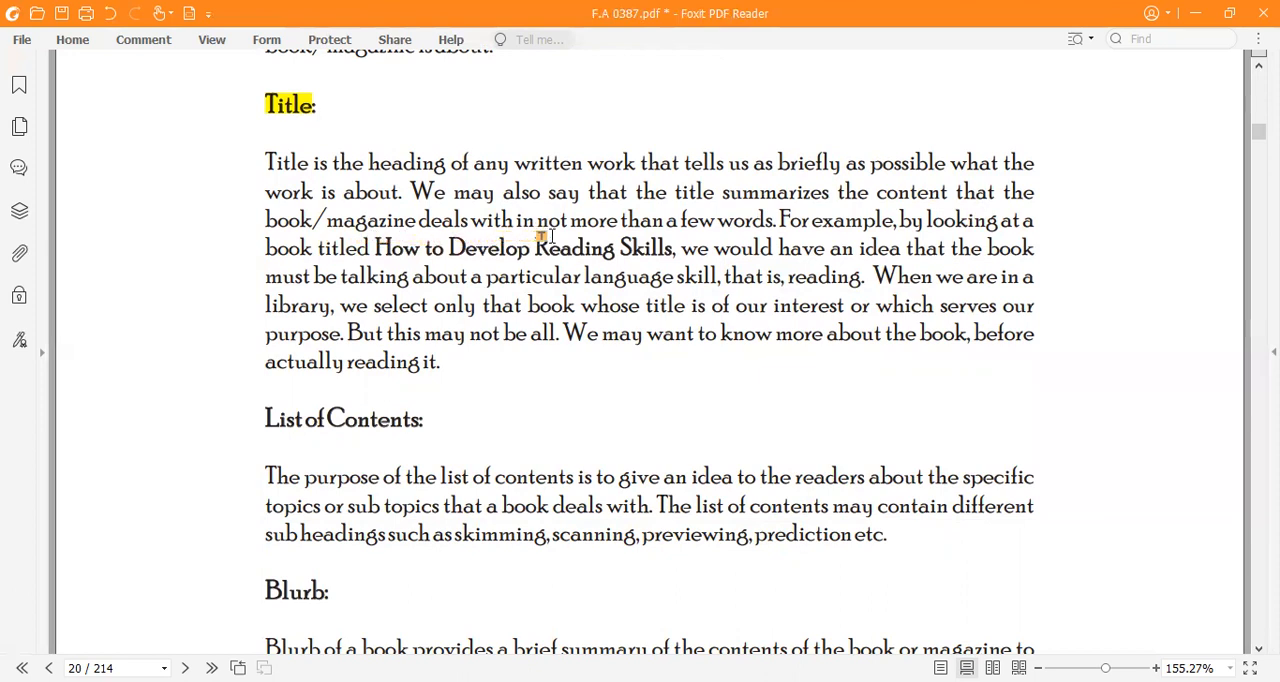
mouse_move(740, 243)
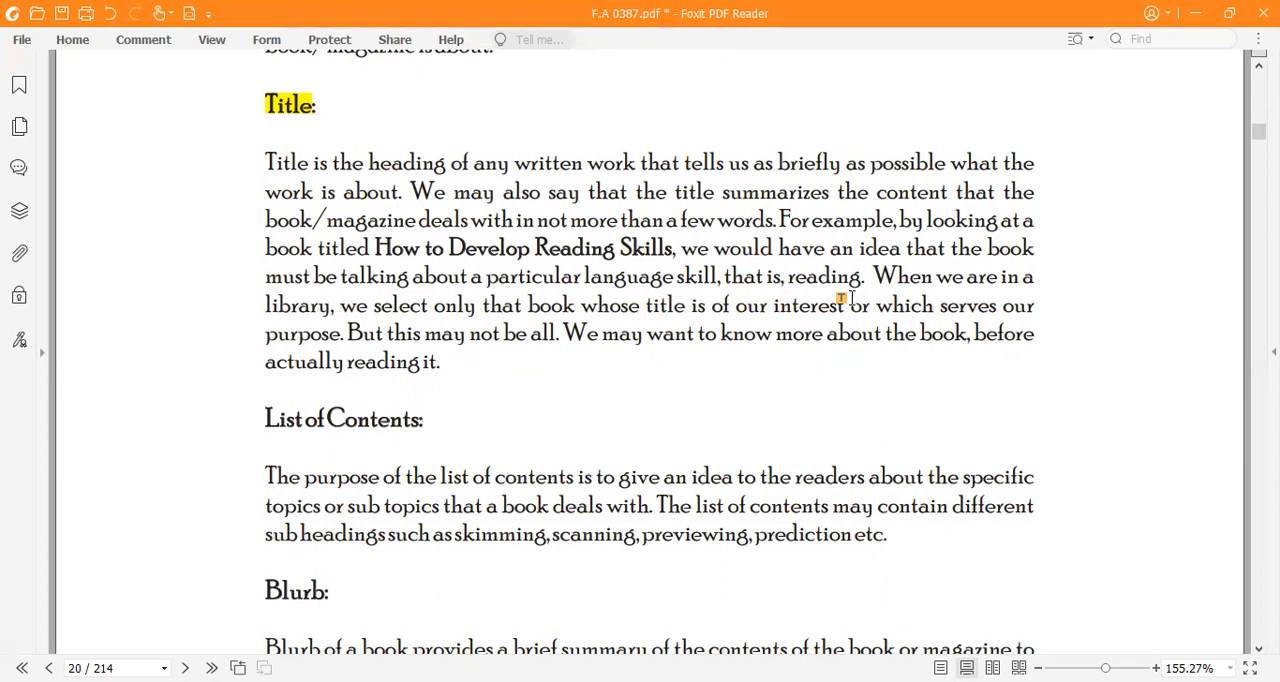
mouse_move(630, 283)
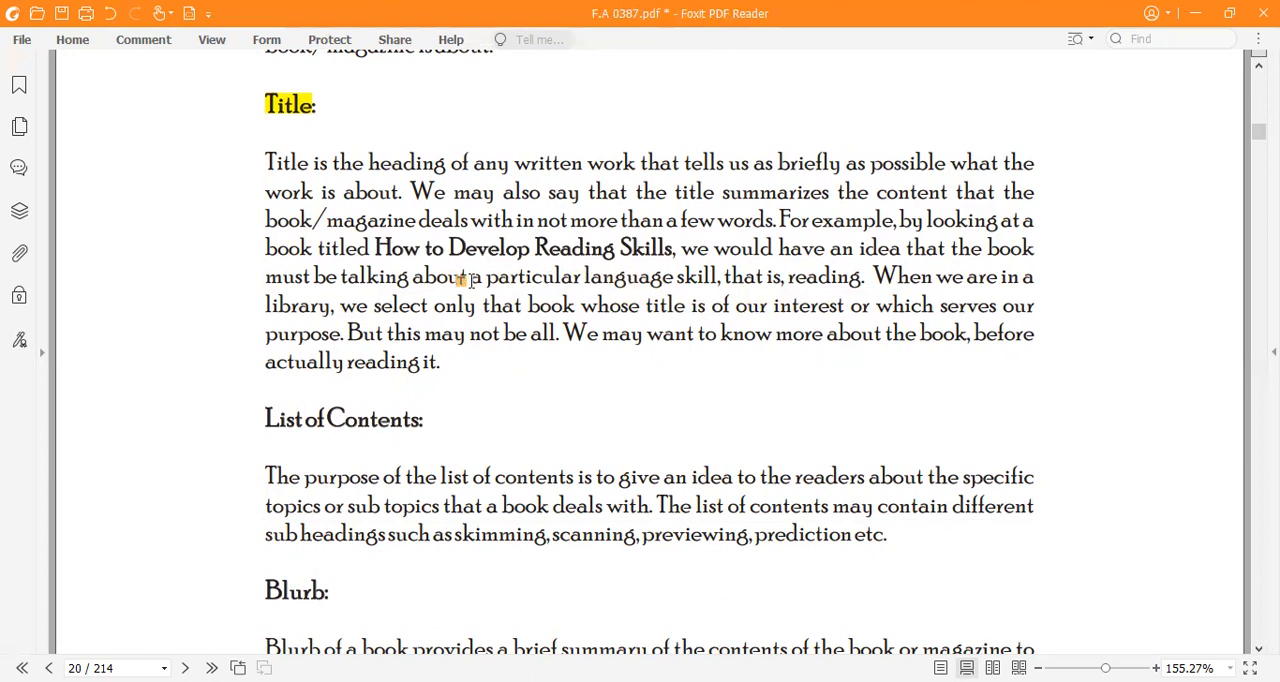
mouse_move(547, 302)
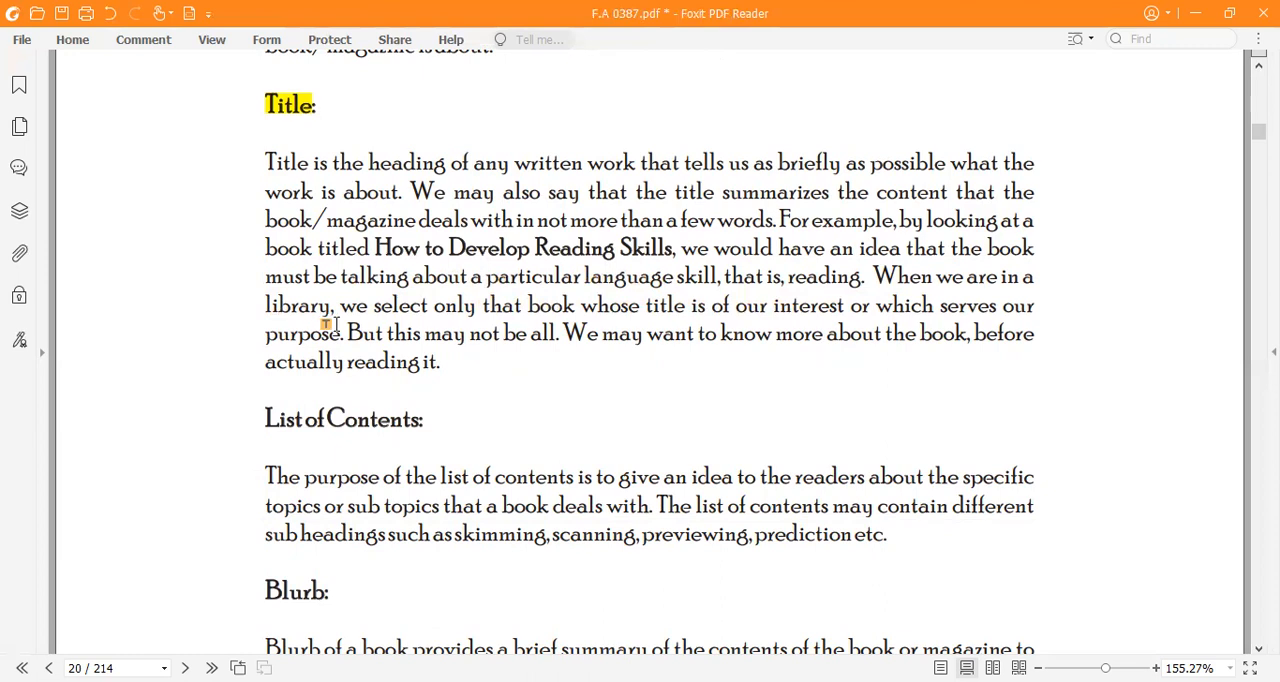
mouse_move(503, 322)
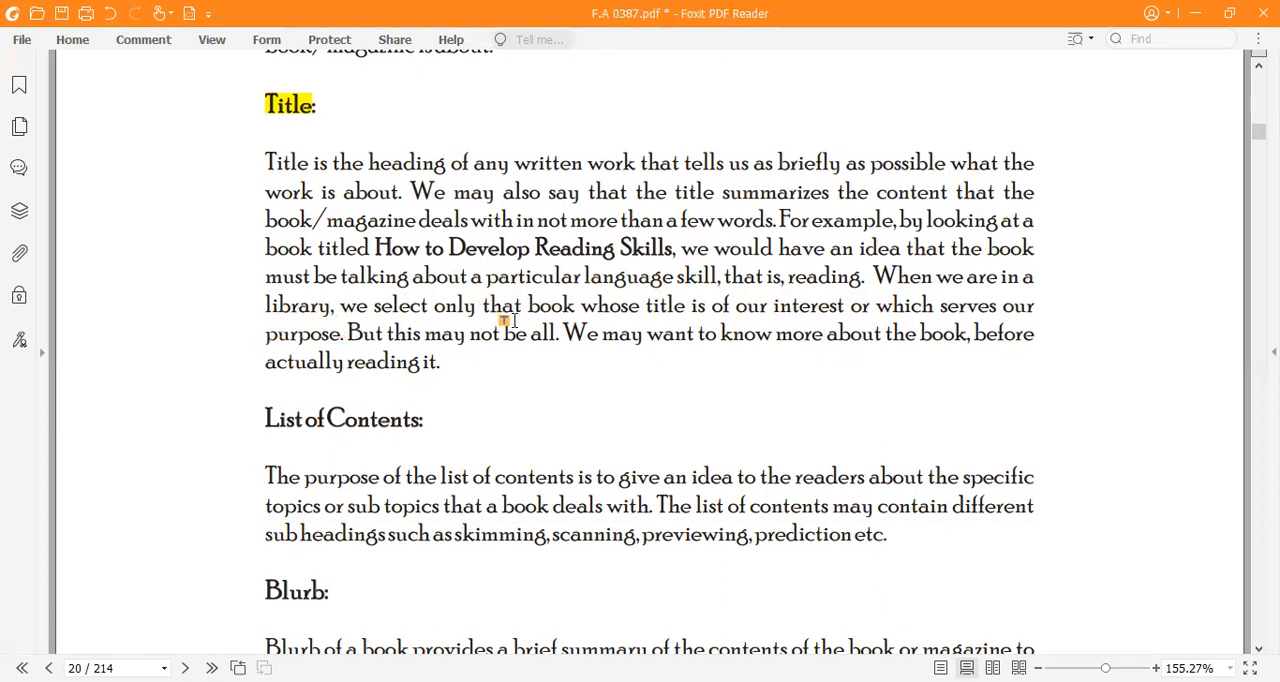
mouse_move(625, 320)
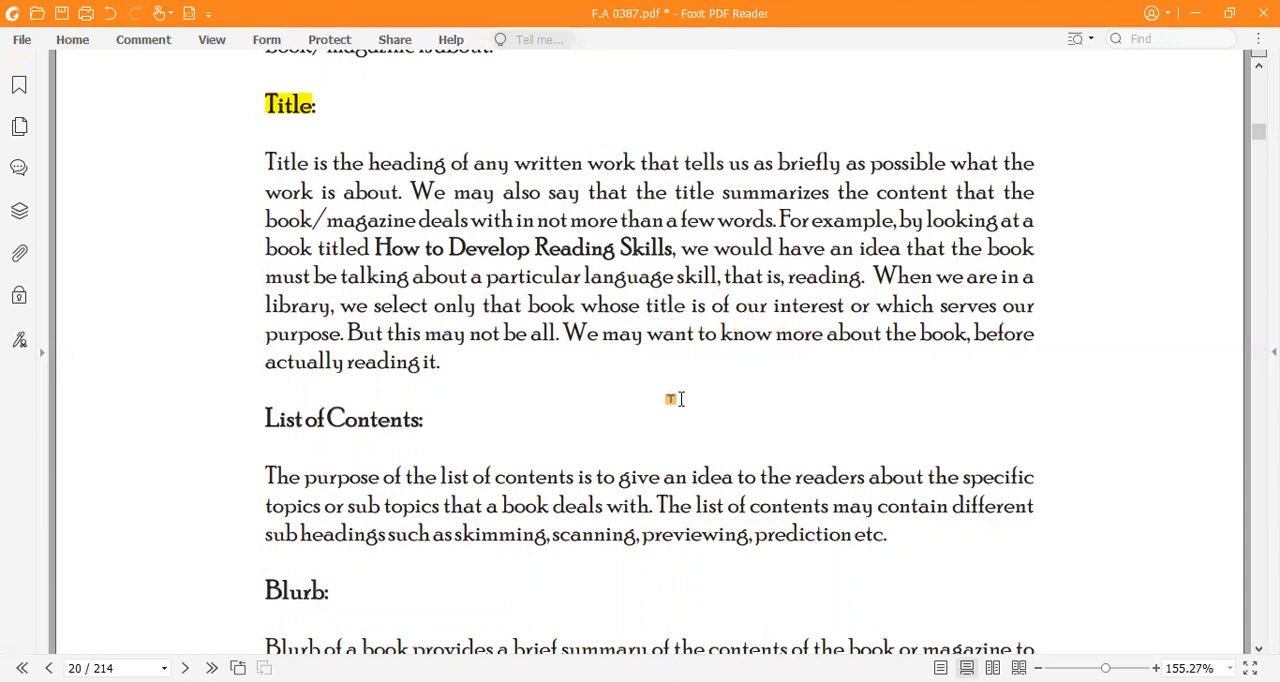
mouse_move(410, 365)
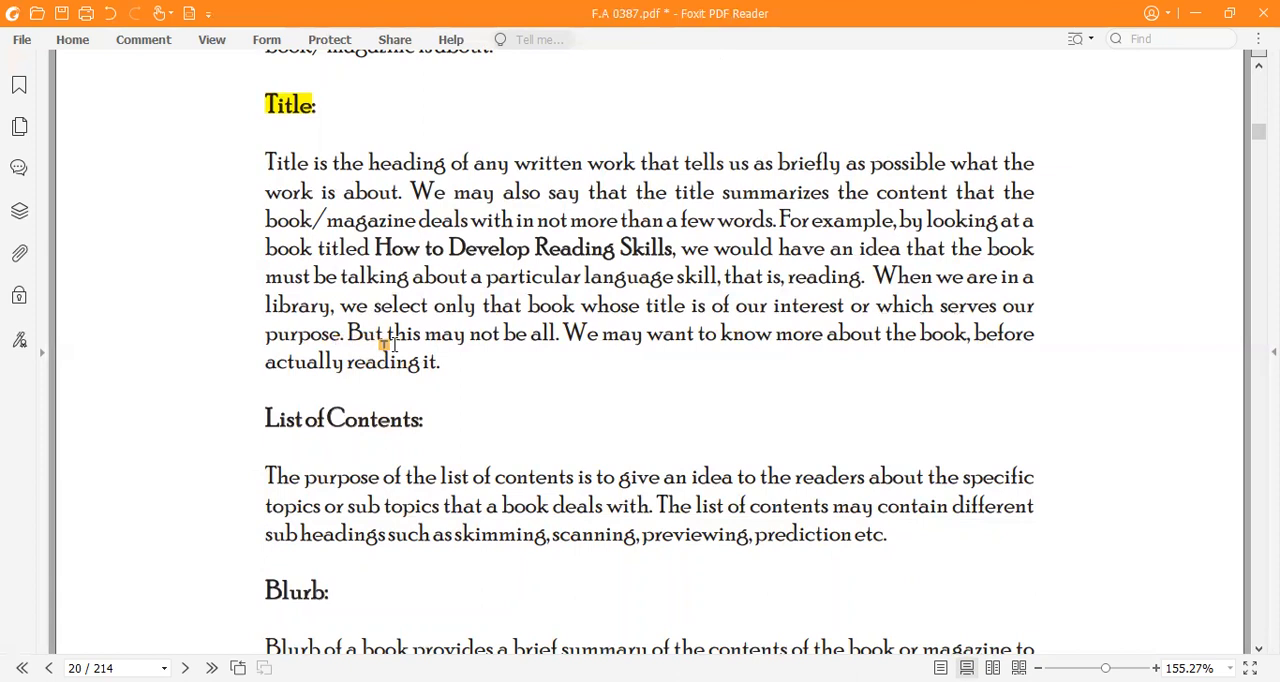
mouse_move(555, 365)
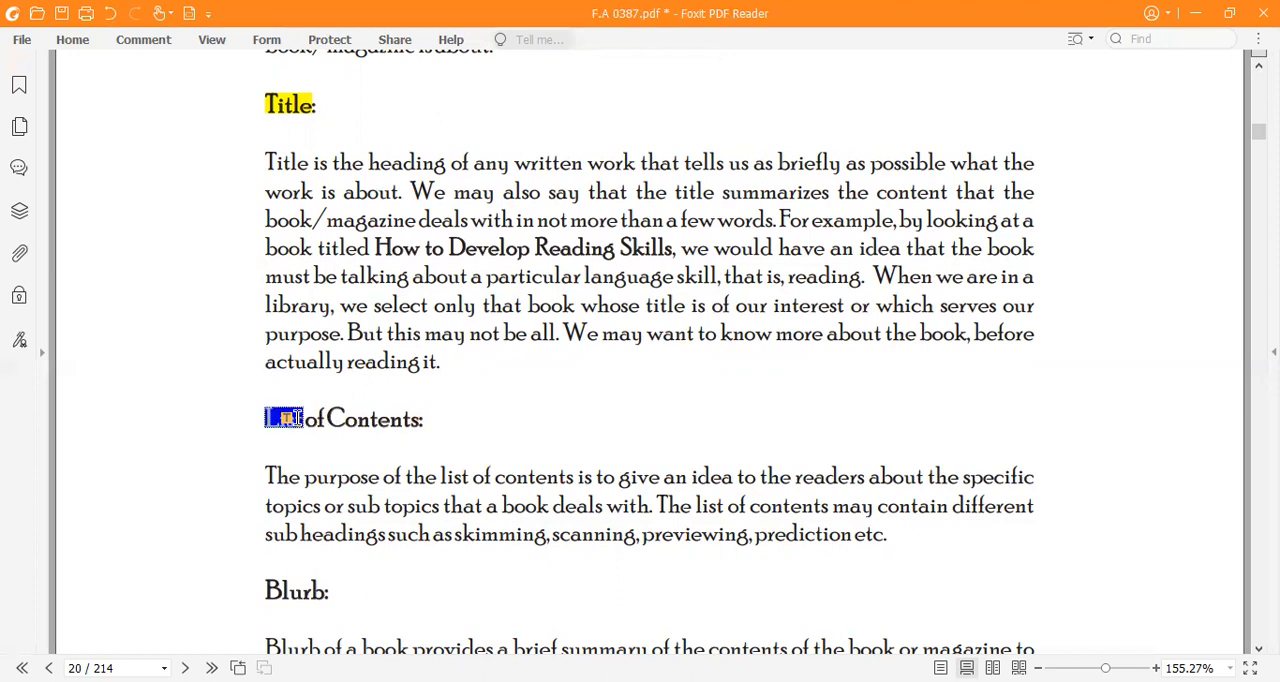
Highlight the 'List of Contents:' heading yellow and scroll down to its explanation paragraph.
double_click(283, 418)
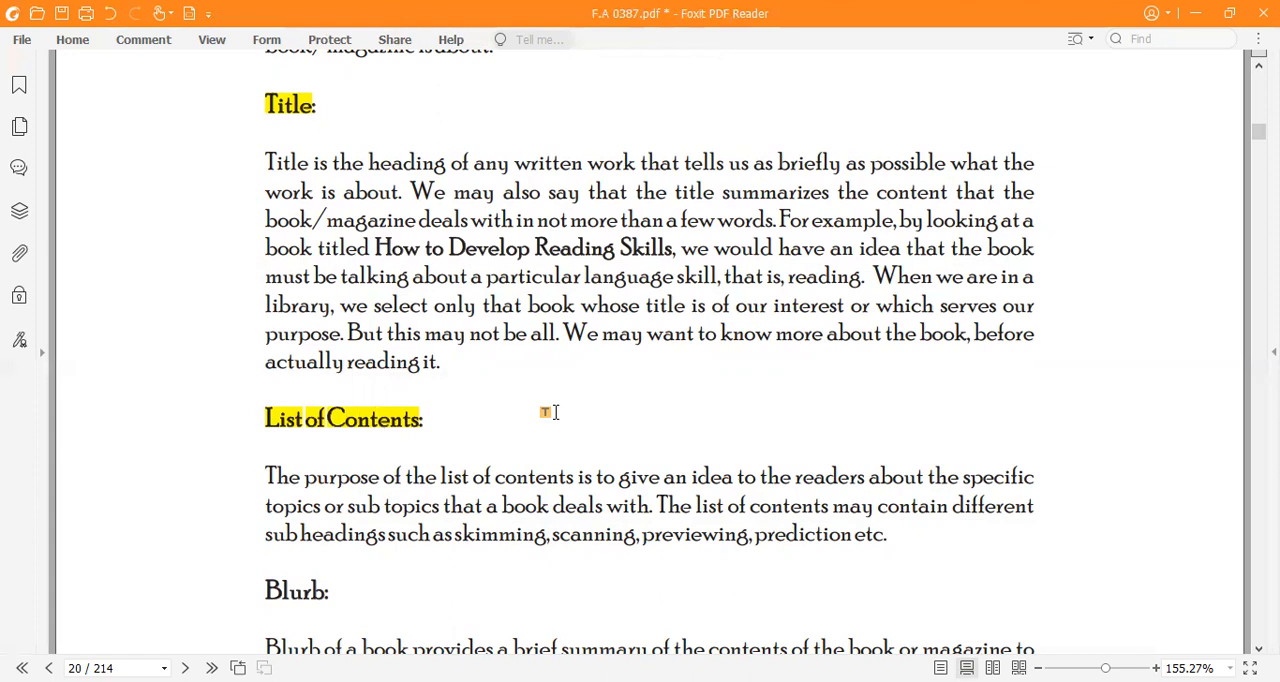
scroll("down", 3)
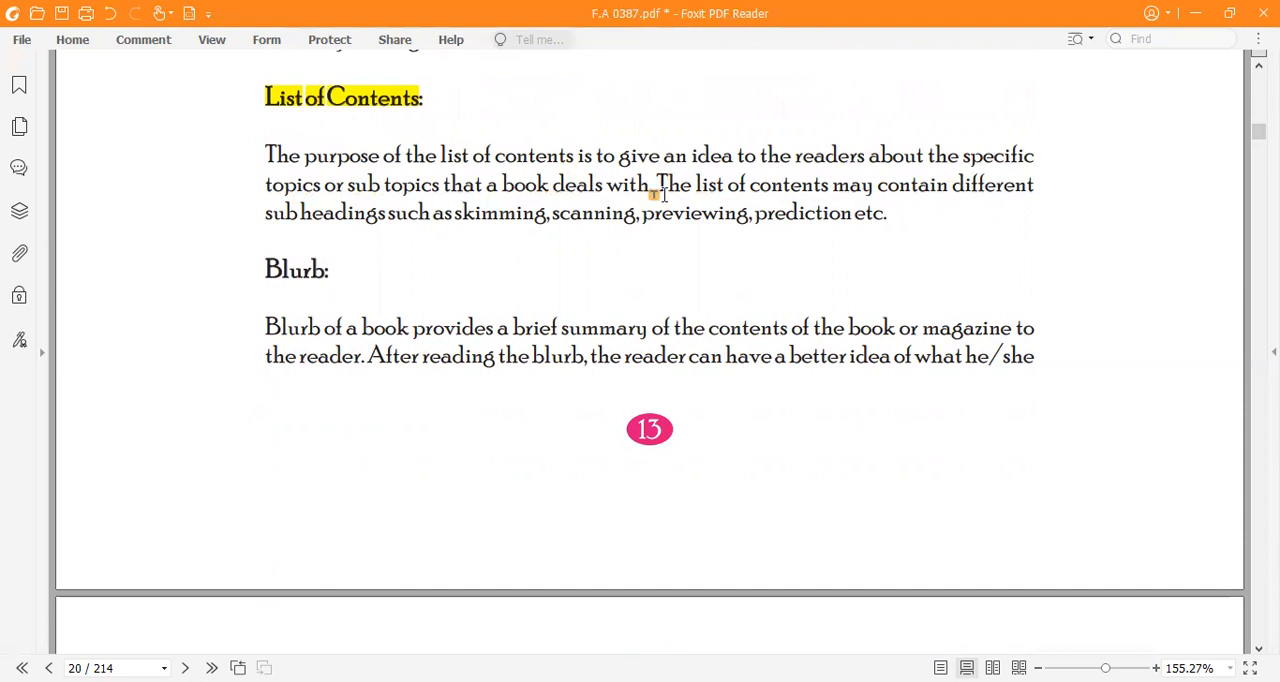
mouse_move(395, 224)
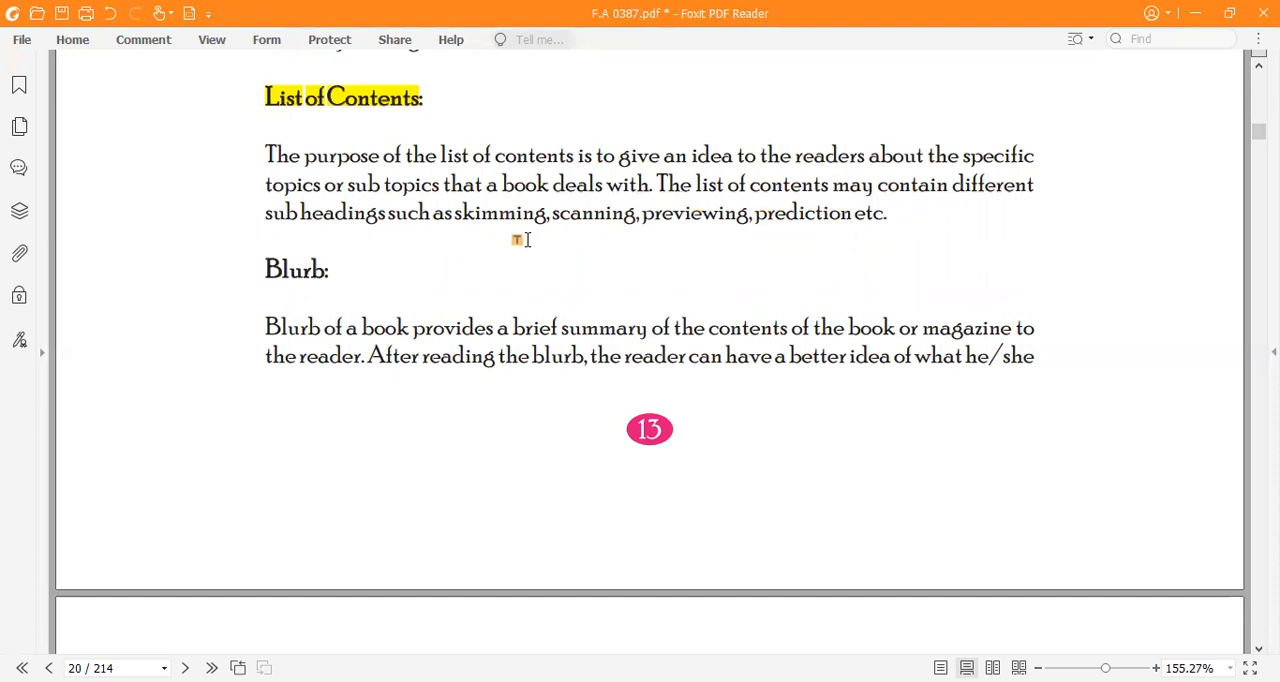
mouse_move(766, 234)
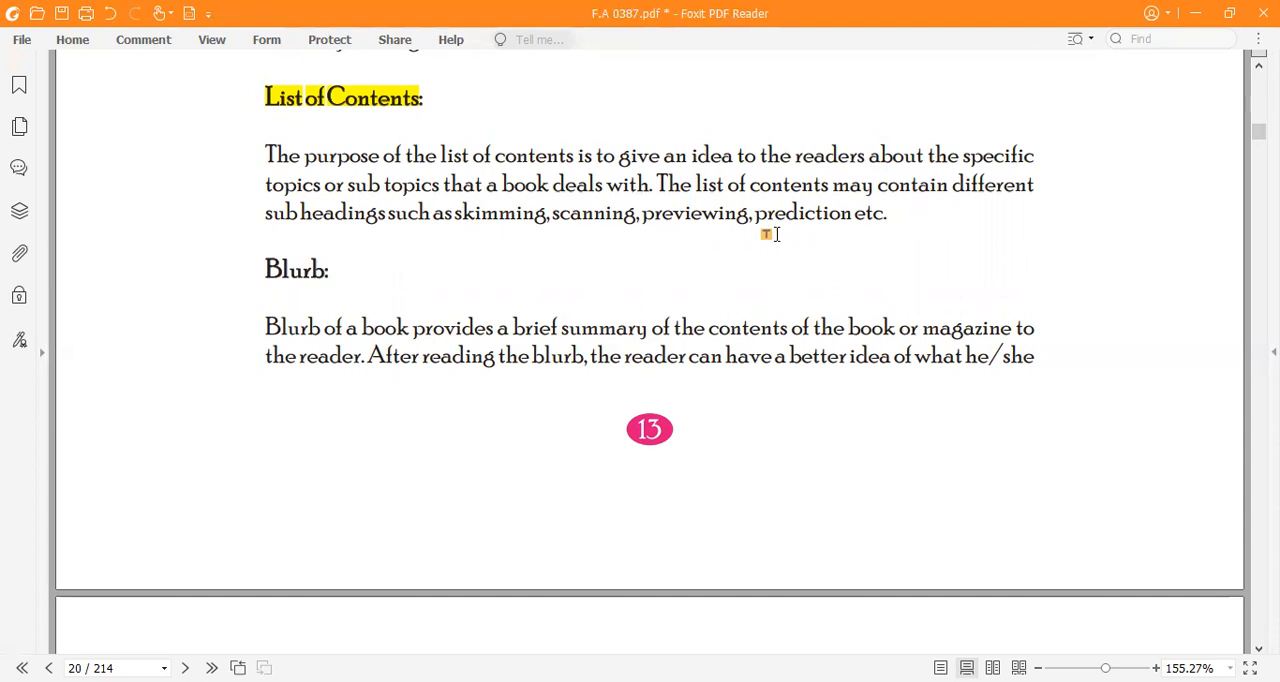
mouse_move(867, 241)
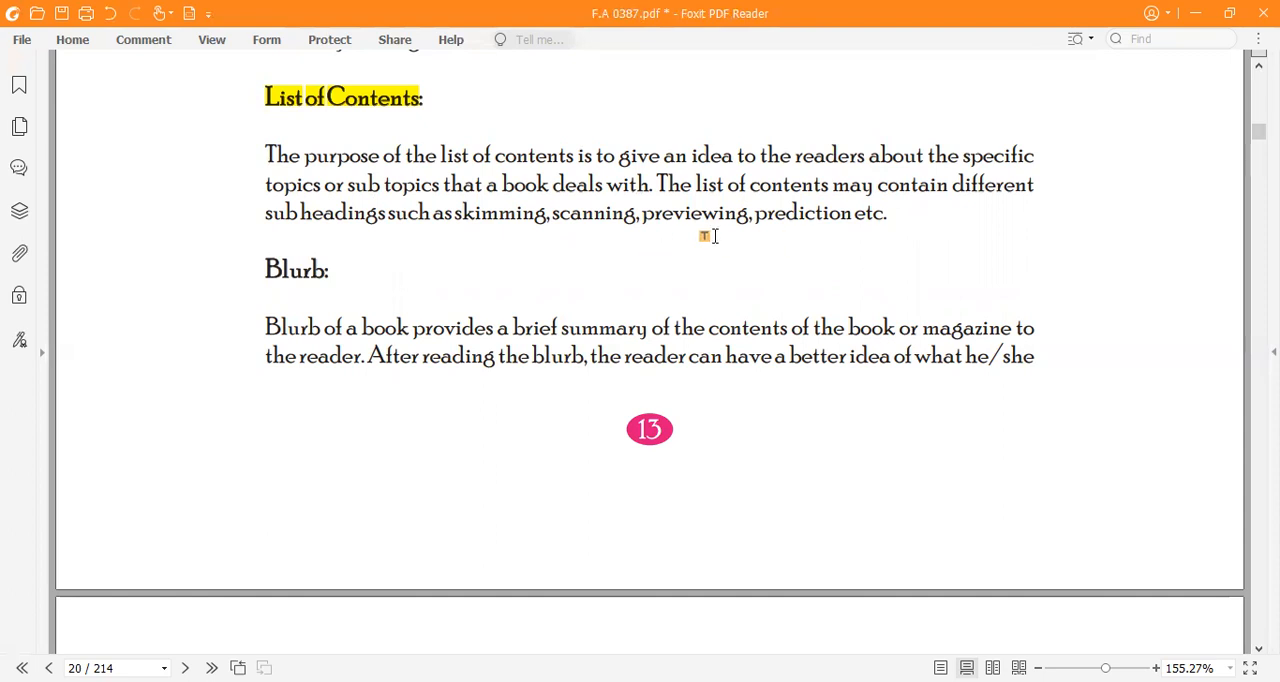
mouse_move(613, 266)
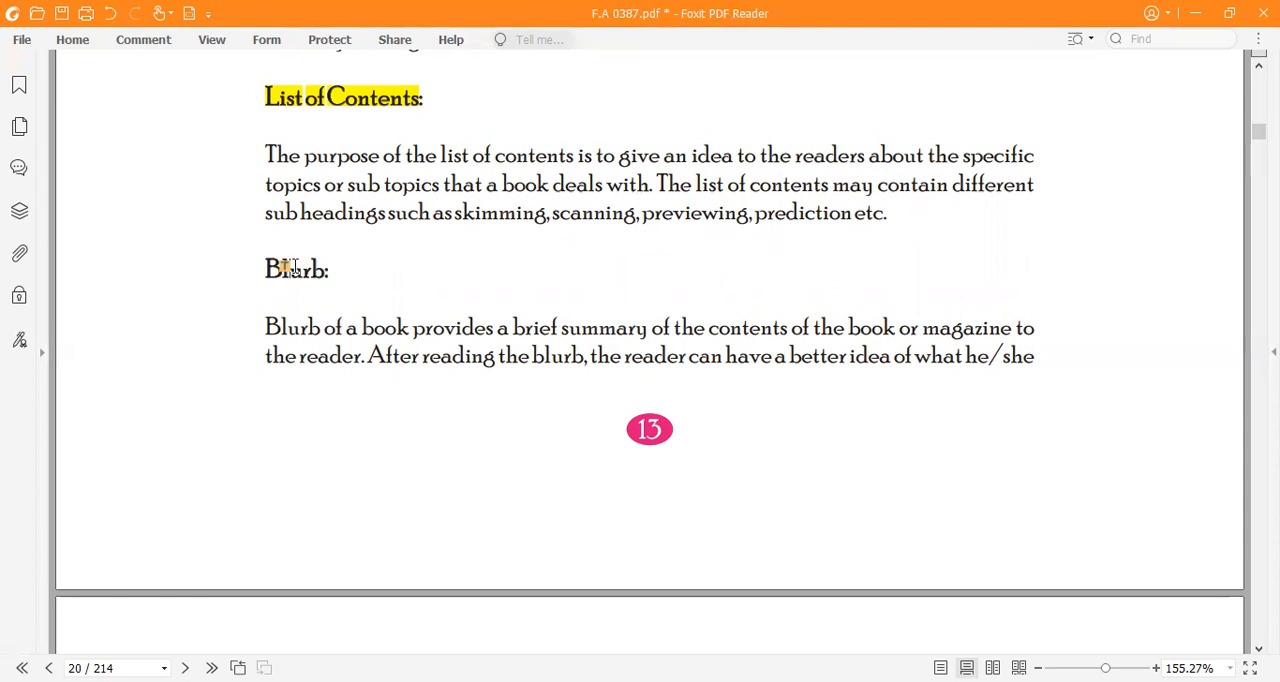
Highlight the 'Blurb:' heading yellow and scroll toward page 21.
double_click(296, 269)
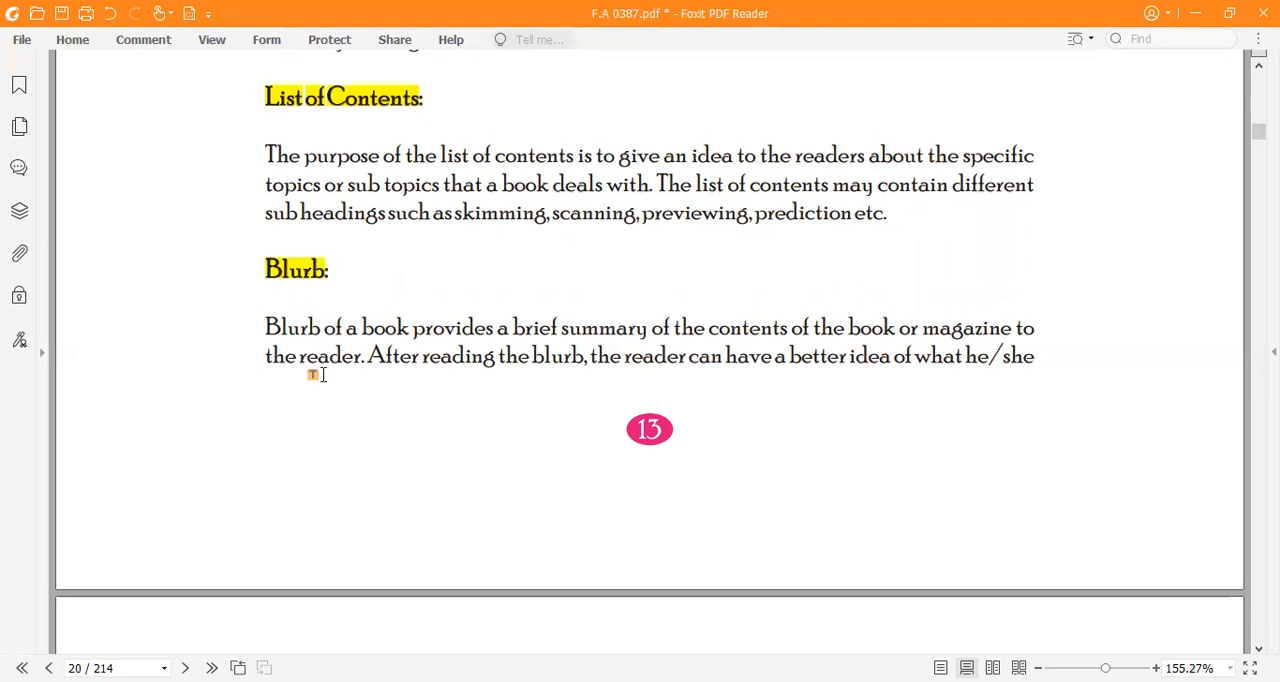
scroll("down", 3)
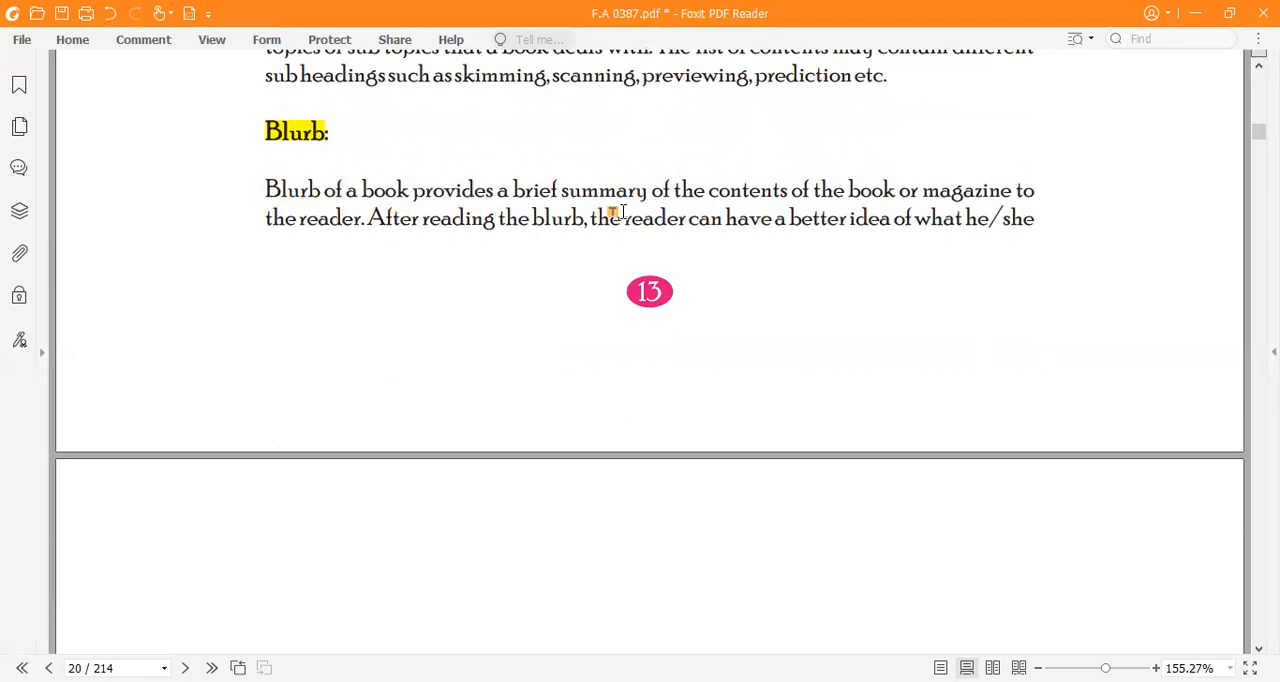
mouse_move(888, 213)
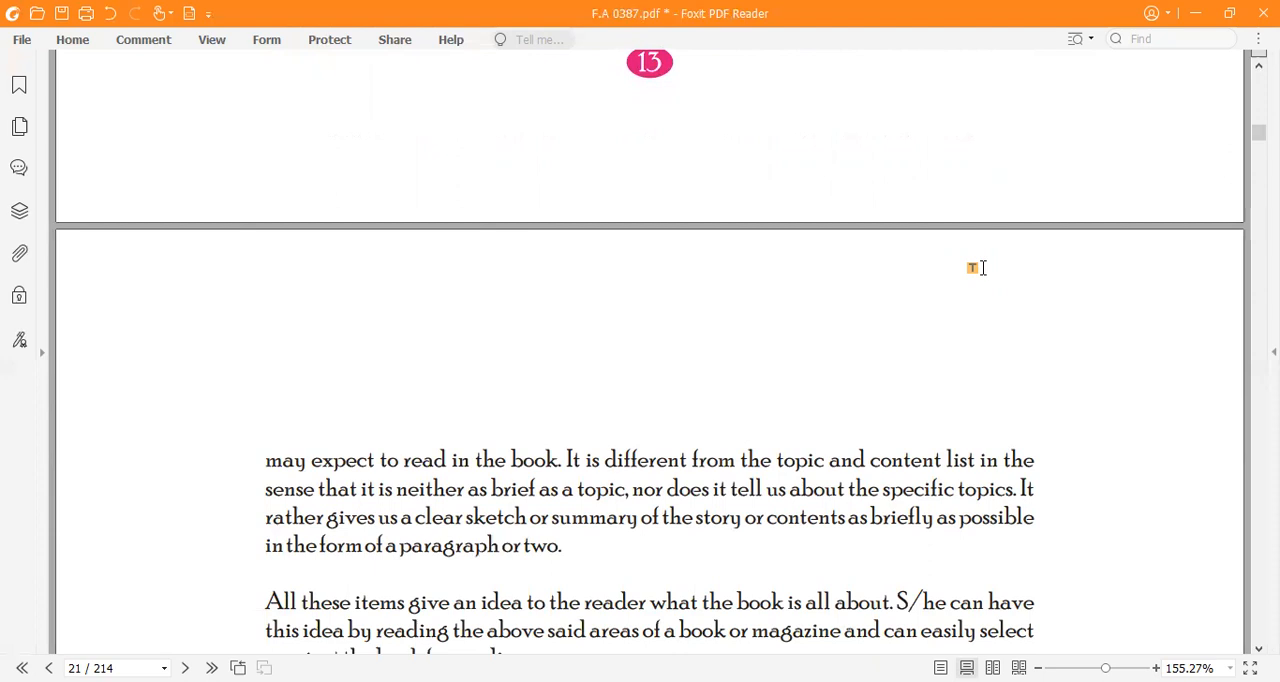
Scroll down page 21 to the blurb explanation, Activity 10 and the library photo.
scroll("down", 3)
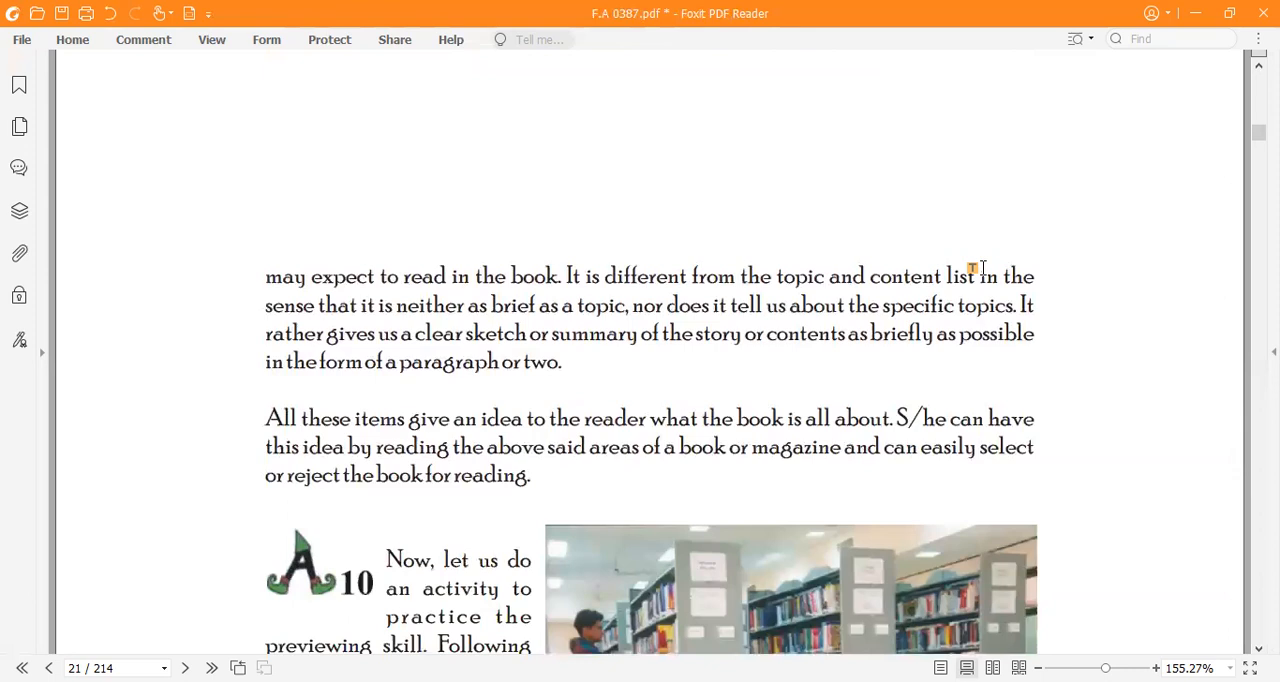
scroll("down", 3)
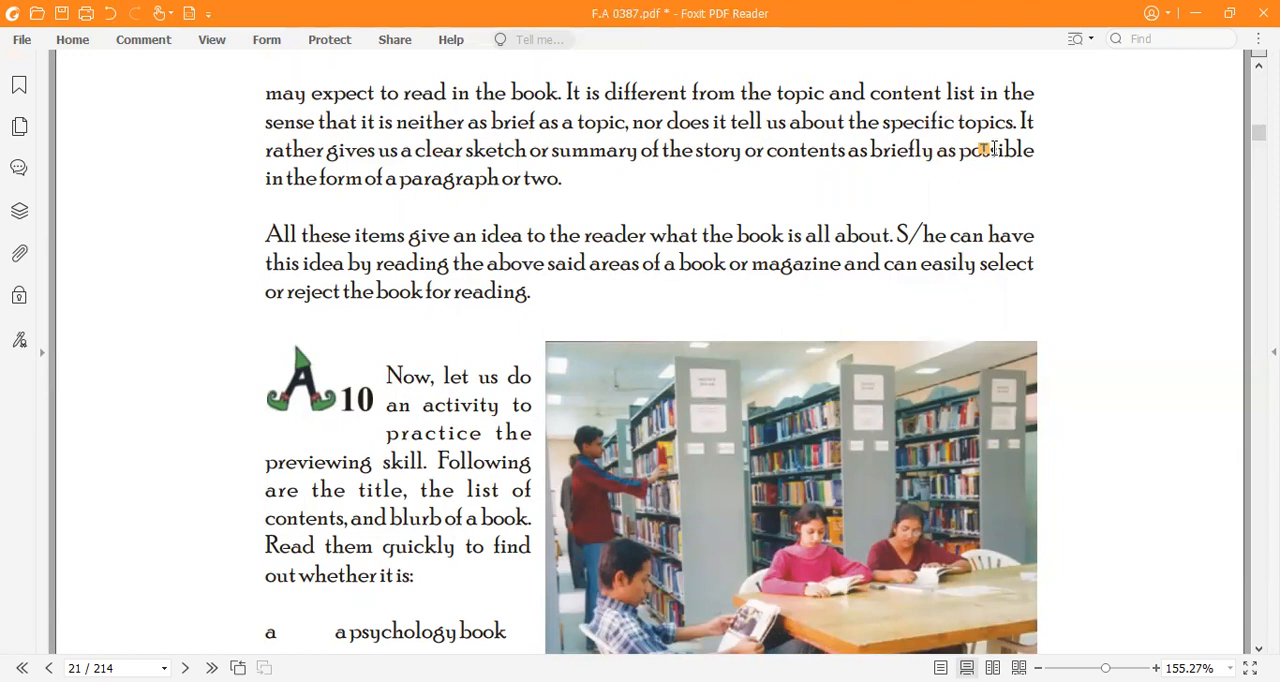
mouse_move(630, 110)
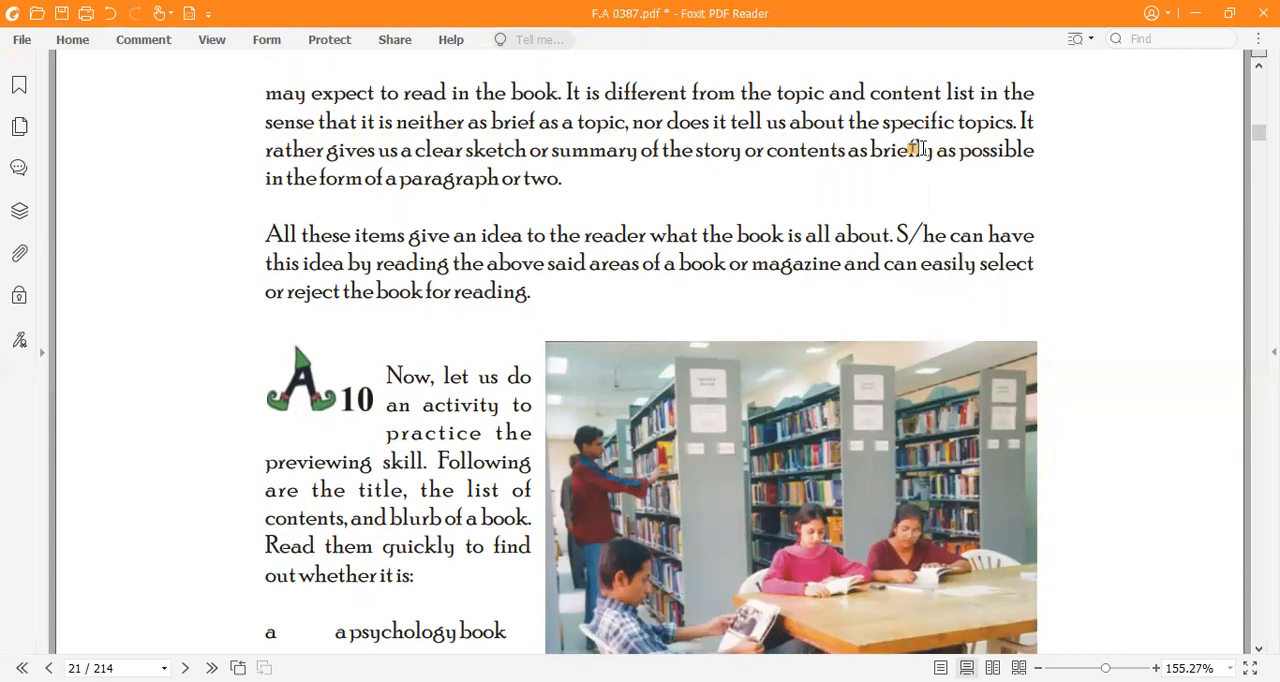
mouse_move(447, 180)
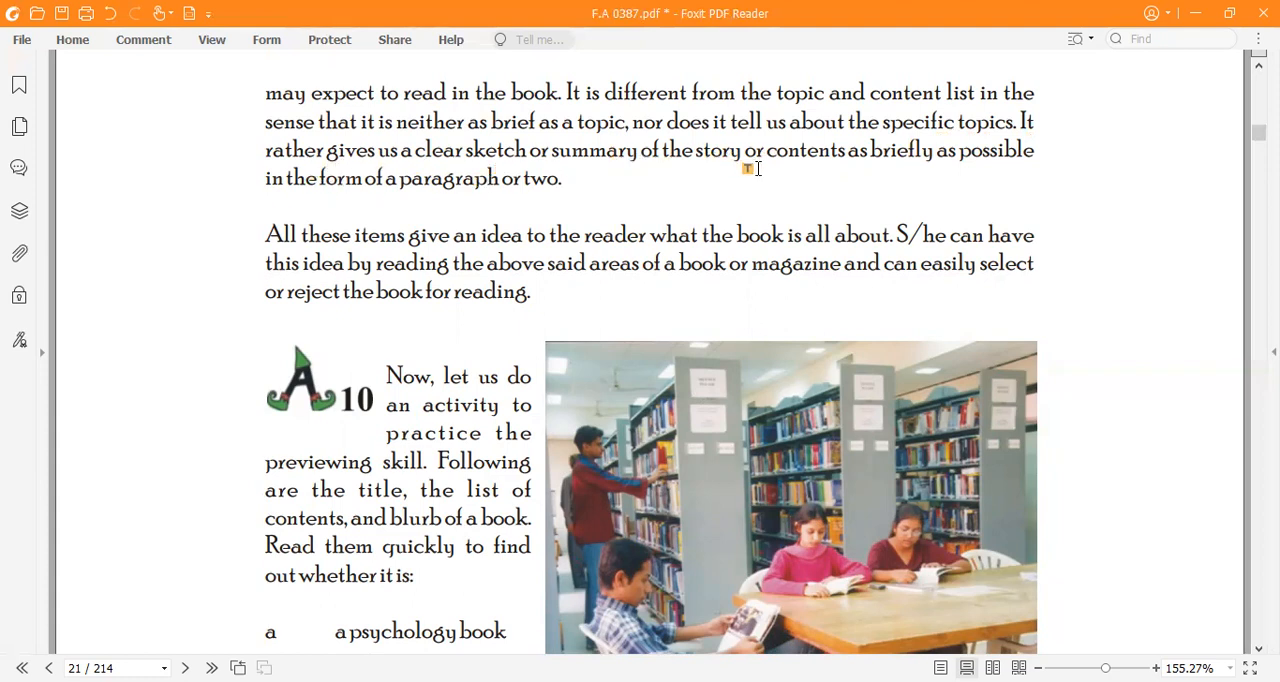
mouse_move(870, 163)
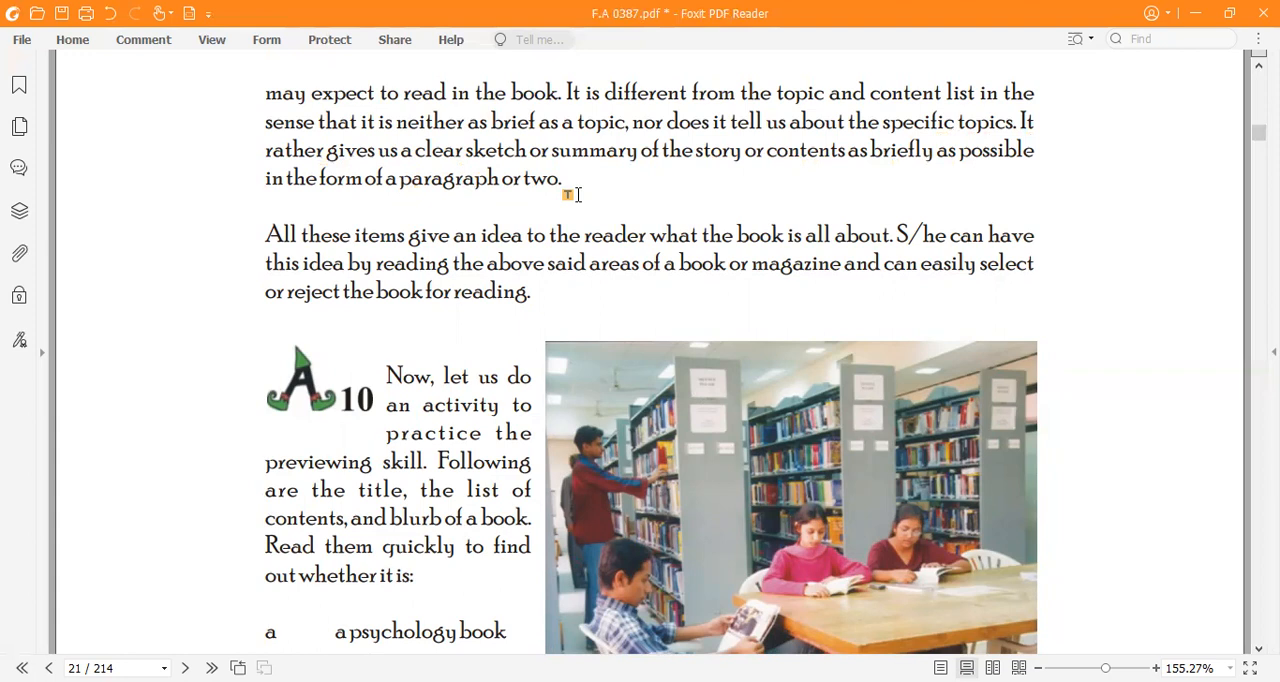
mouse_move(350, 253)
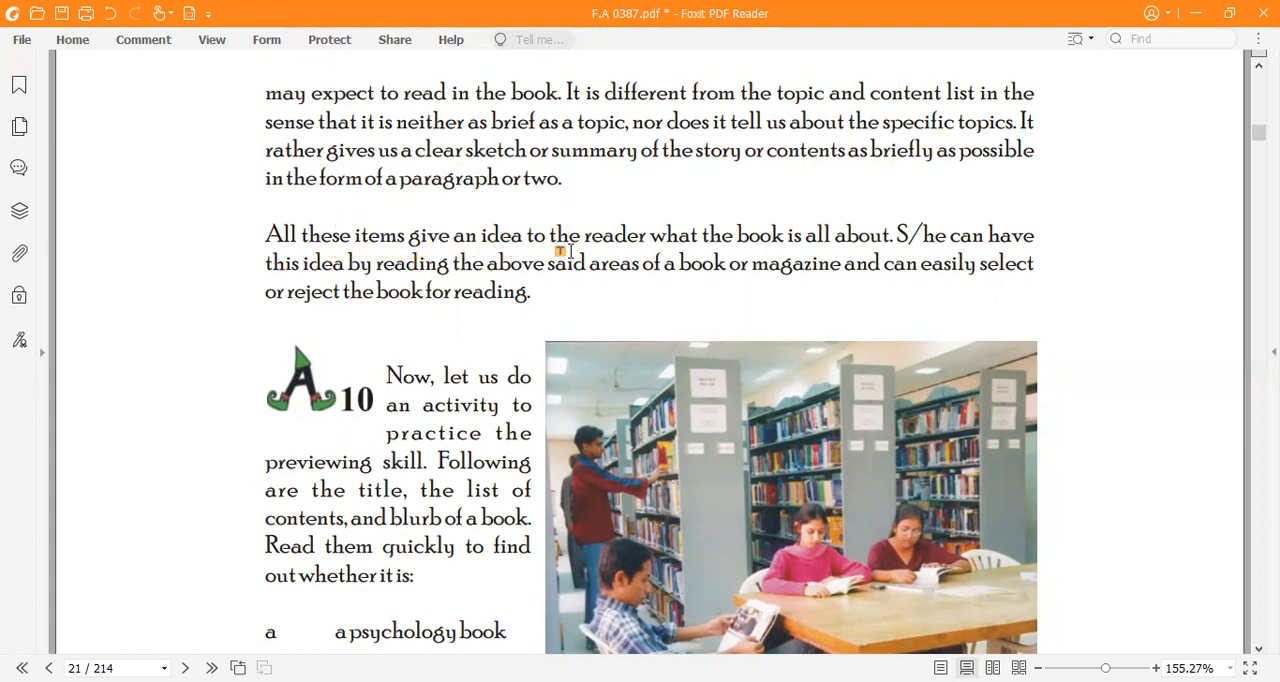
mouse_move(775, 250)
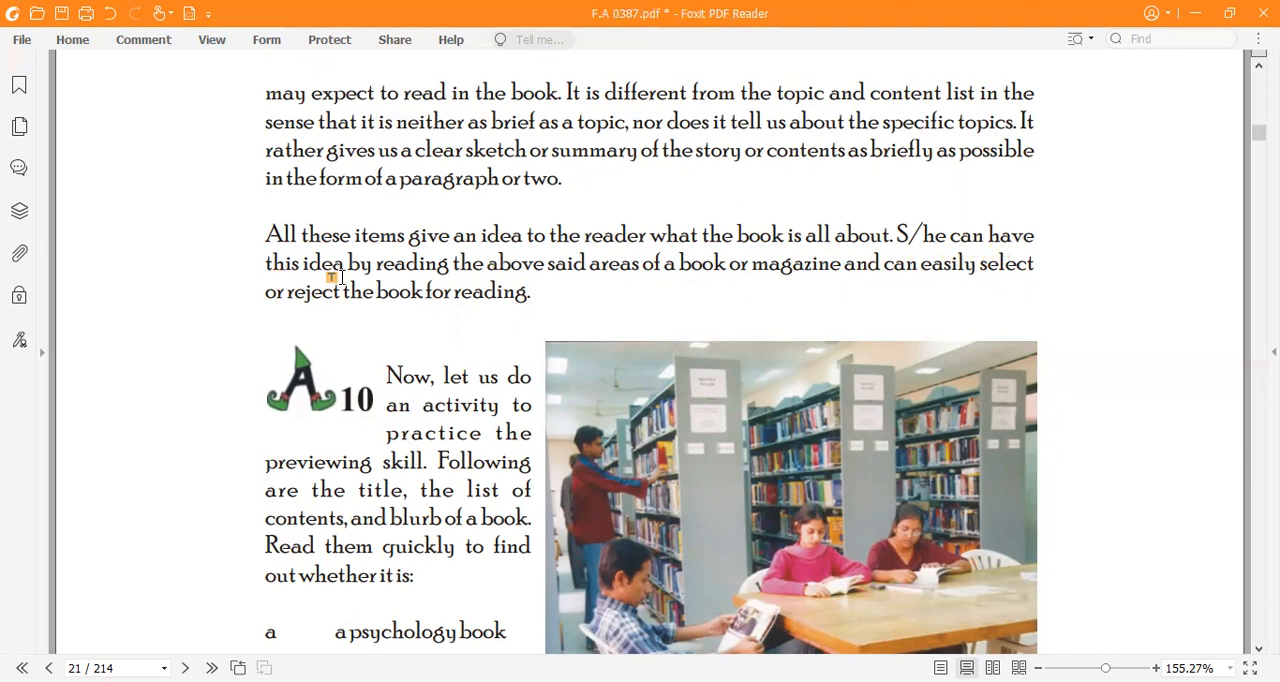
mouse_move(625, 279)
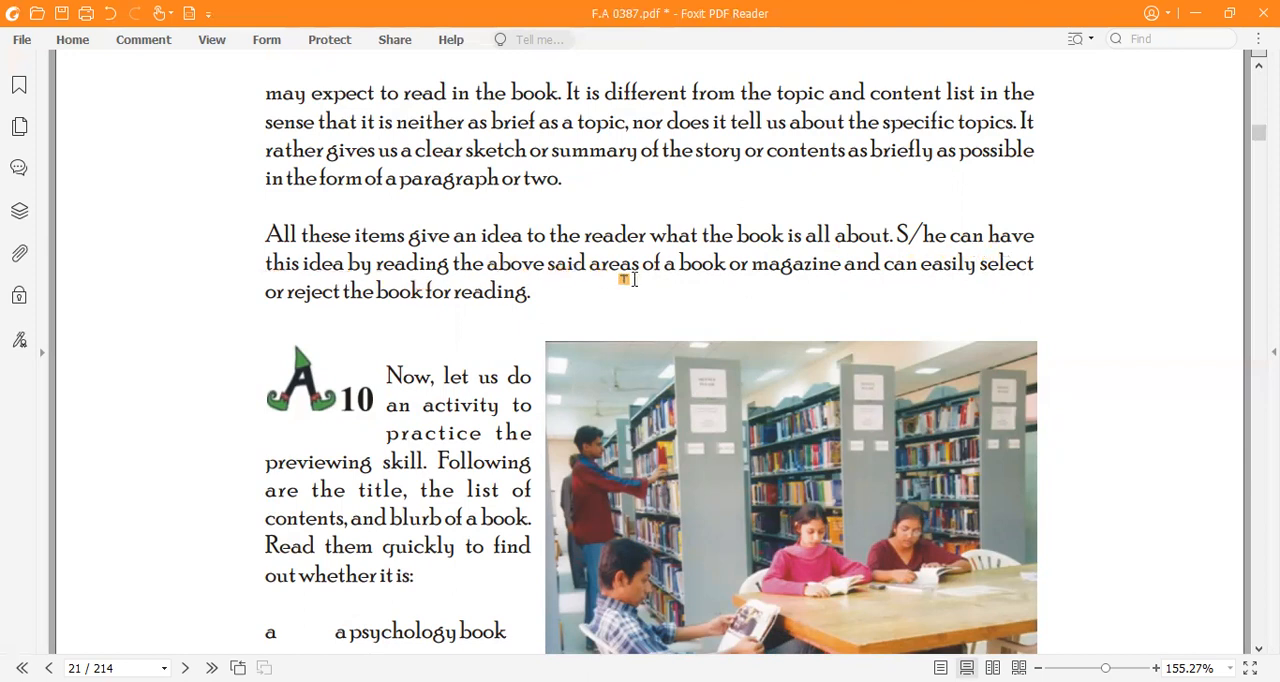
mouse_move(815, 279)
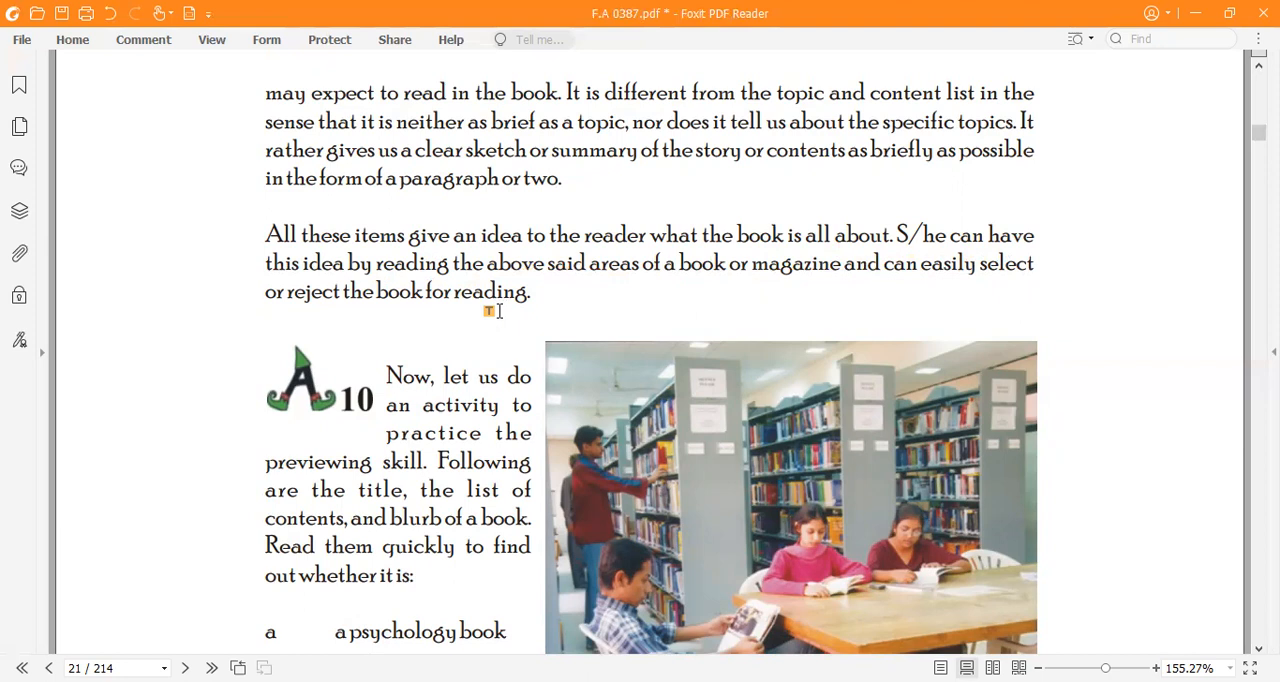
mouse_move(410, 335)
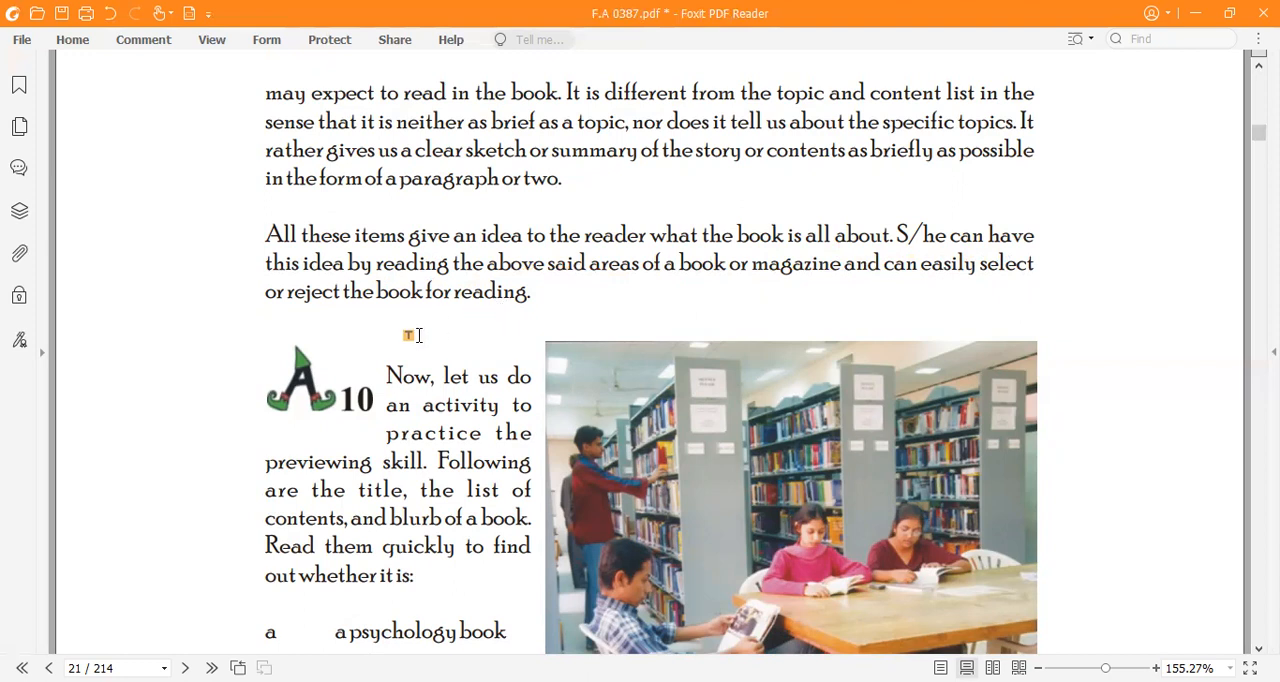
Scroll down to show Activity 10's answer options a to d.
scroll("down", 3)
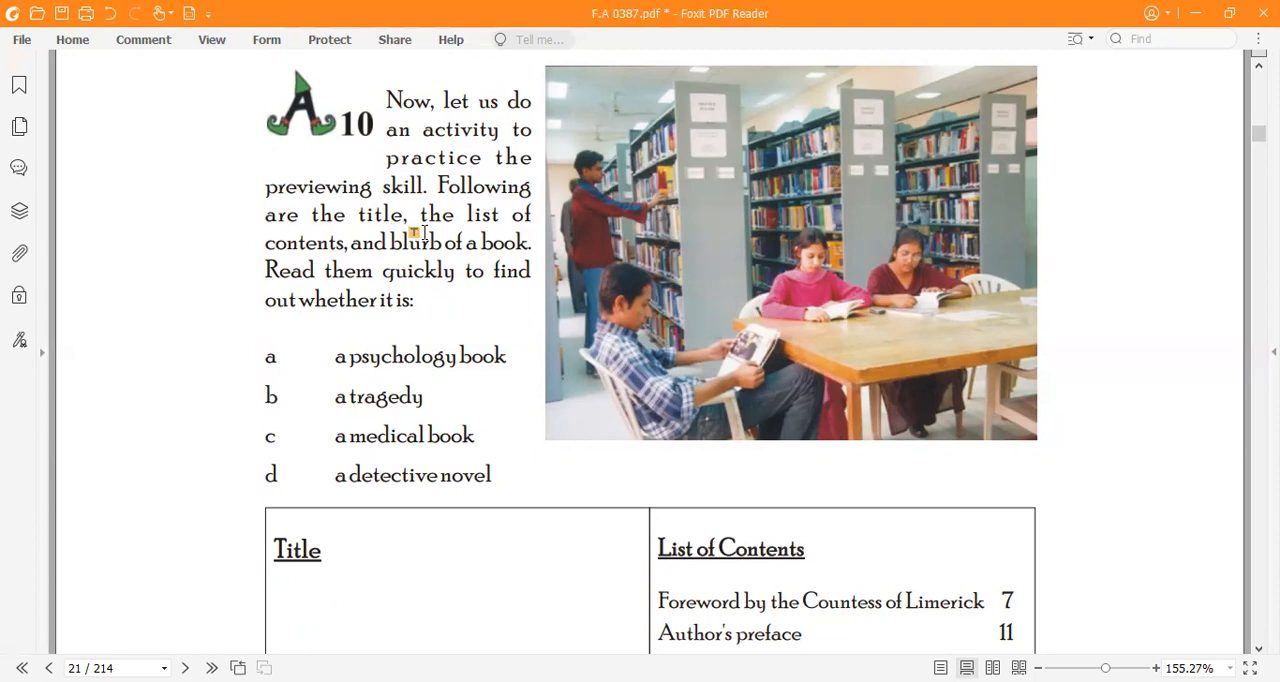
mouse_move(320, 250)
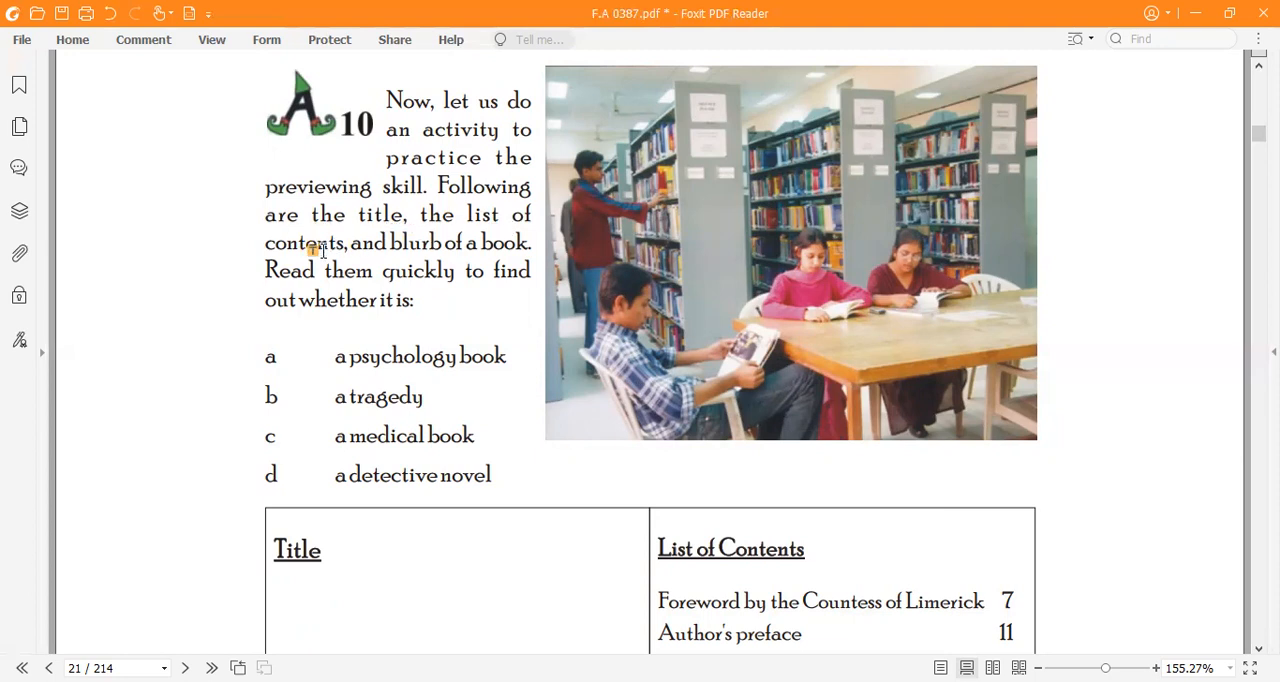
mouse_move(489, 253)
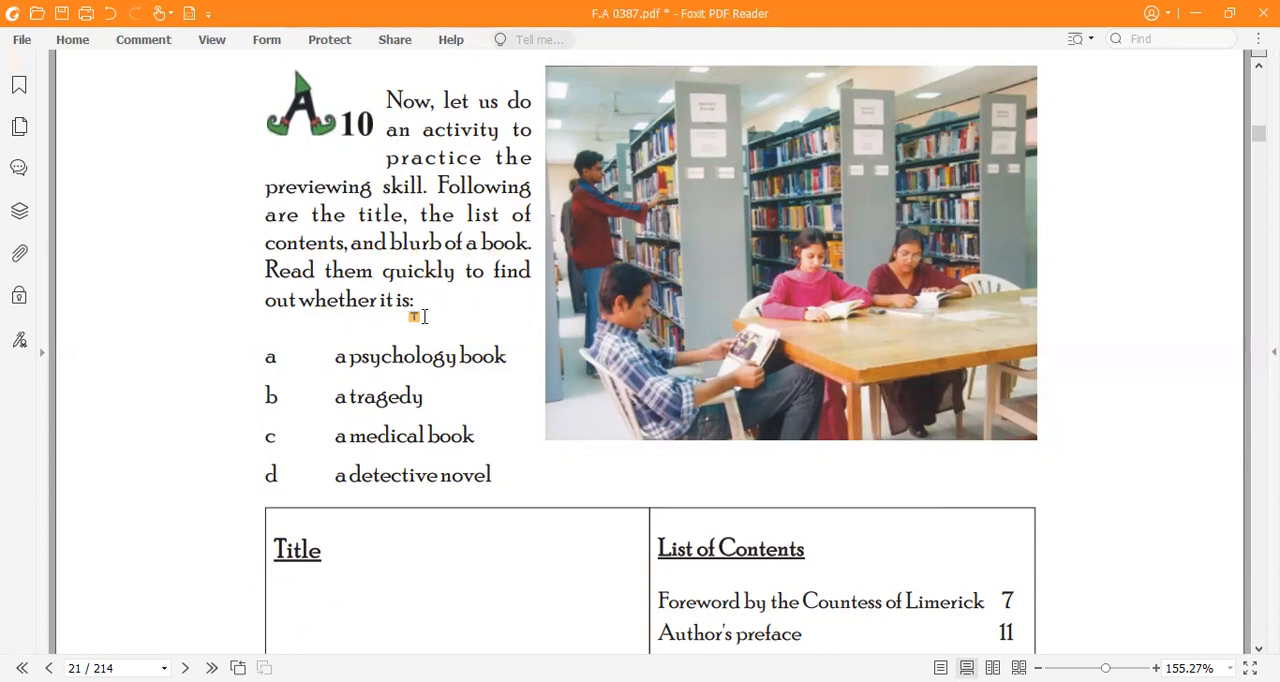
mouse_move(375, 388)
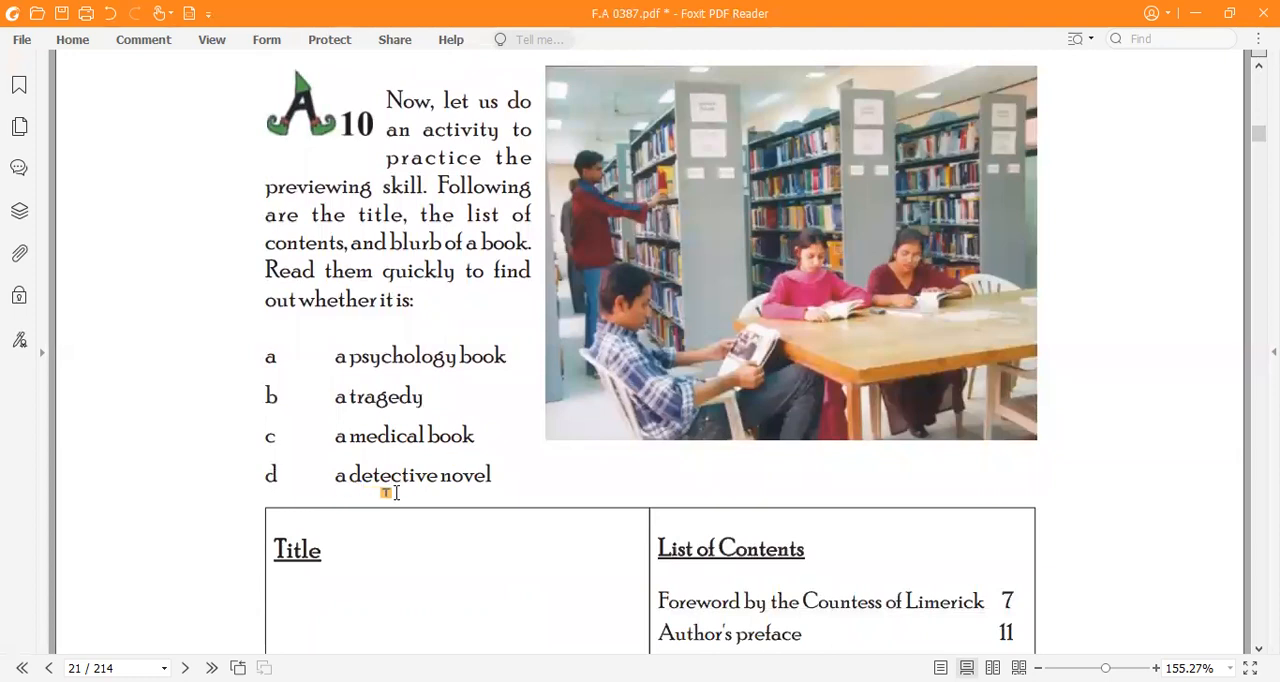
mouse_move(602, 476)
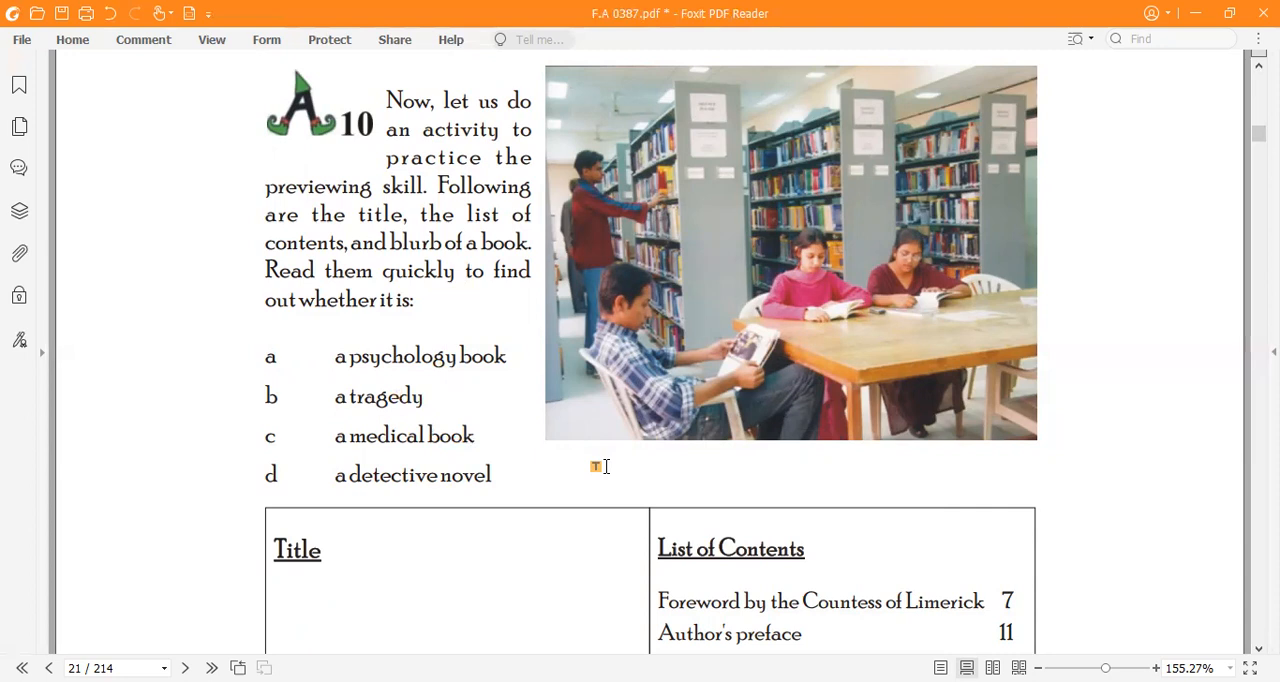
Scroll down to show the Sudden Death in Infancy title, author and five-chapter contents list.
scroll("down", 3)
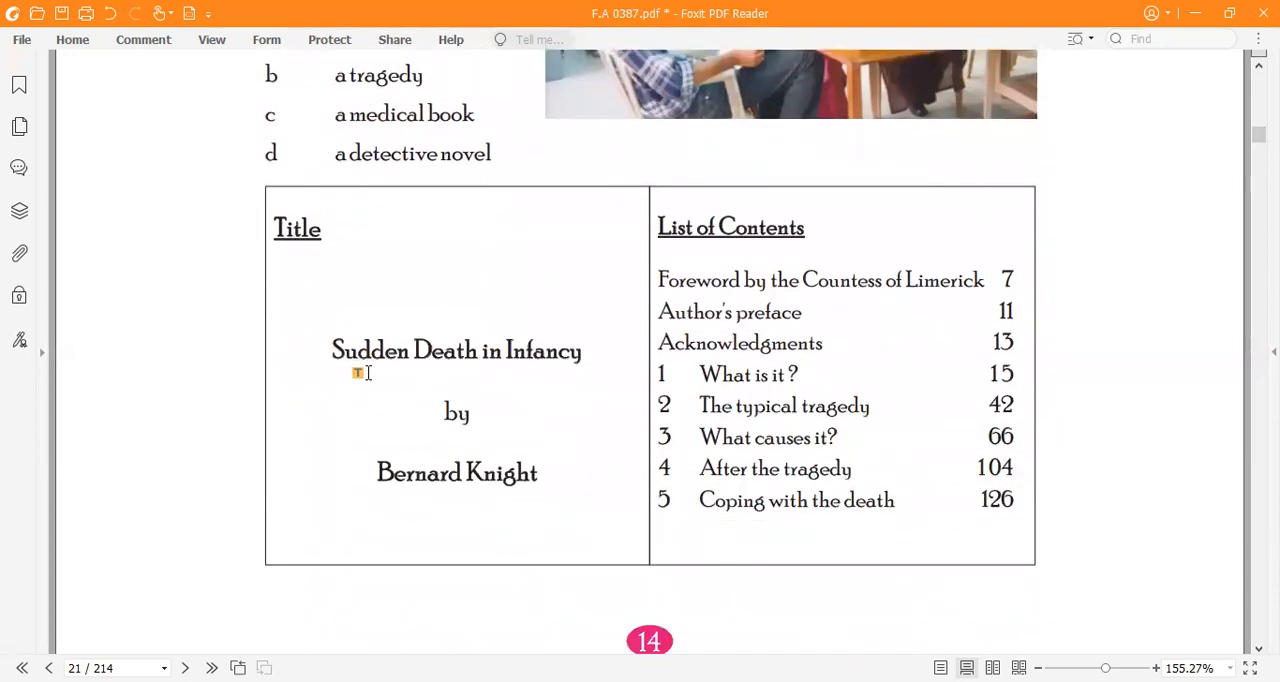
mouse_move(505, 377)
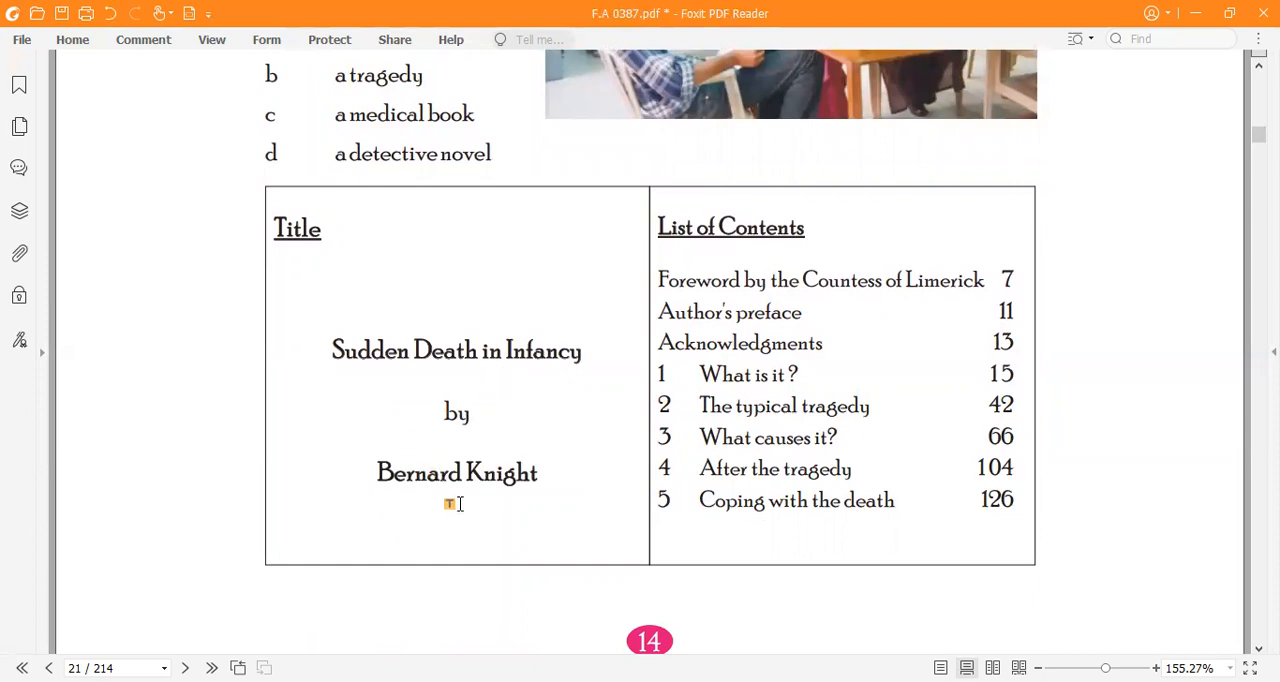
mouse_move(372, 386)
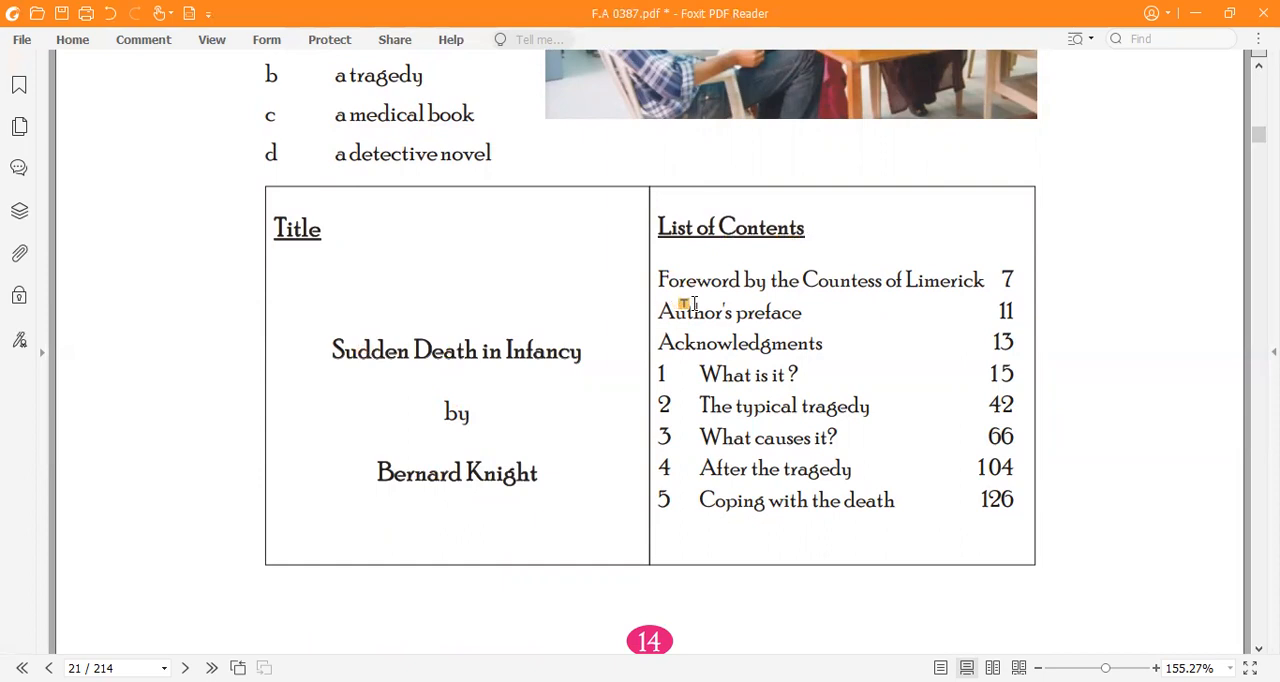
mouse_move(812, 300)
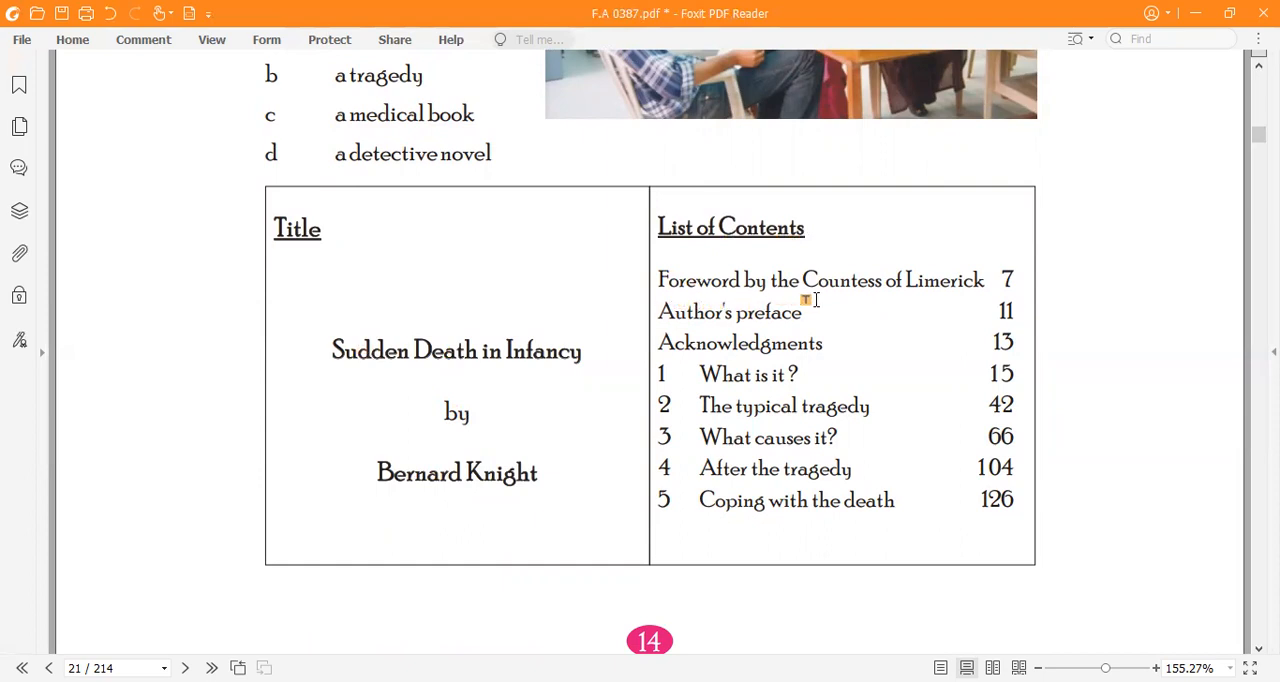
mouse_move(905, 296)
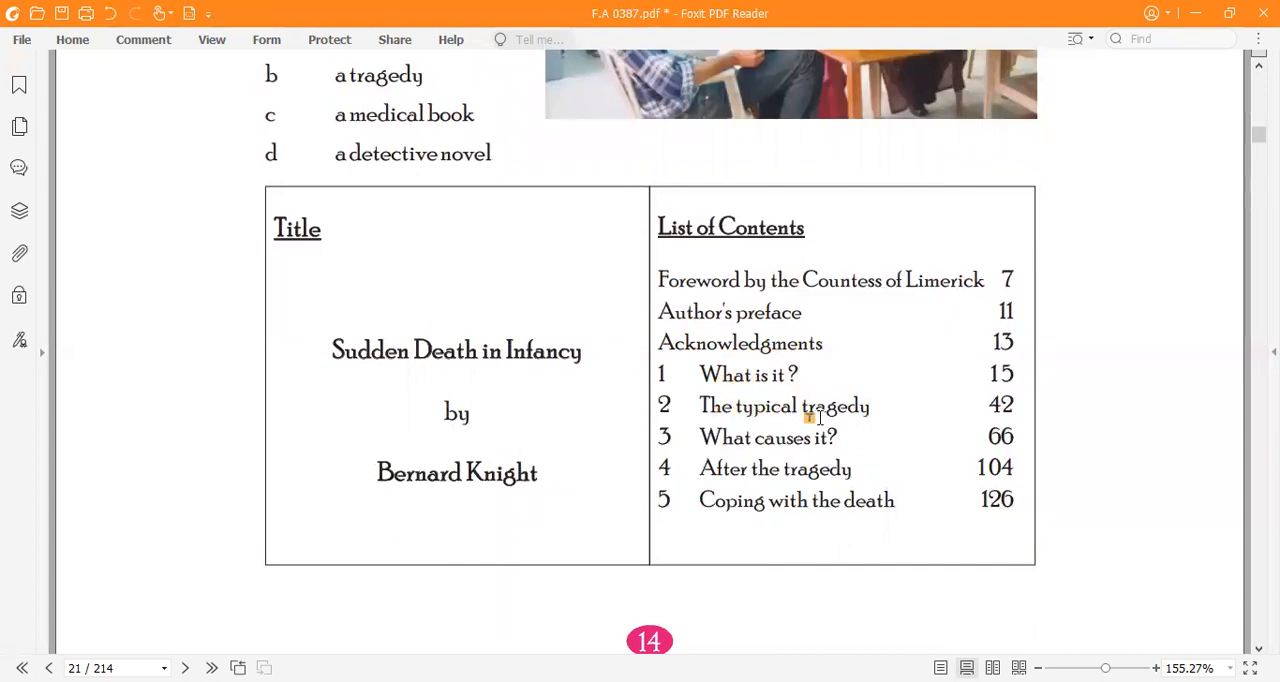
mouse_move(716, 453)
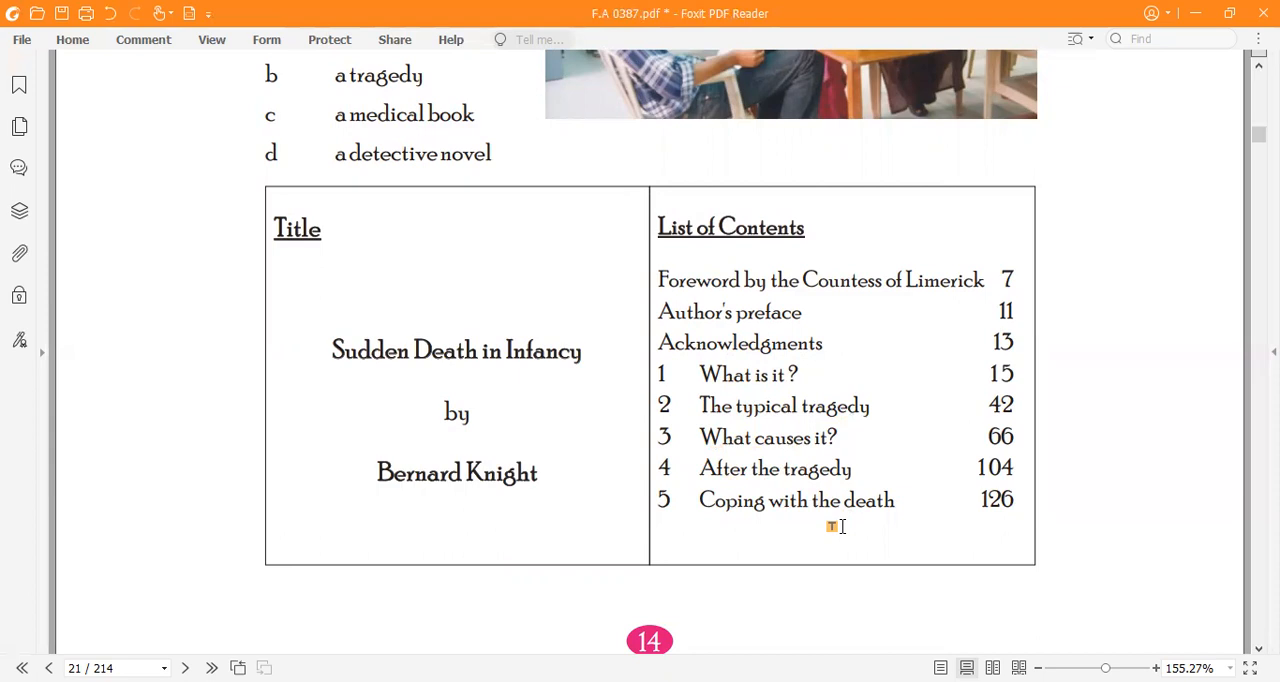
scroll("down", 3)
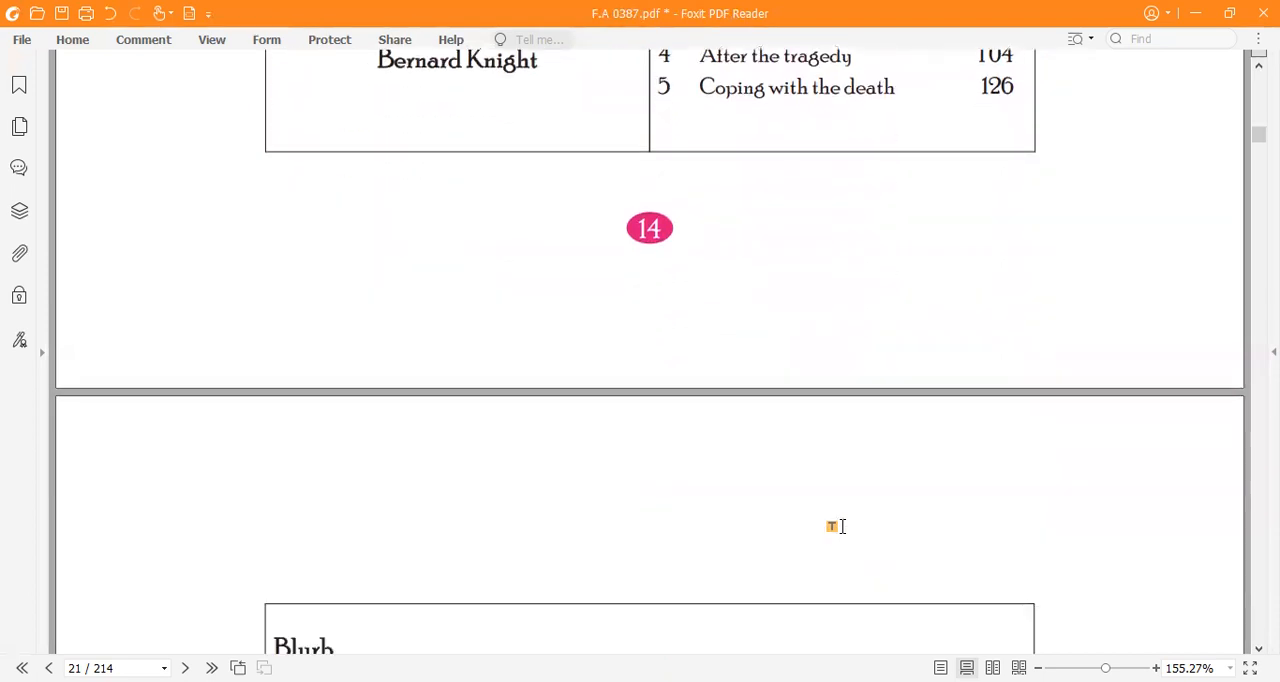
scroll("down", 3)
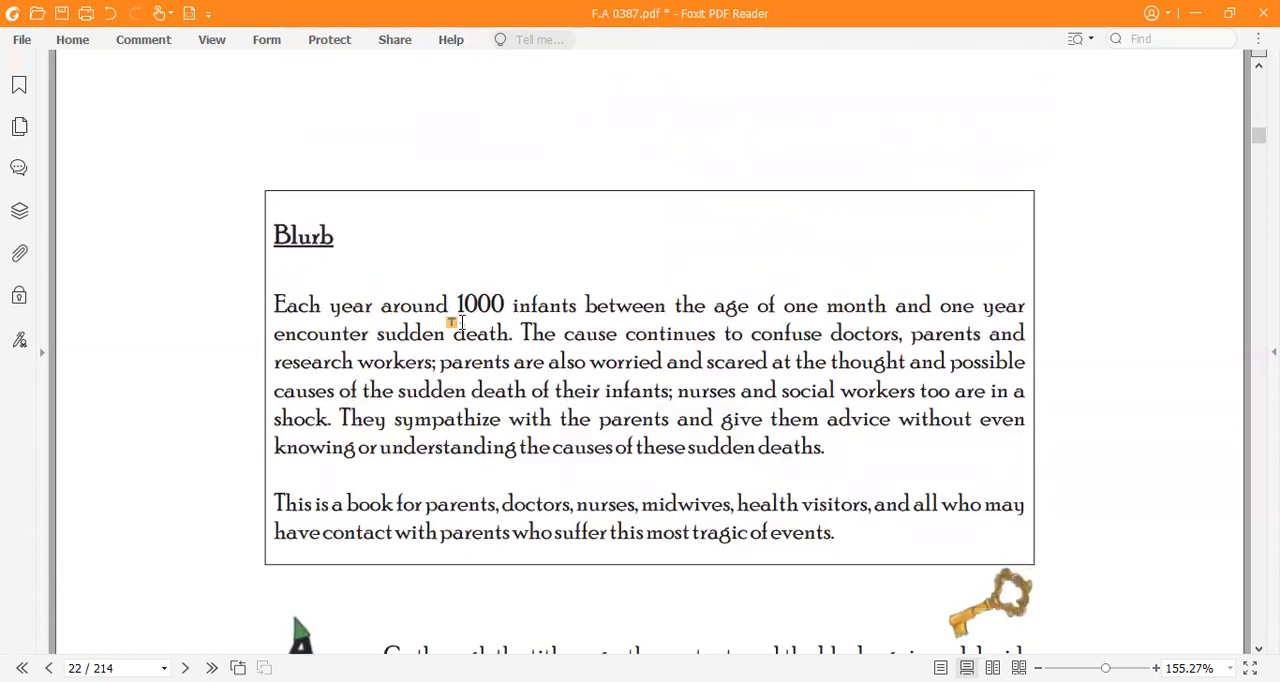
mouse_move(693, 317)
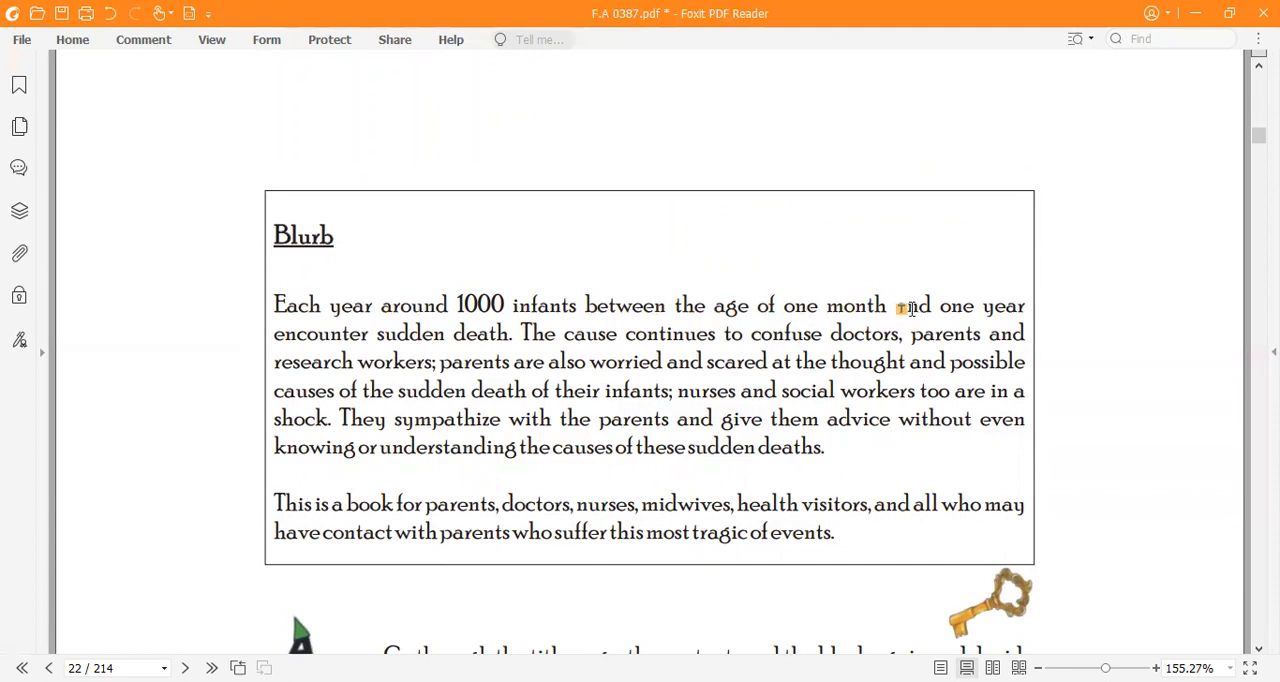
mouse_move(322, 361)
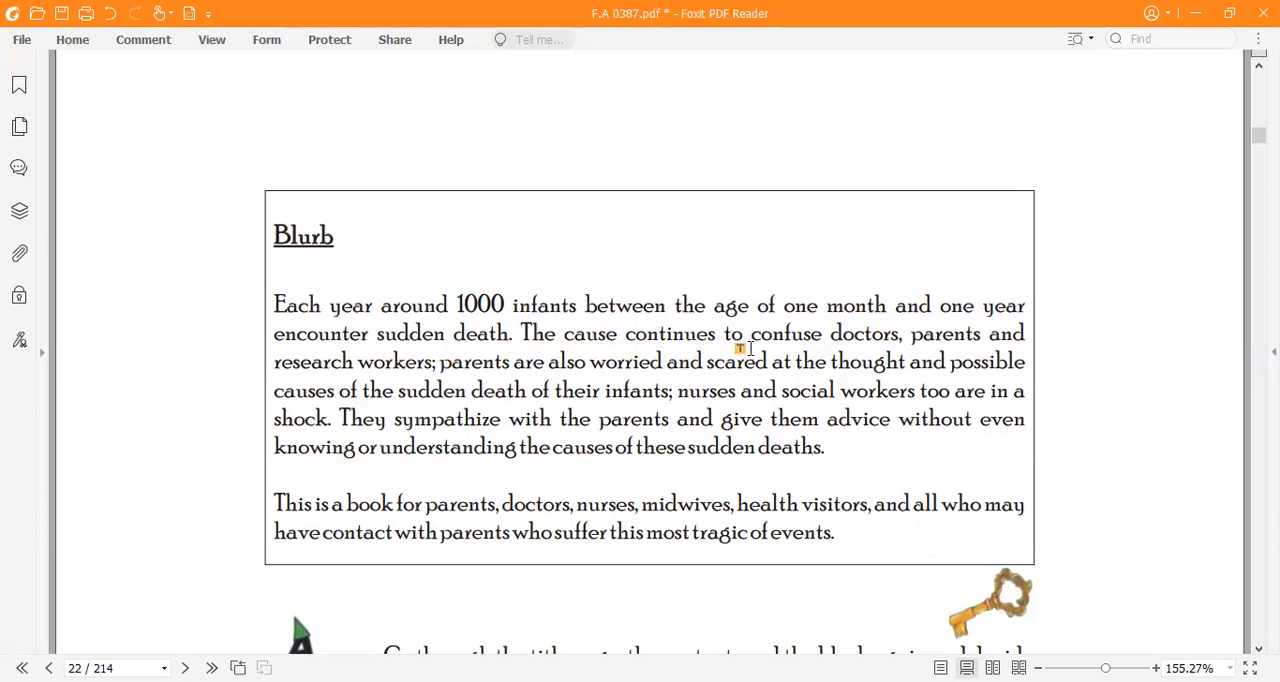
mouse_move(857, 355)
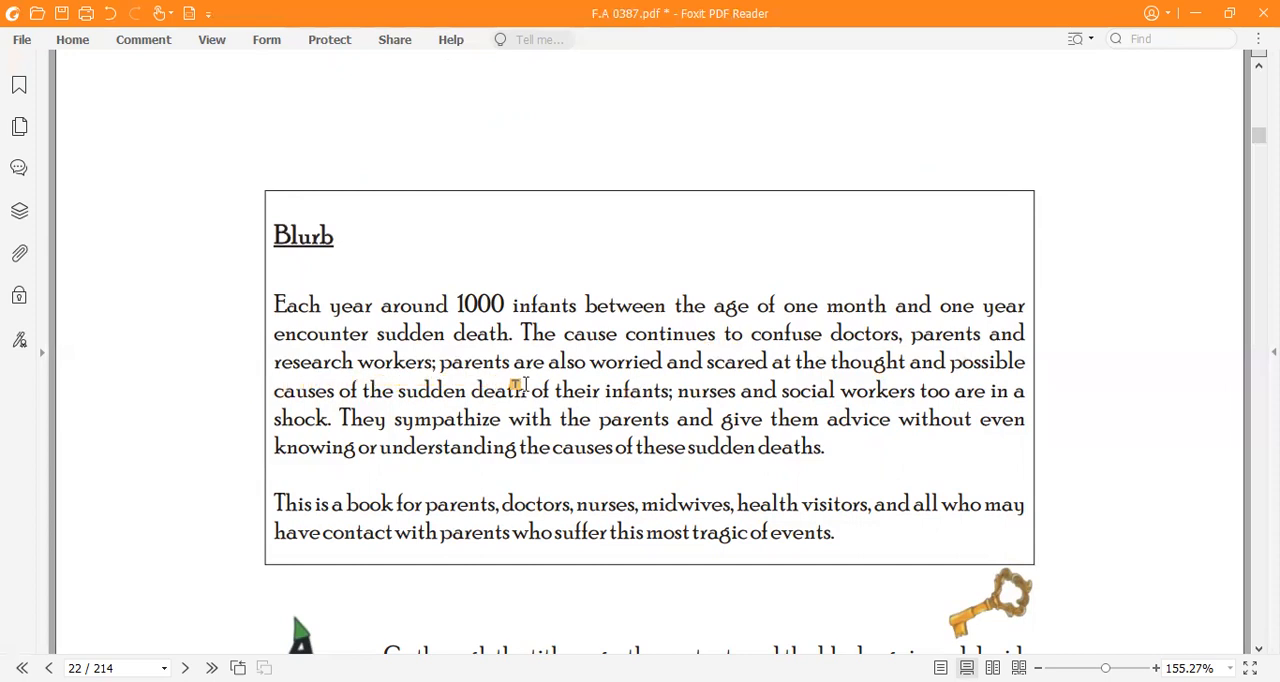
mouse_move(748, 378)
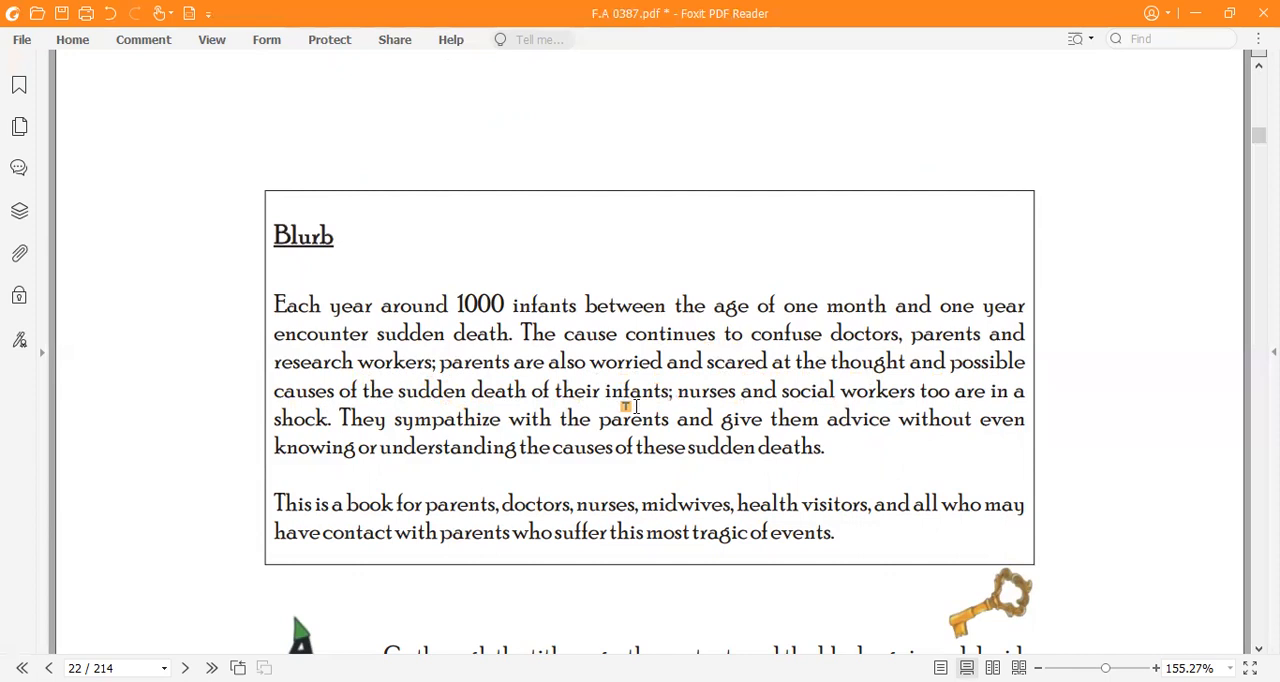
mouse_move(750, 404)
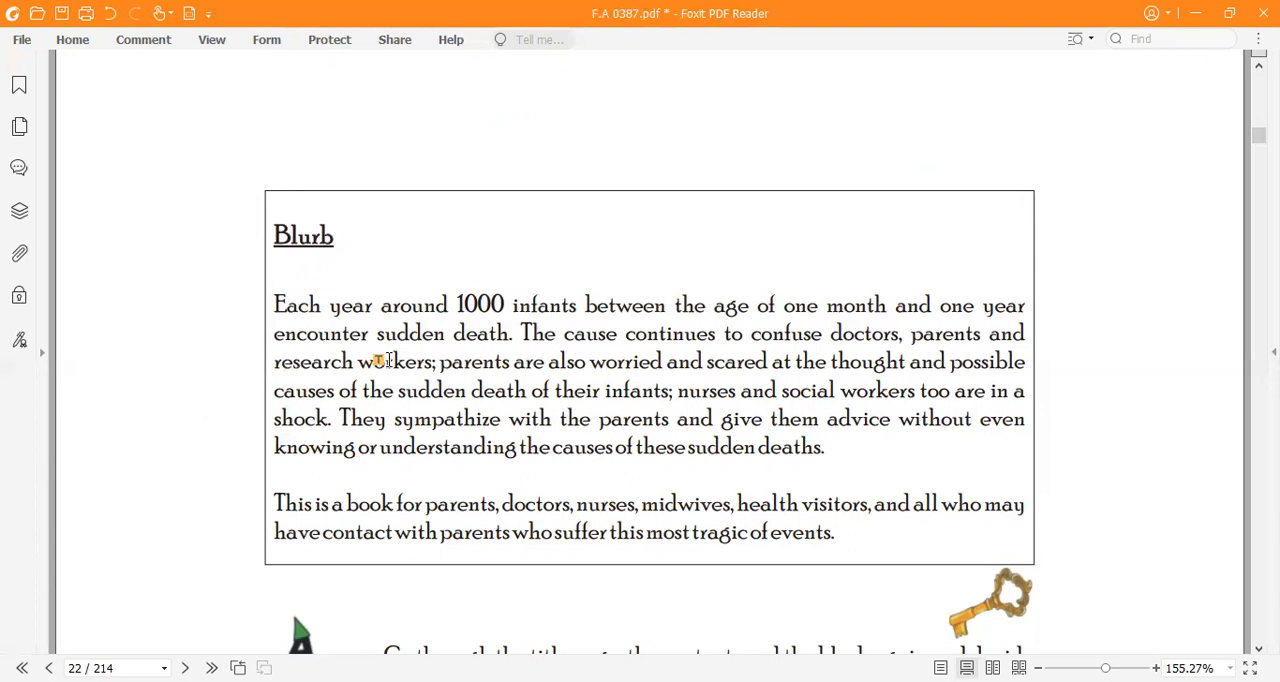
mouse_move(815, 355)
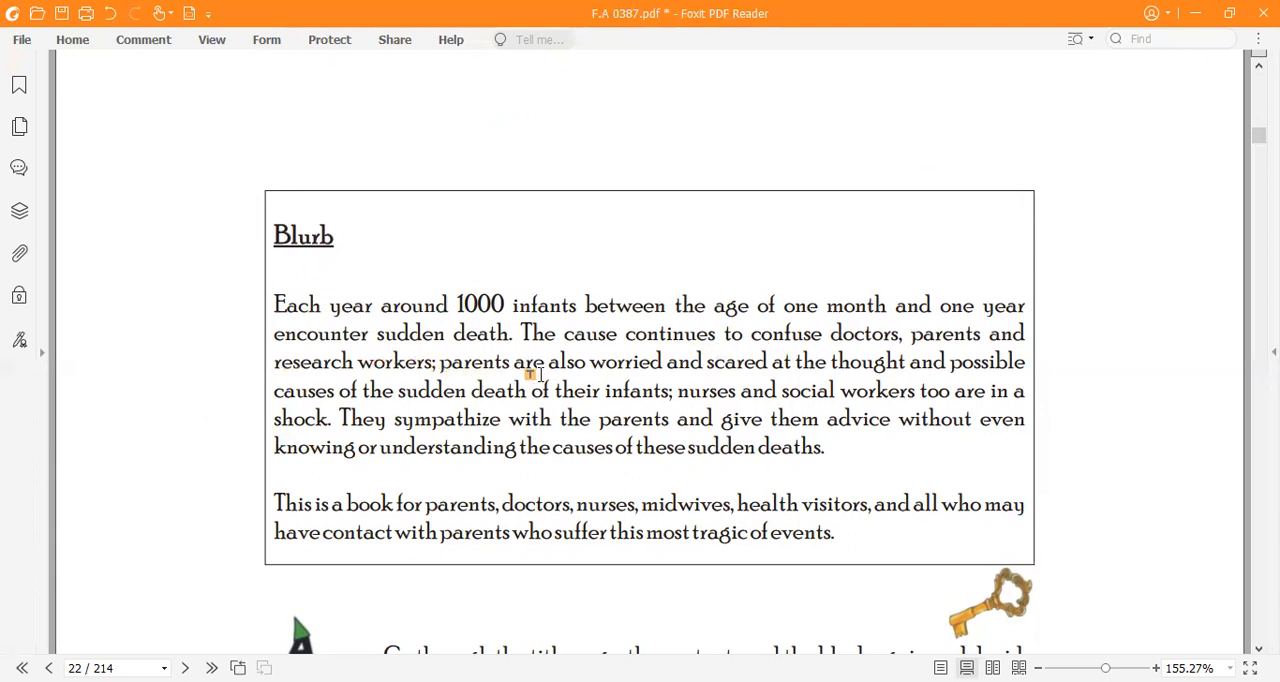
mouse_move(560, 404)
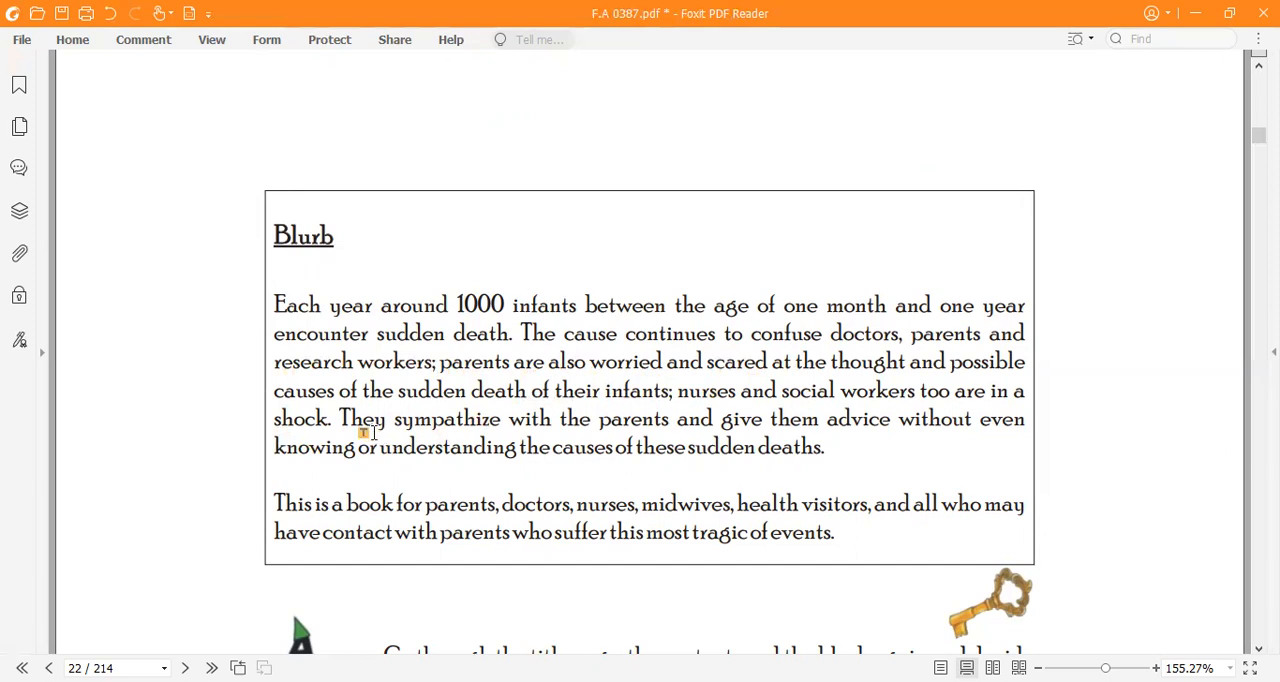
mouse_move(597, 434)
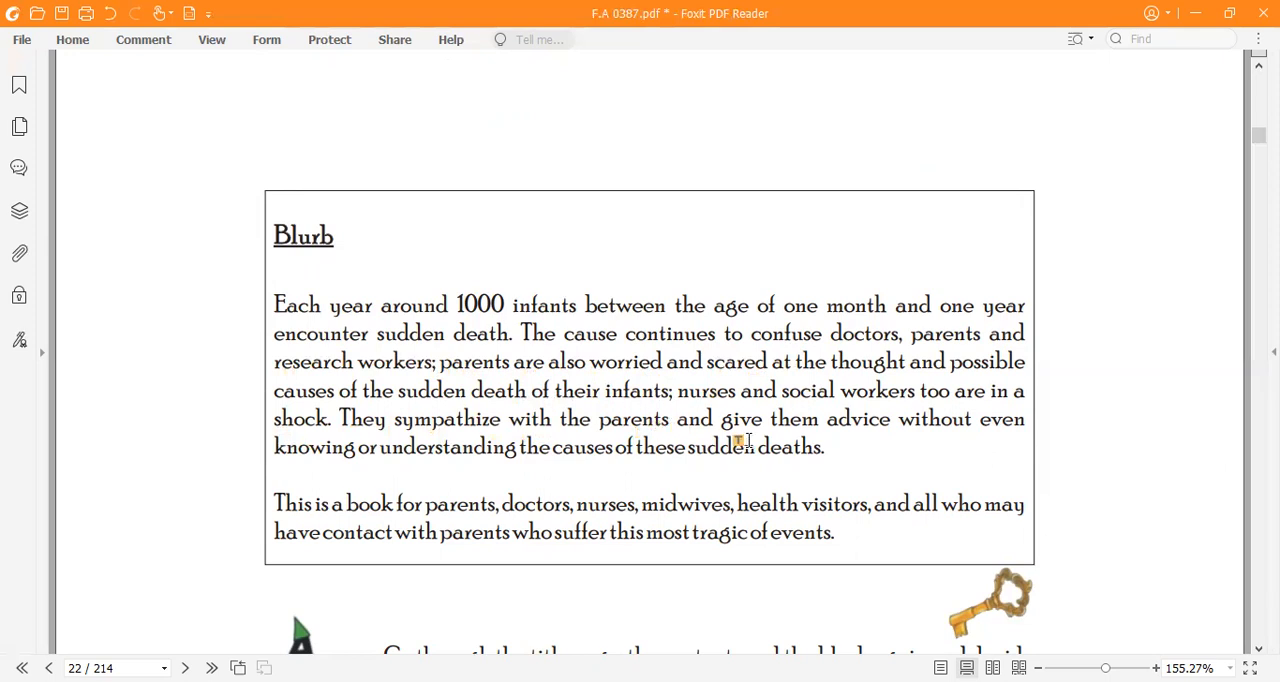
mouse_move(965, 443)
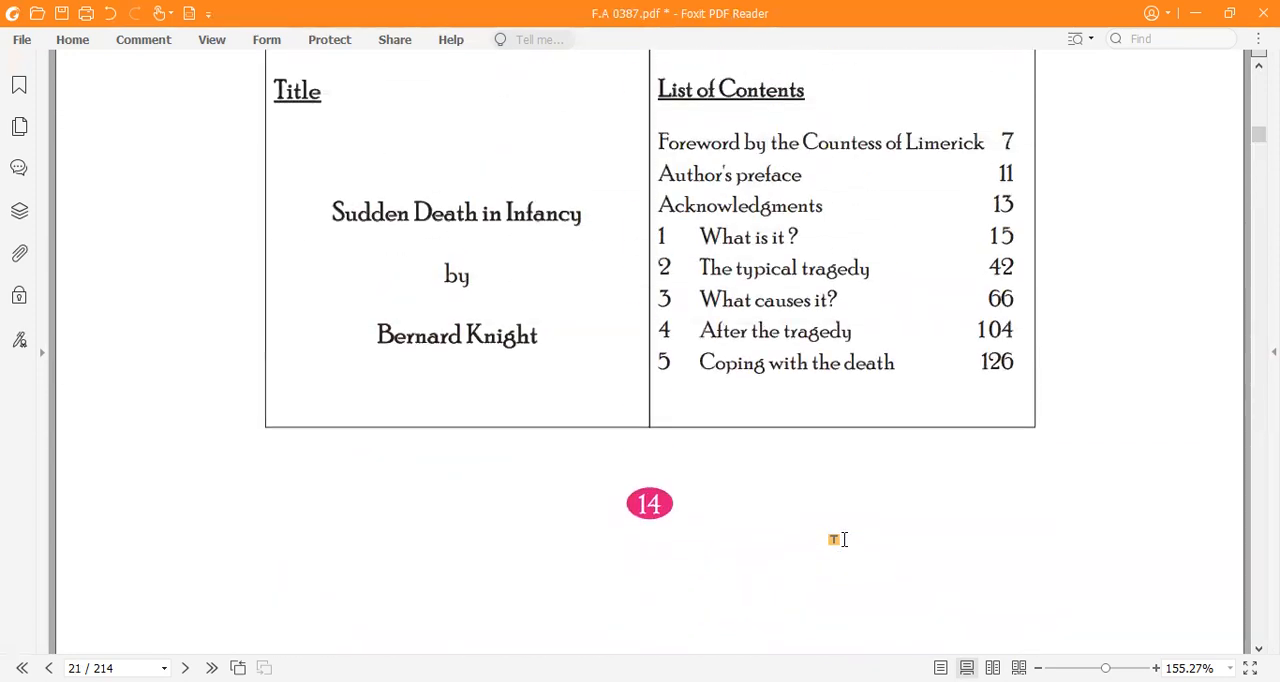
Scroll past the table to the end of the Blurb box and Activity 11 on page 22.
scroll("down", 3)
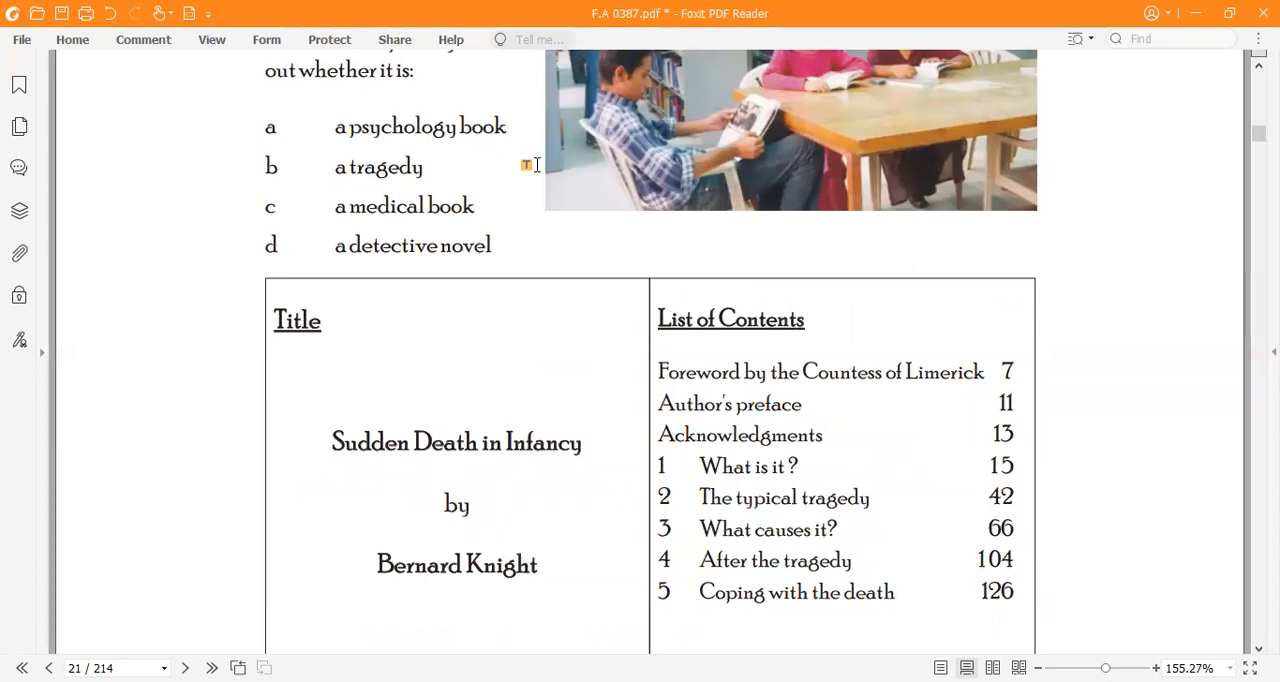
mouse_move(345, 245)
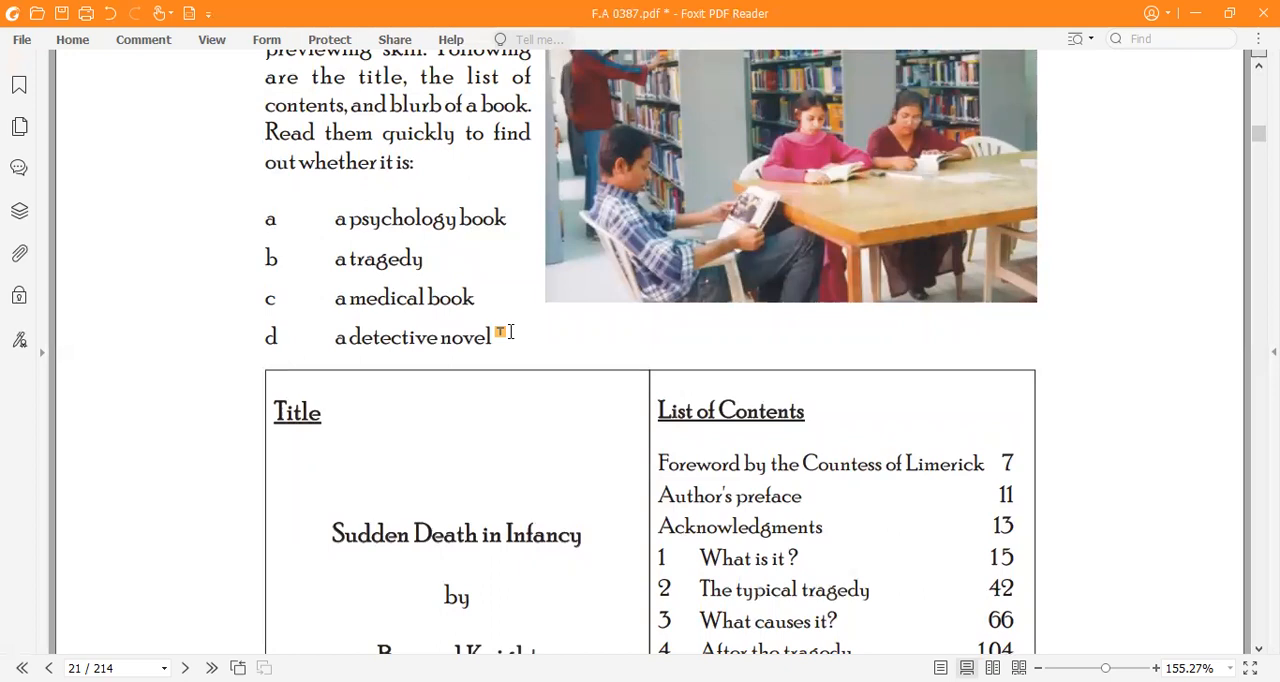
scroll("down", 3)
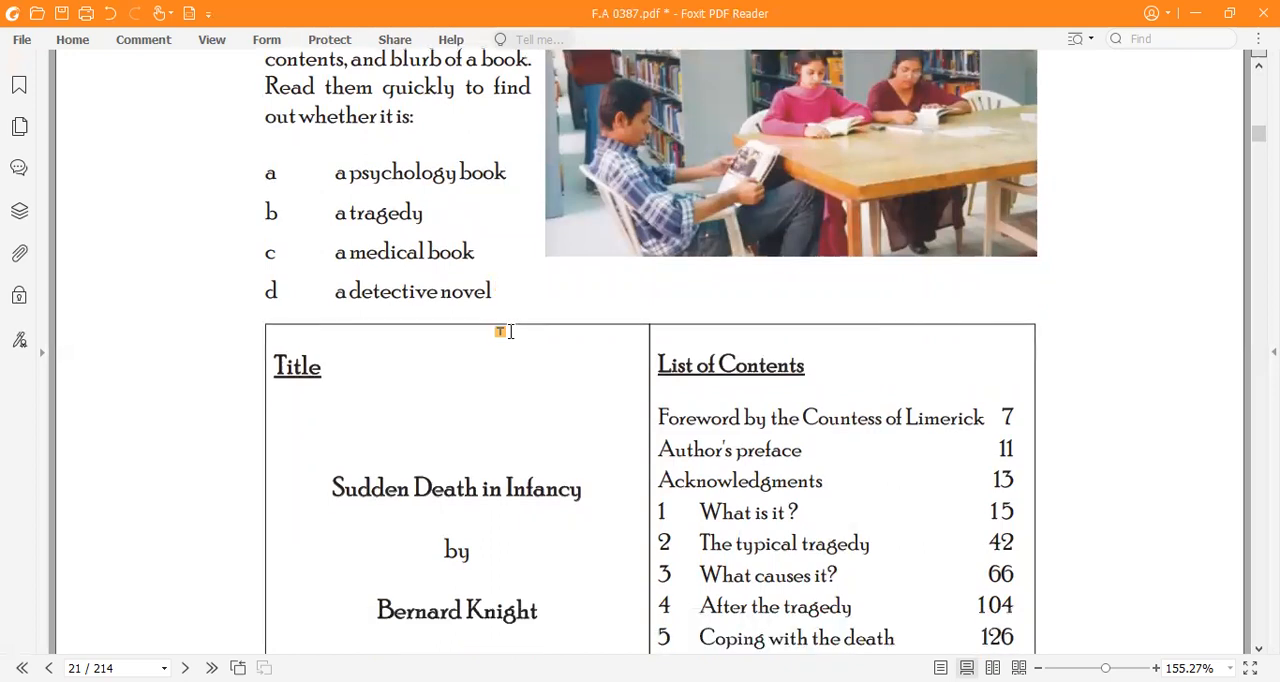
scroll("down", 3)
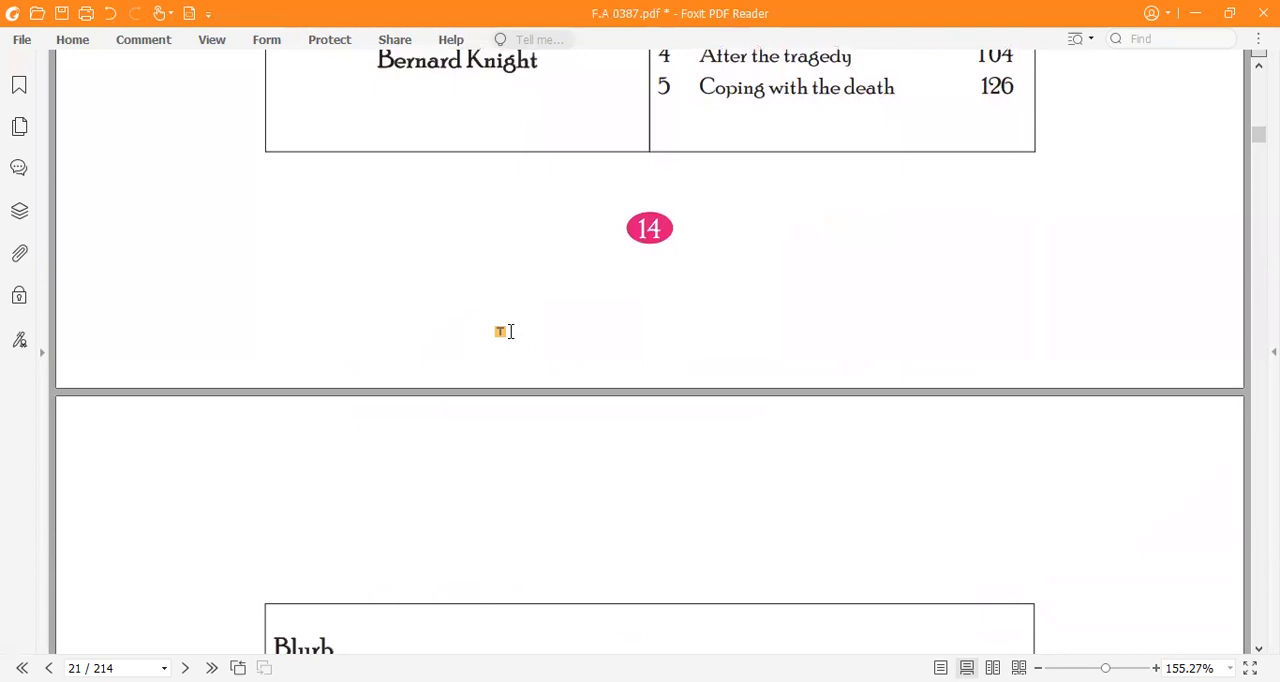
scroll("down", 3)
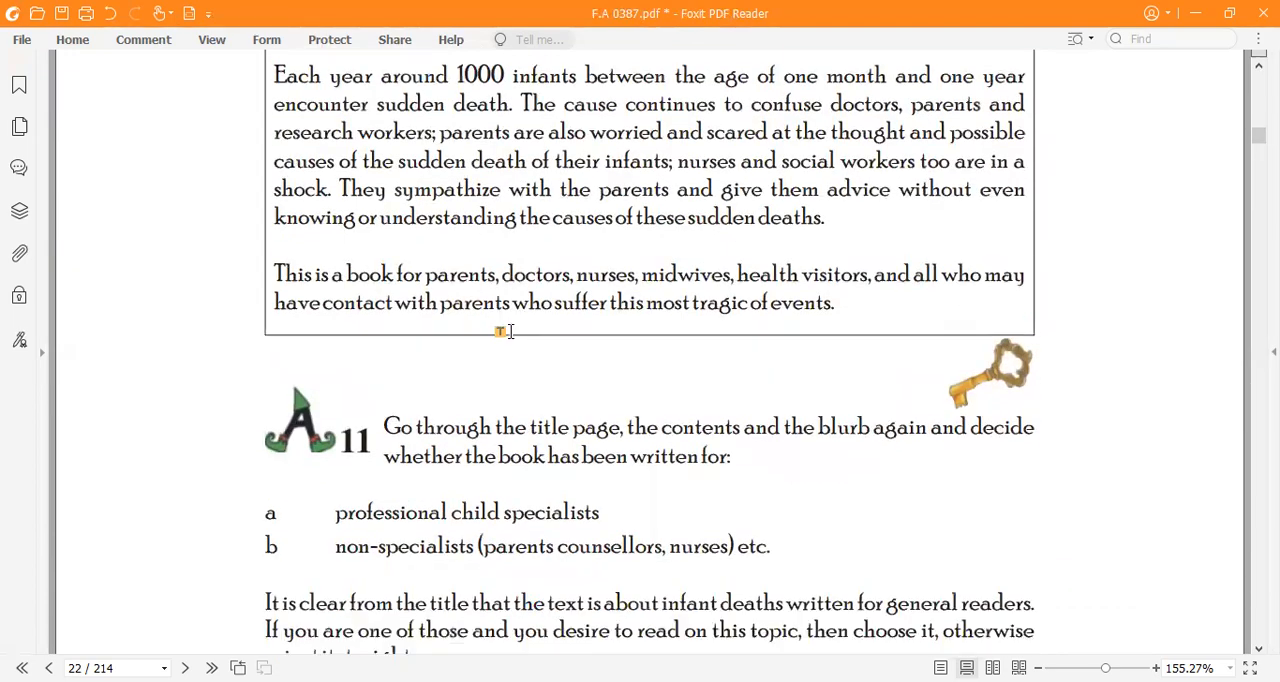